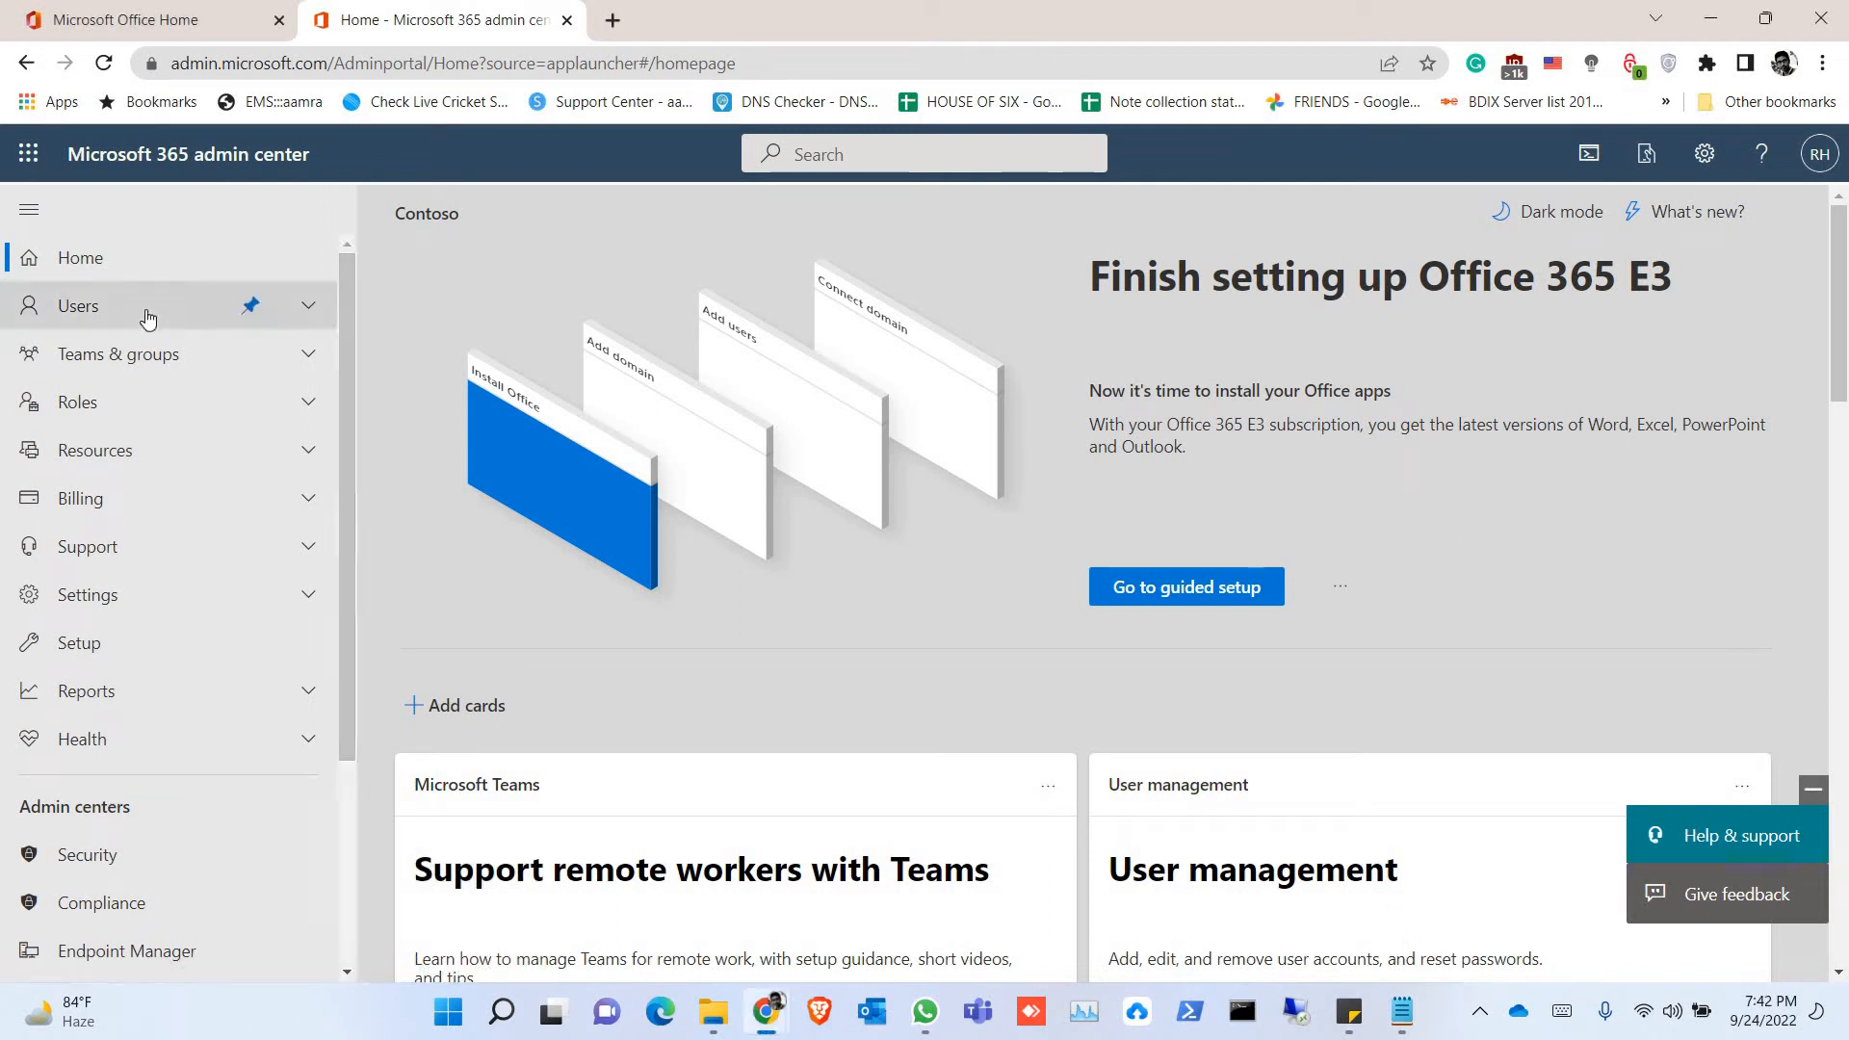
- Show the Active users page from the Users section of the navigation
{"action": "left_click", "coordinate": [78, 305]}
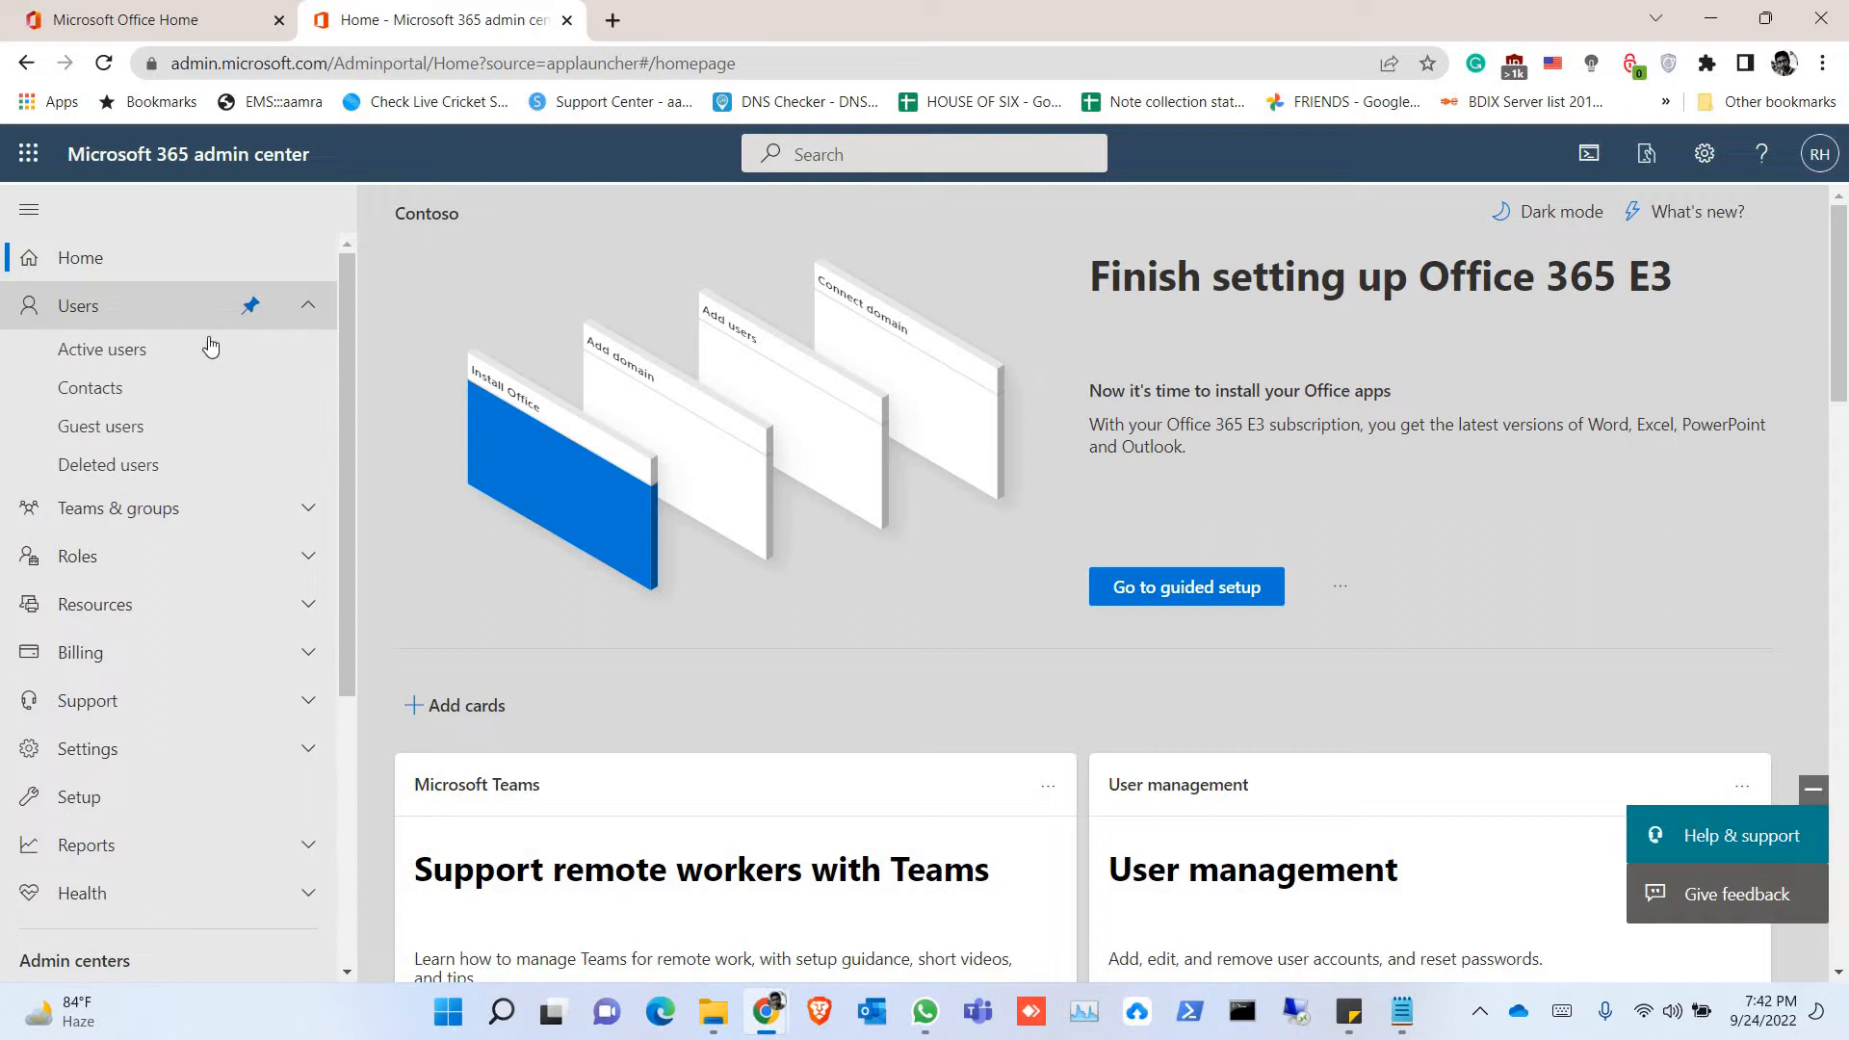
{"action": "left_click", "coordinate": [103, 349]}
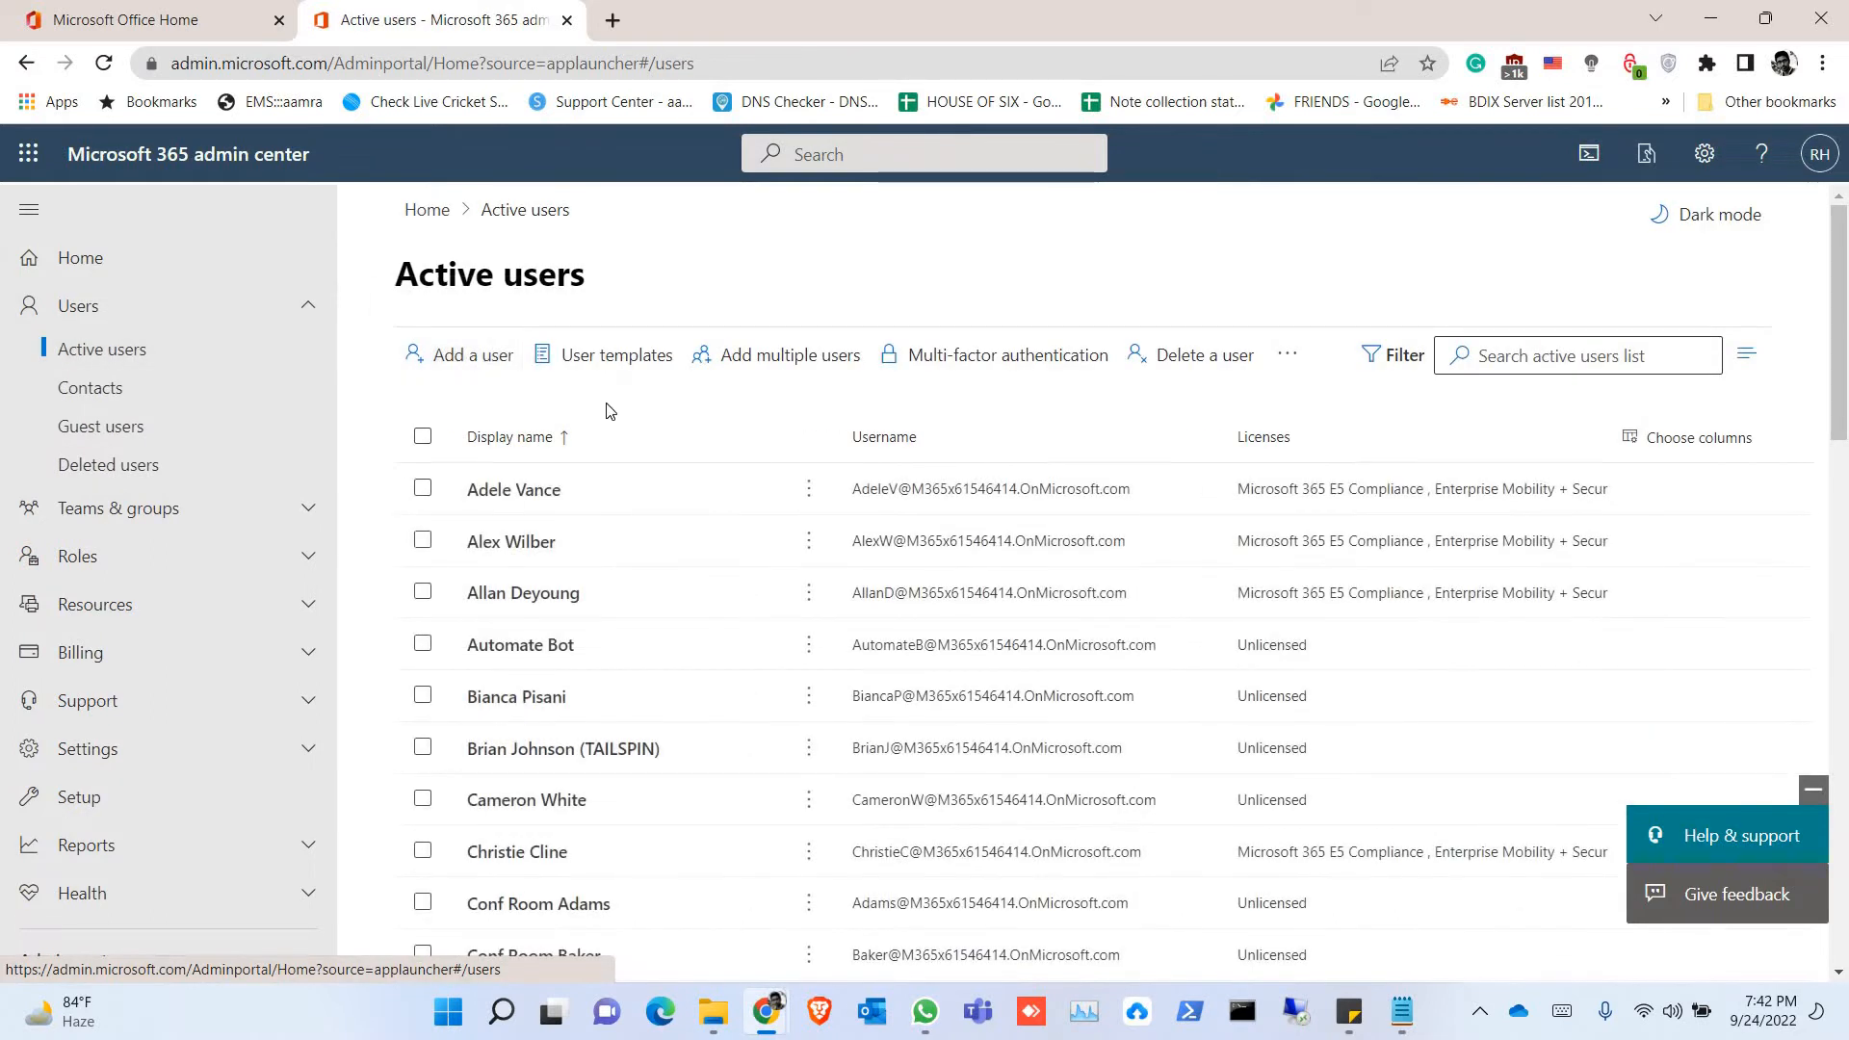
{"action": "mouse_move", "coordinate": [462, 362]}
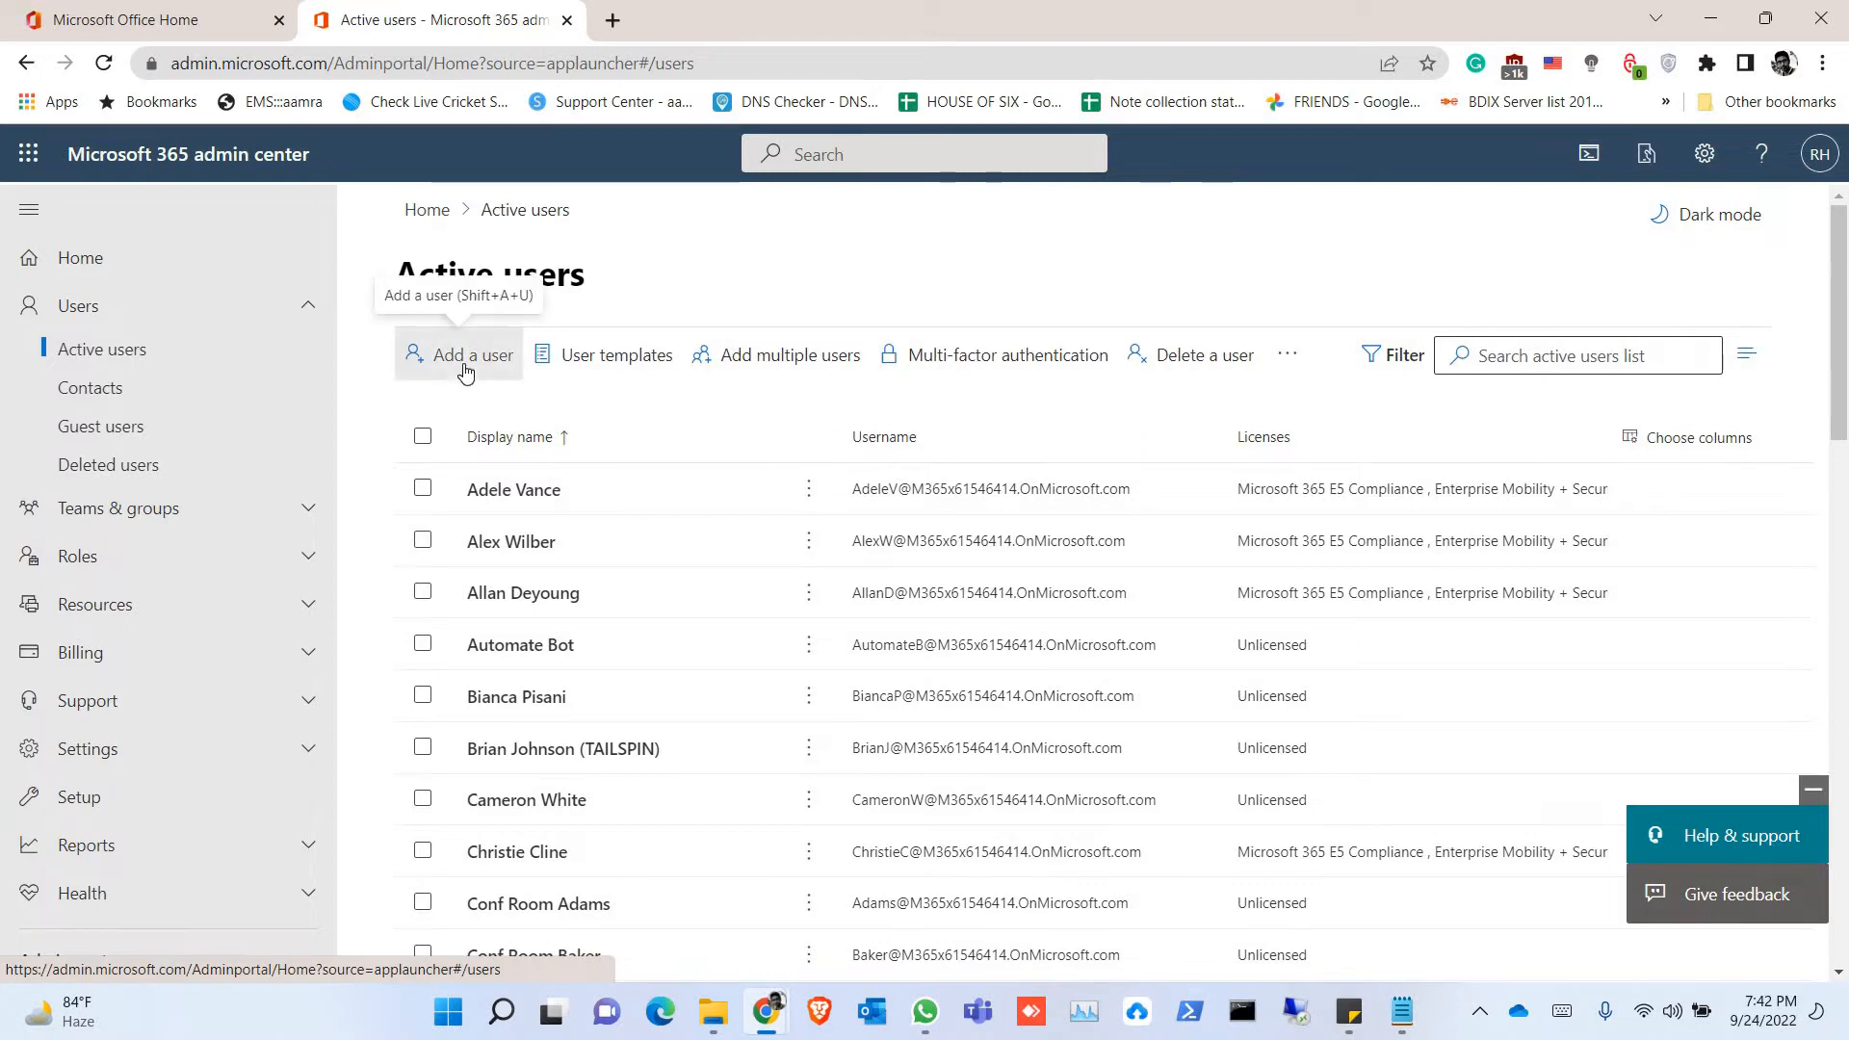
- Add a user with first and last name 'test', display name 'test test', username 'test'
{"action": "left_click", "coordinate": [469, 354]}
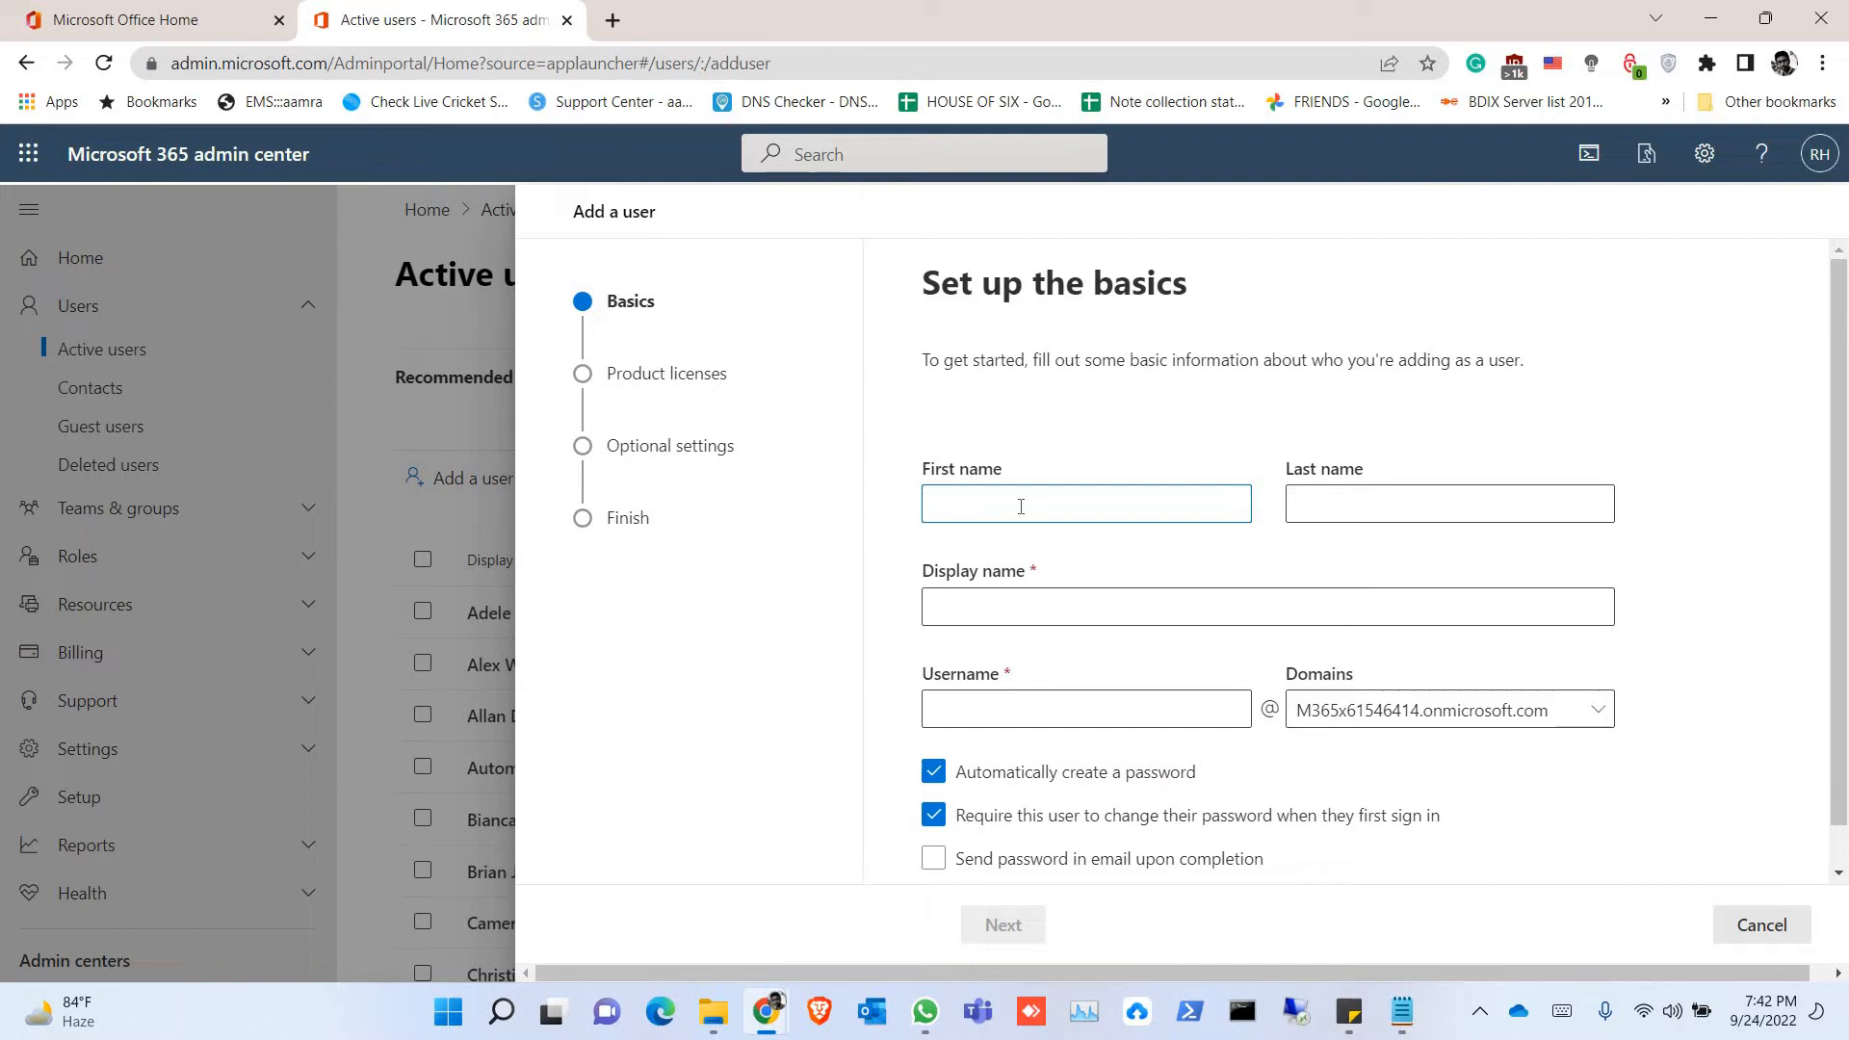
{"action": "type", "text": "test"}
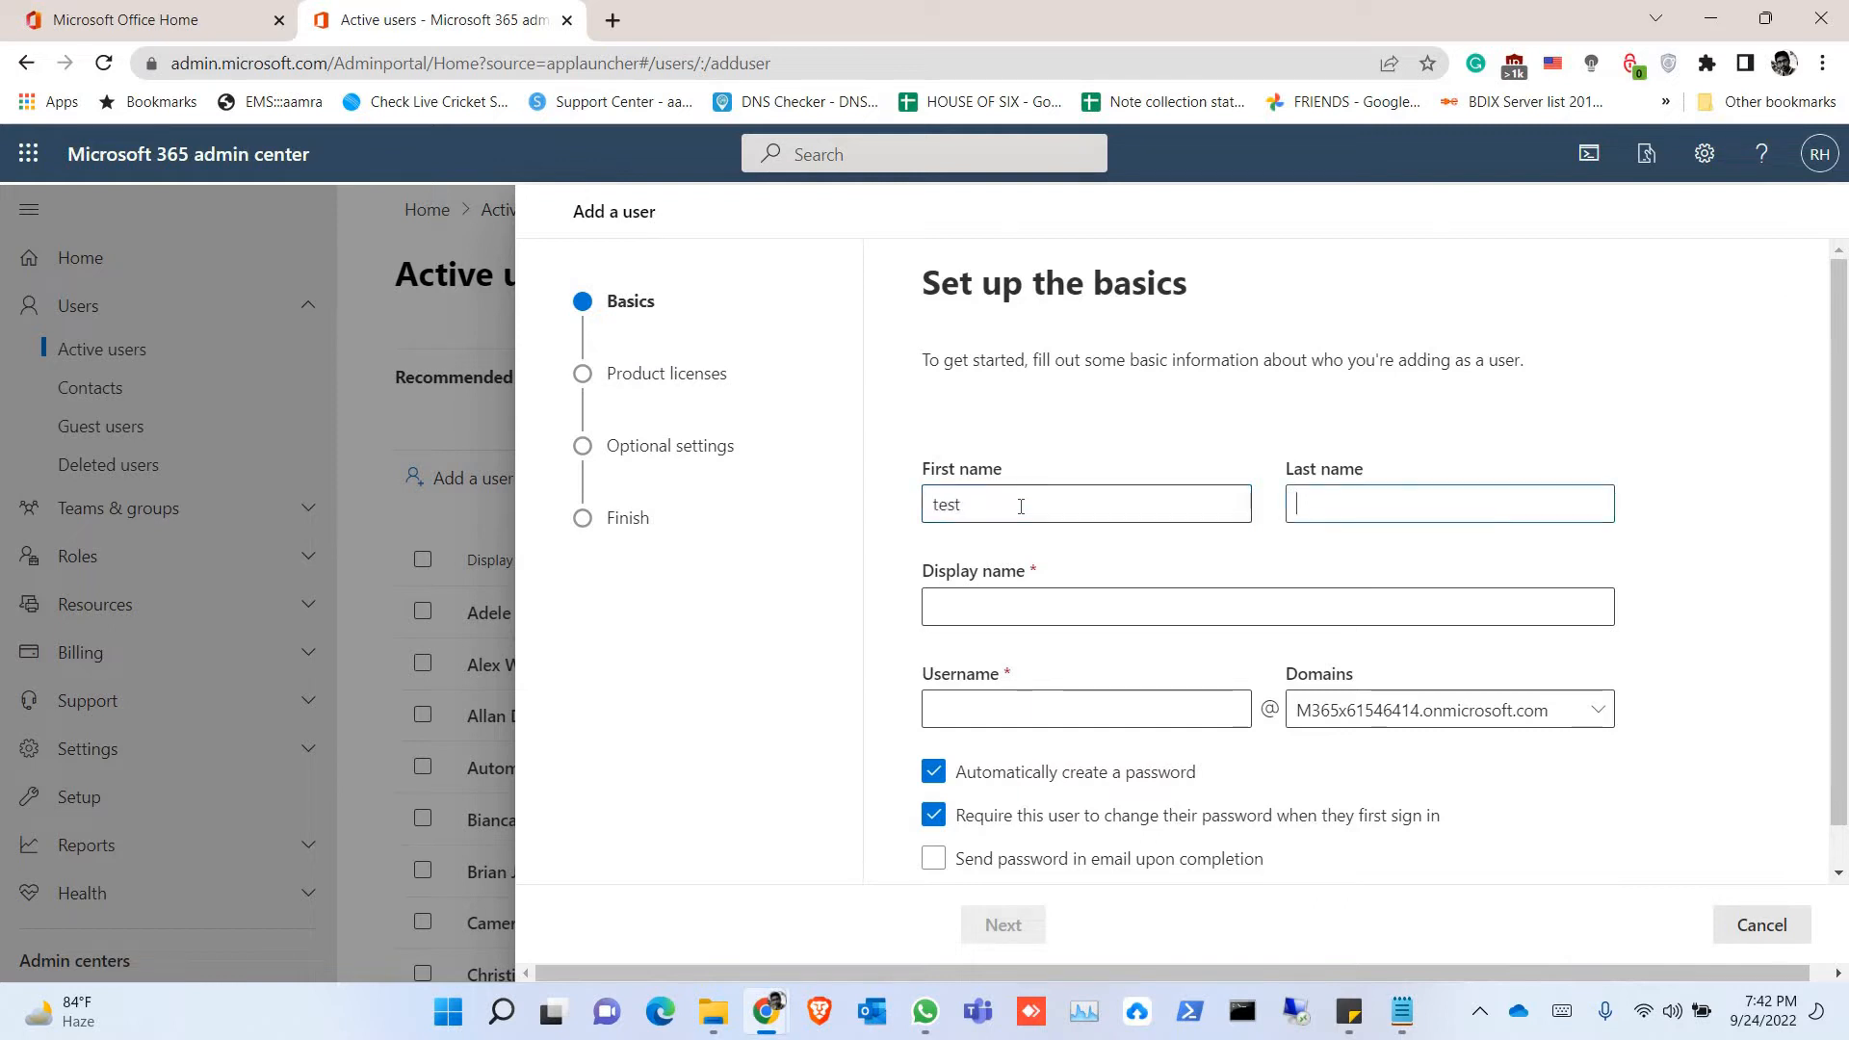
{"action": "type", "text": "test"}
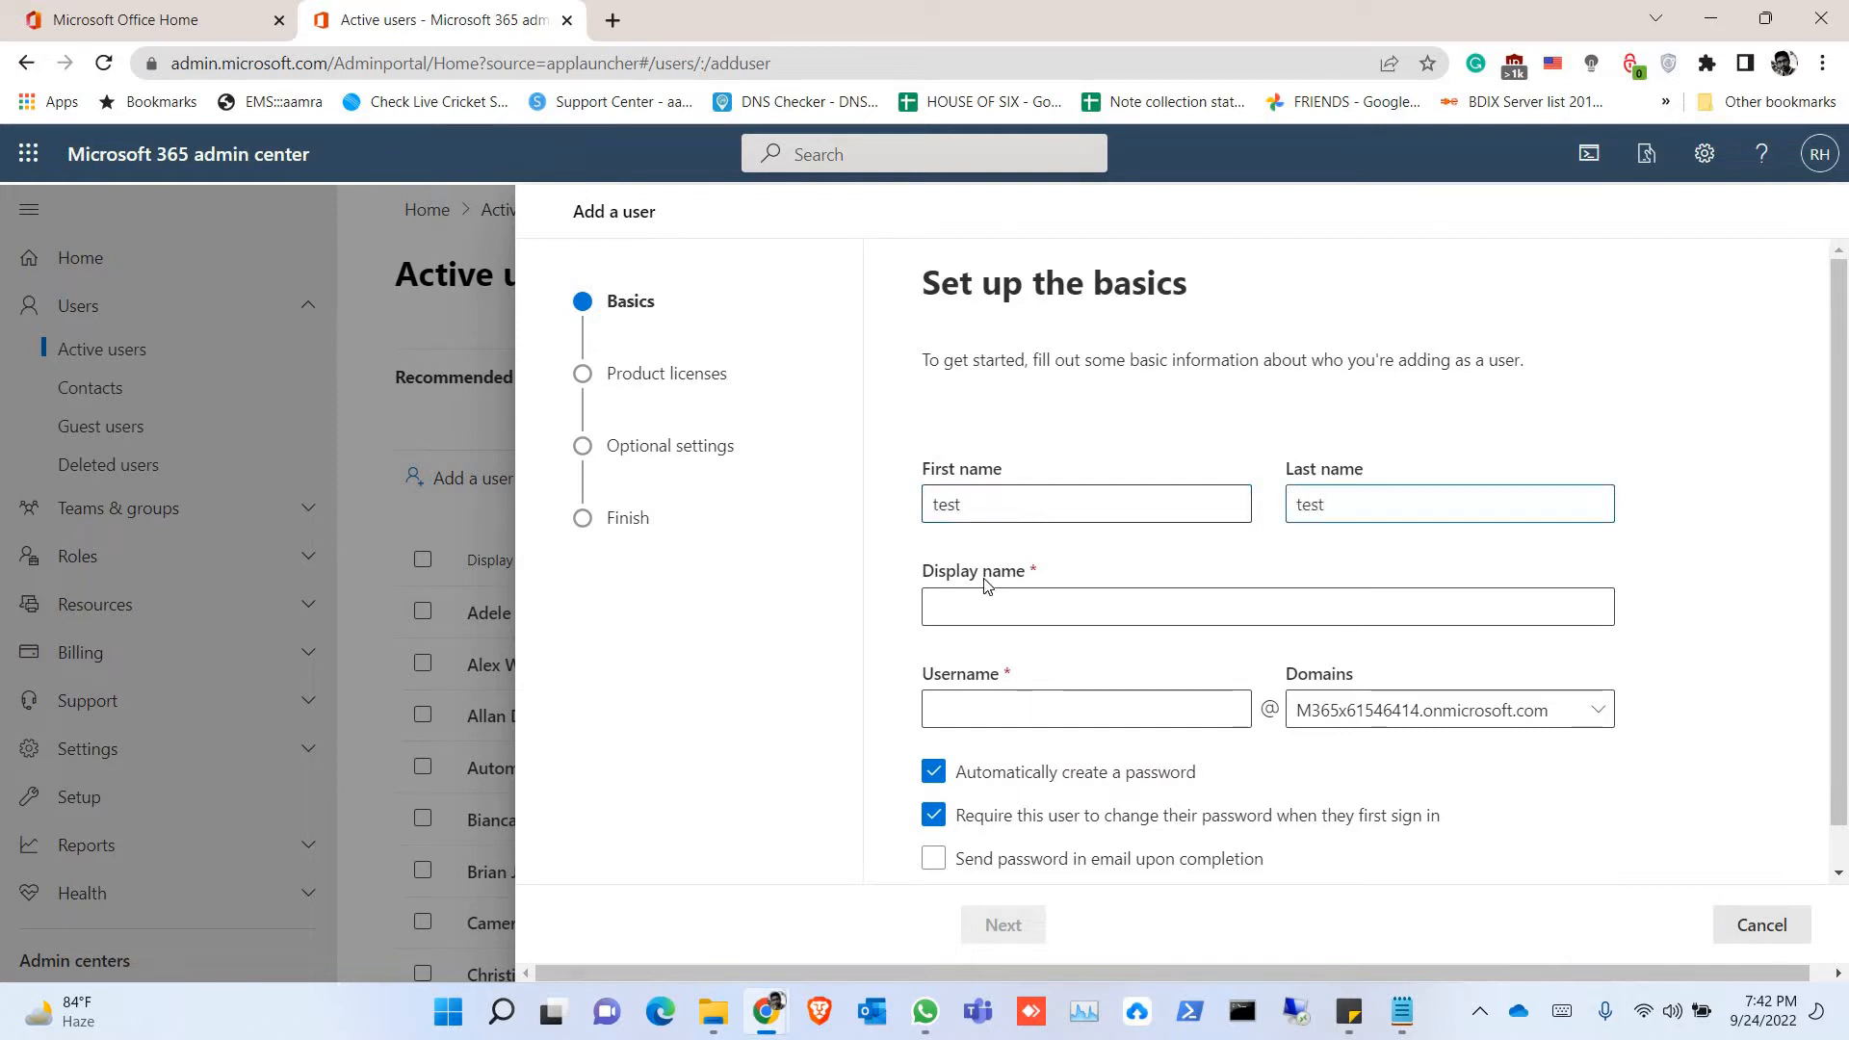
{"action": "type", "text": "test test"}
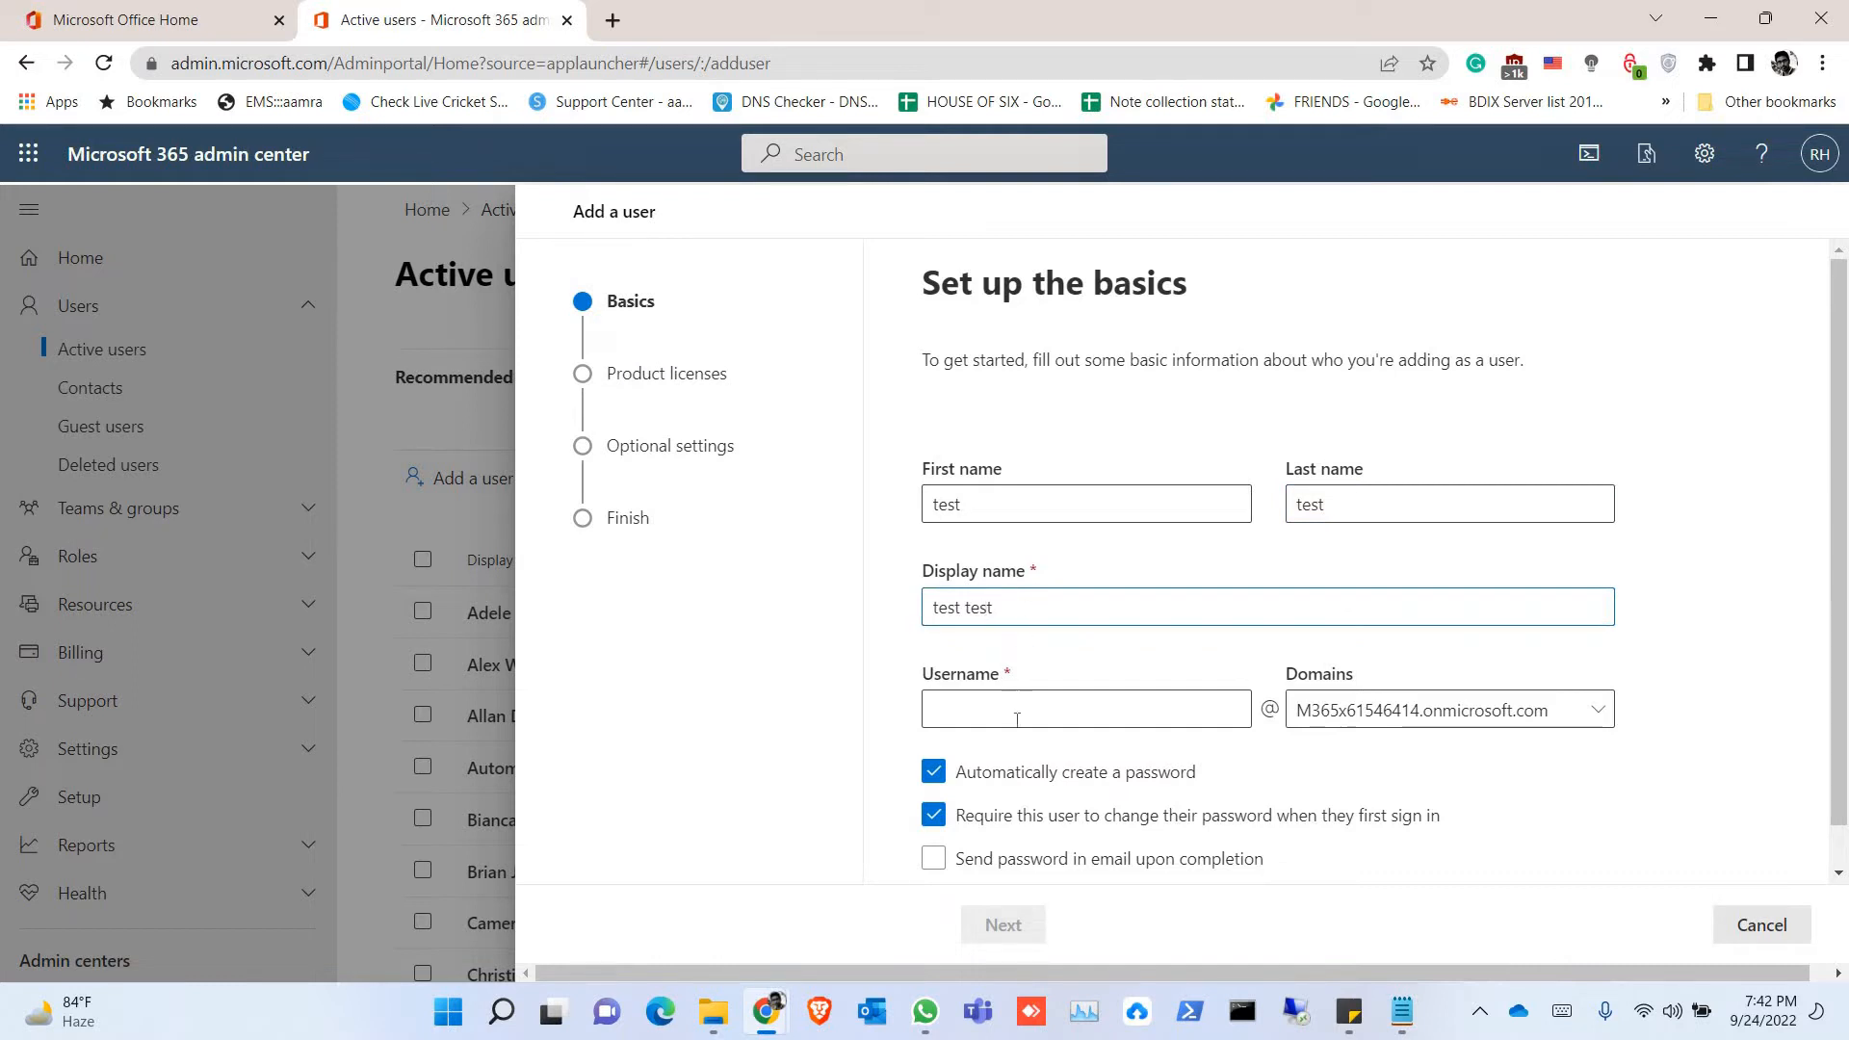
{"action": "type", "text": "test"}
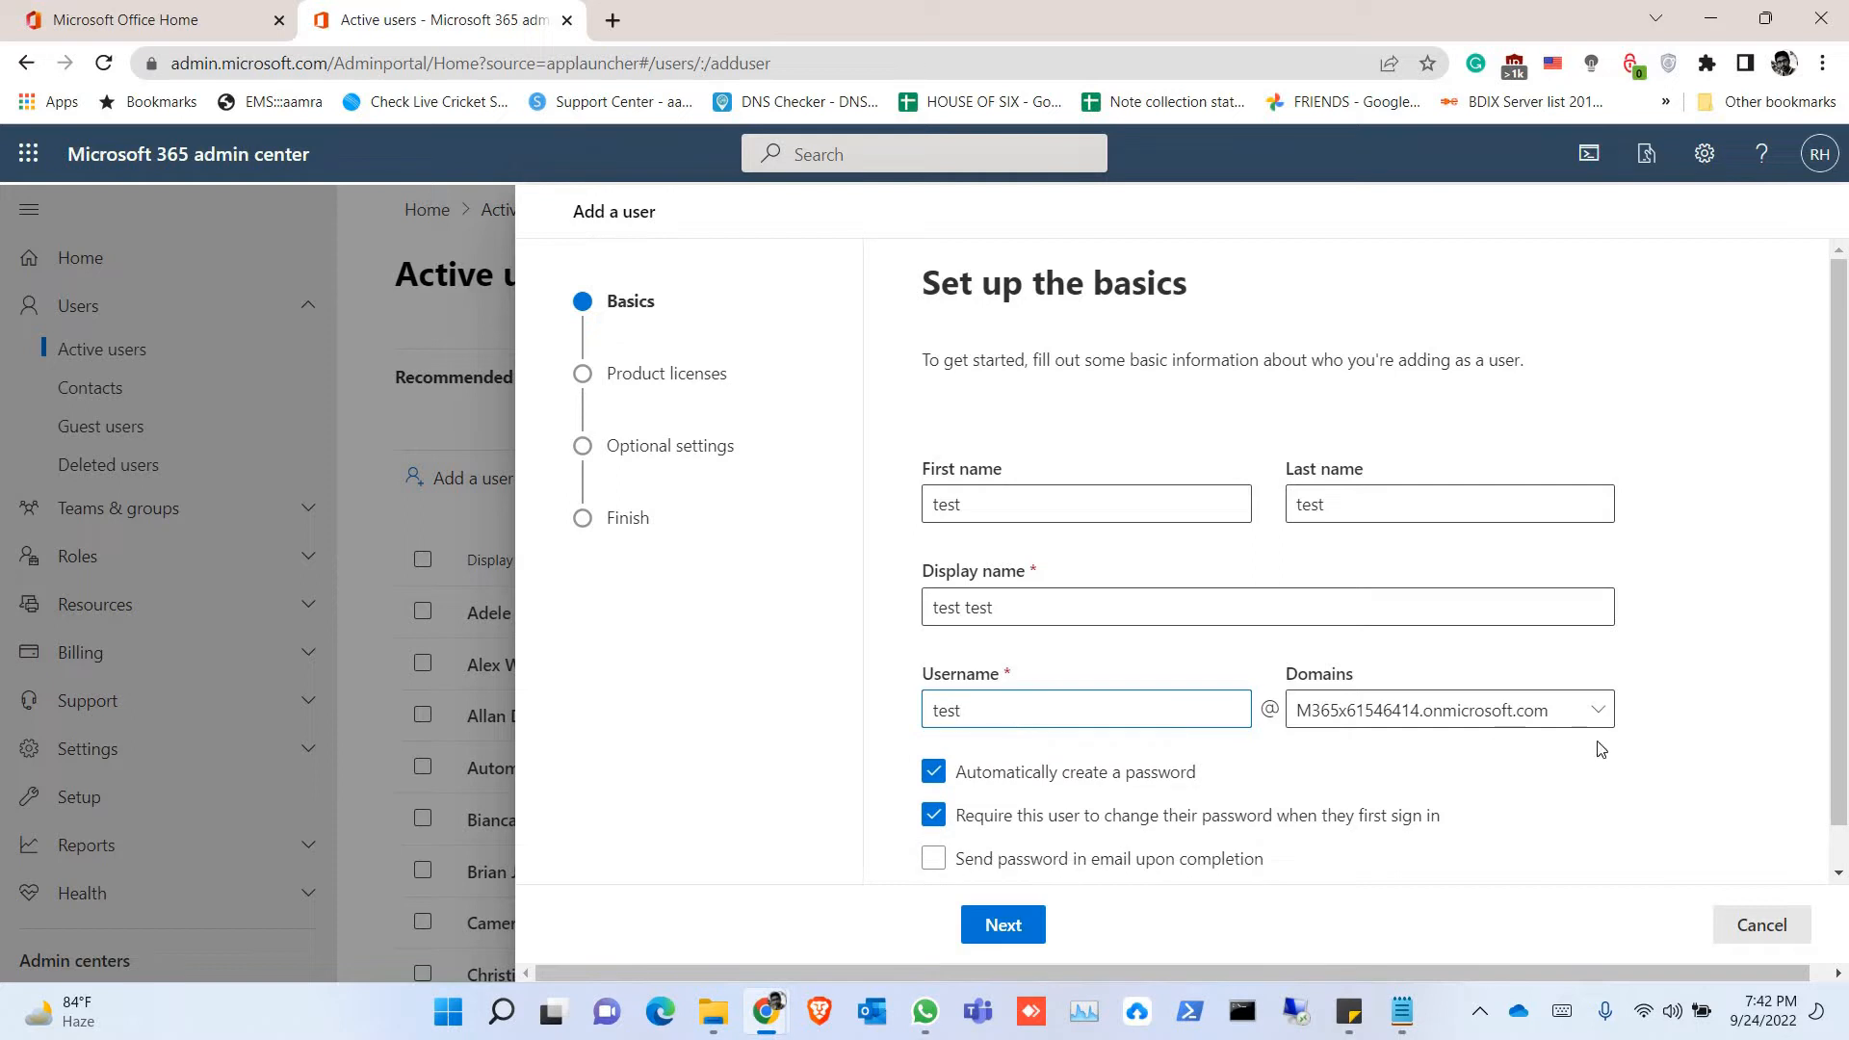
{"action": "left_click", "coordinate": [1598, 708]}
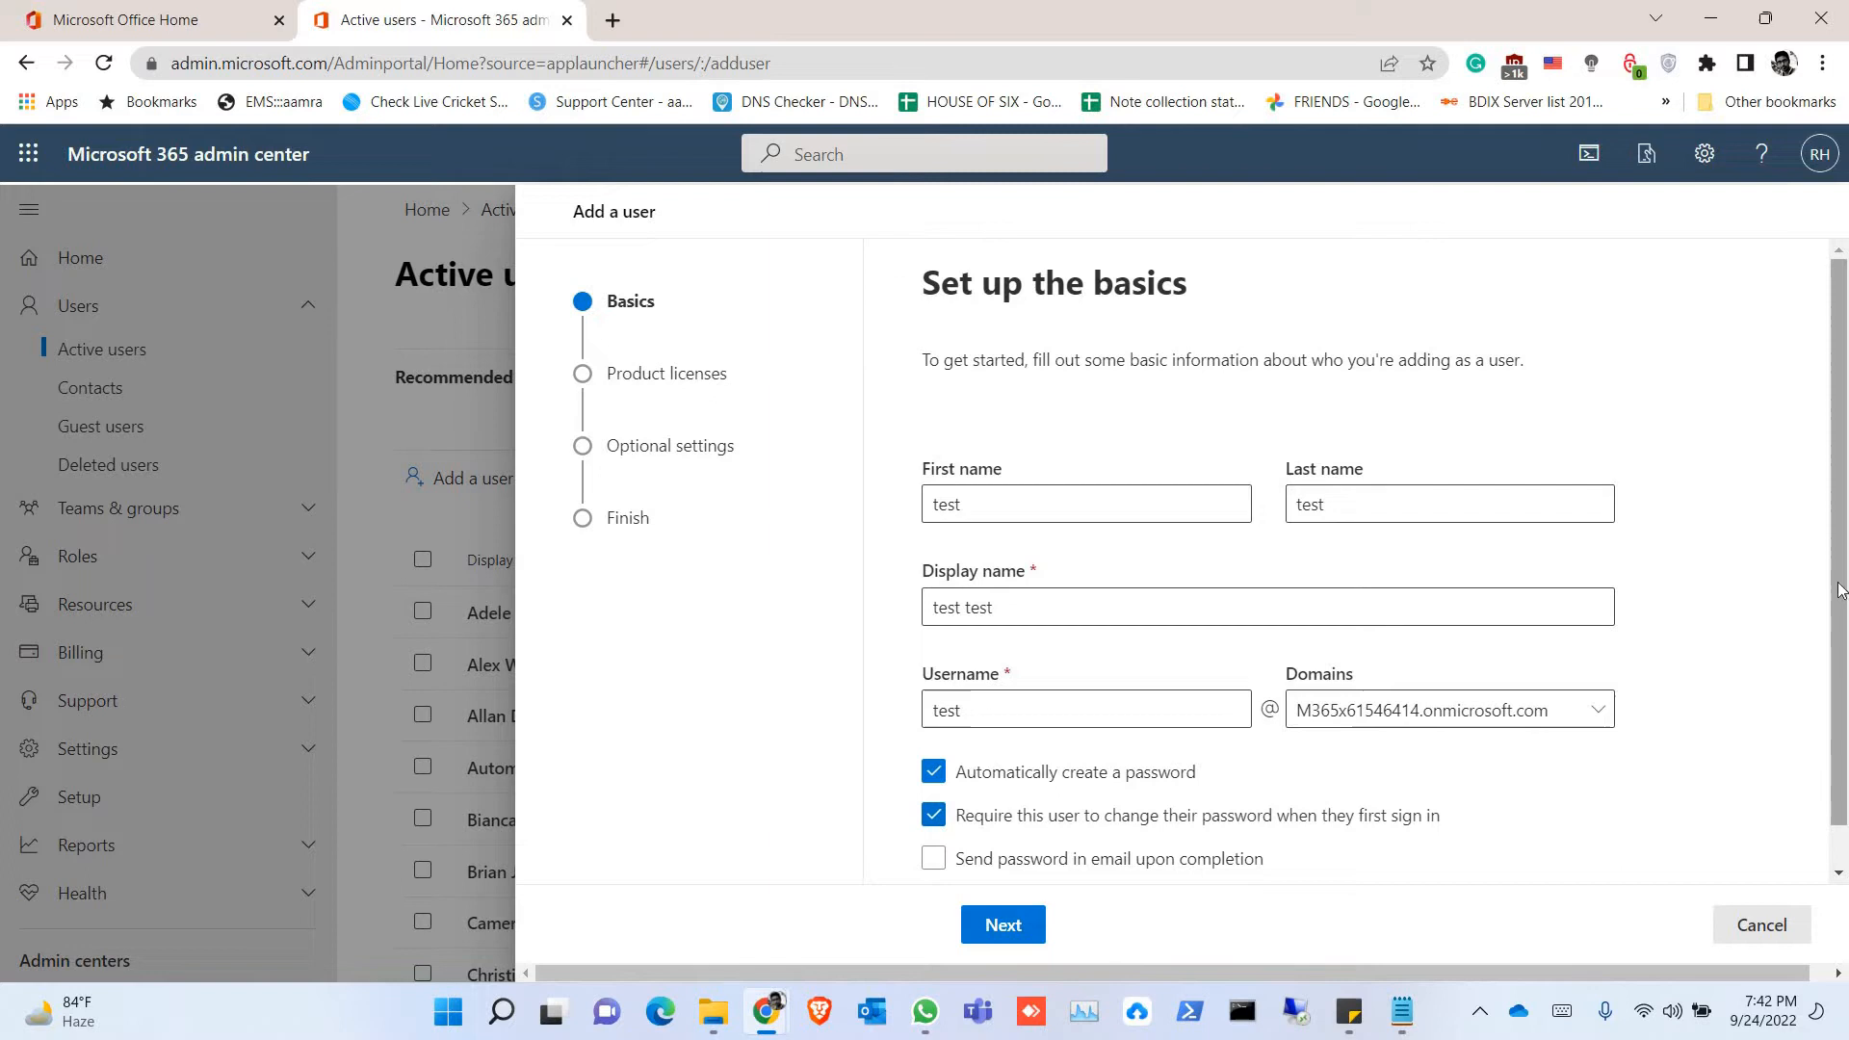
{"action": "scroll", "scroll_direction": "down", "scroll_amount": 3}
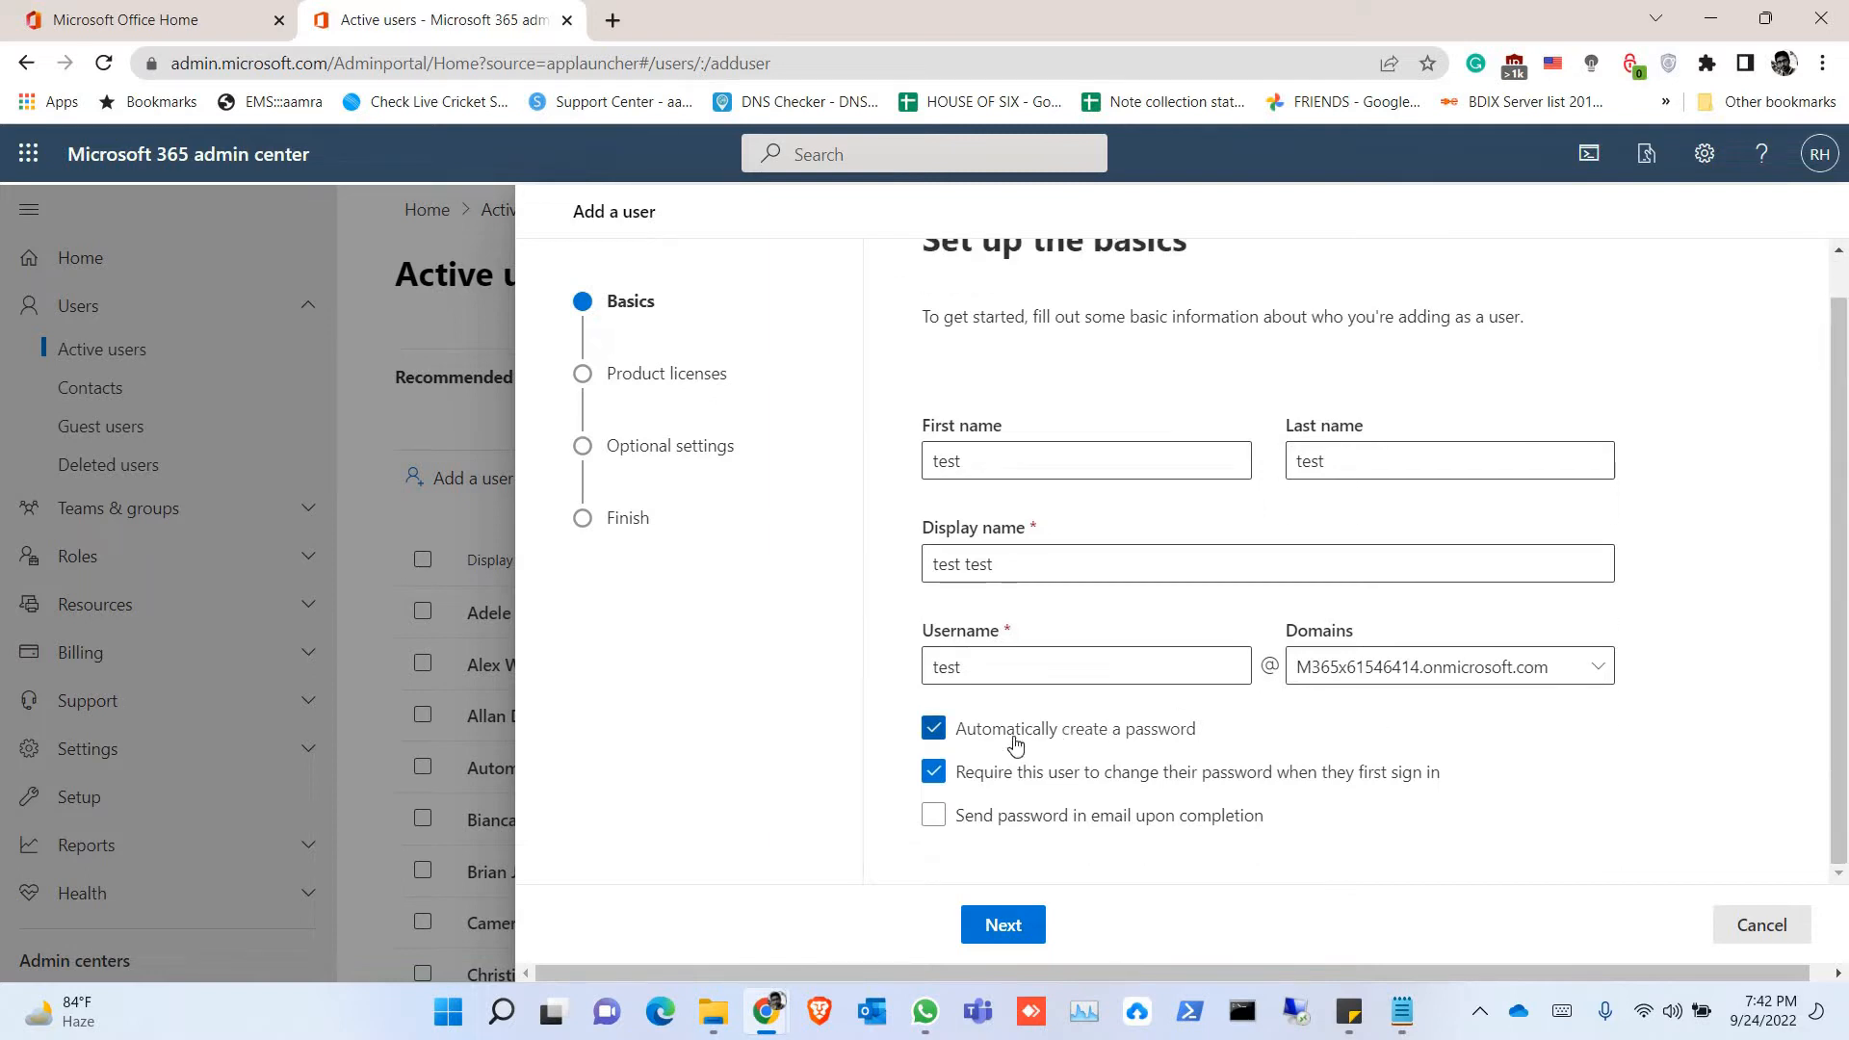
{"action": "mouse_move", "coordinate": [1126, 747]}
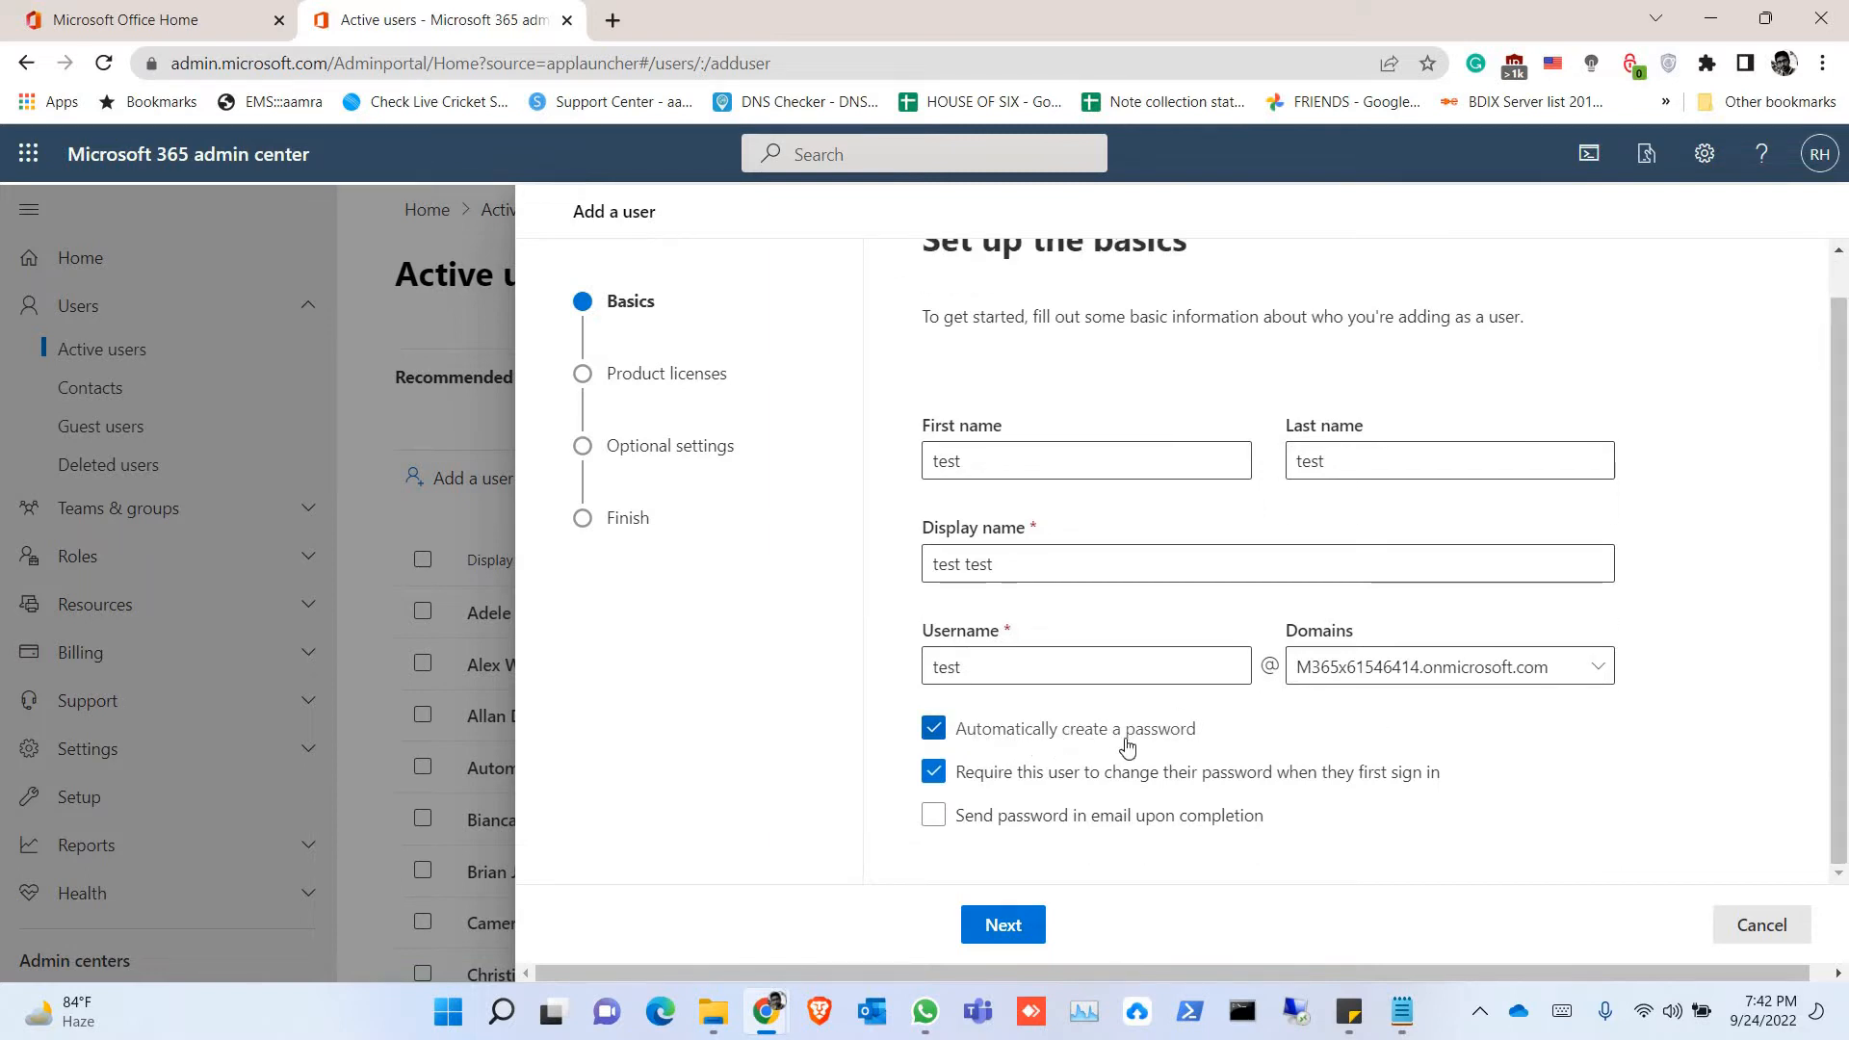
{"action": "left_click", "coordinate": [933, 728]}
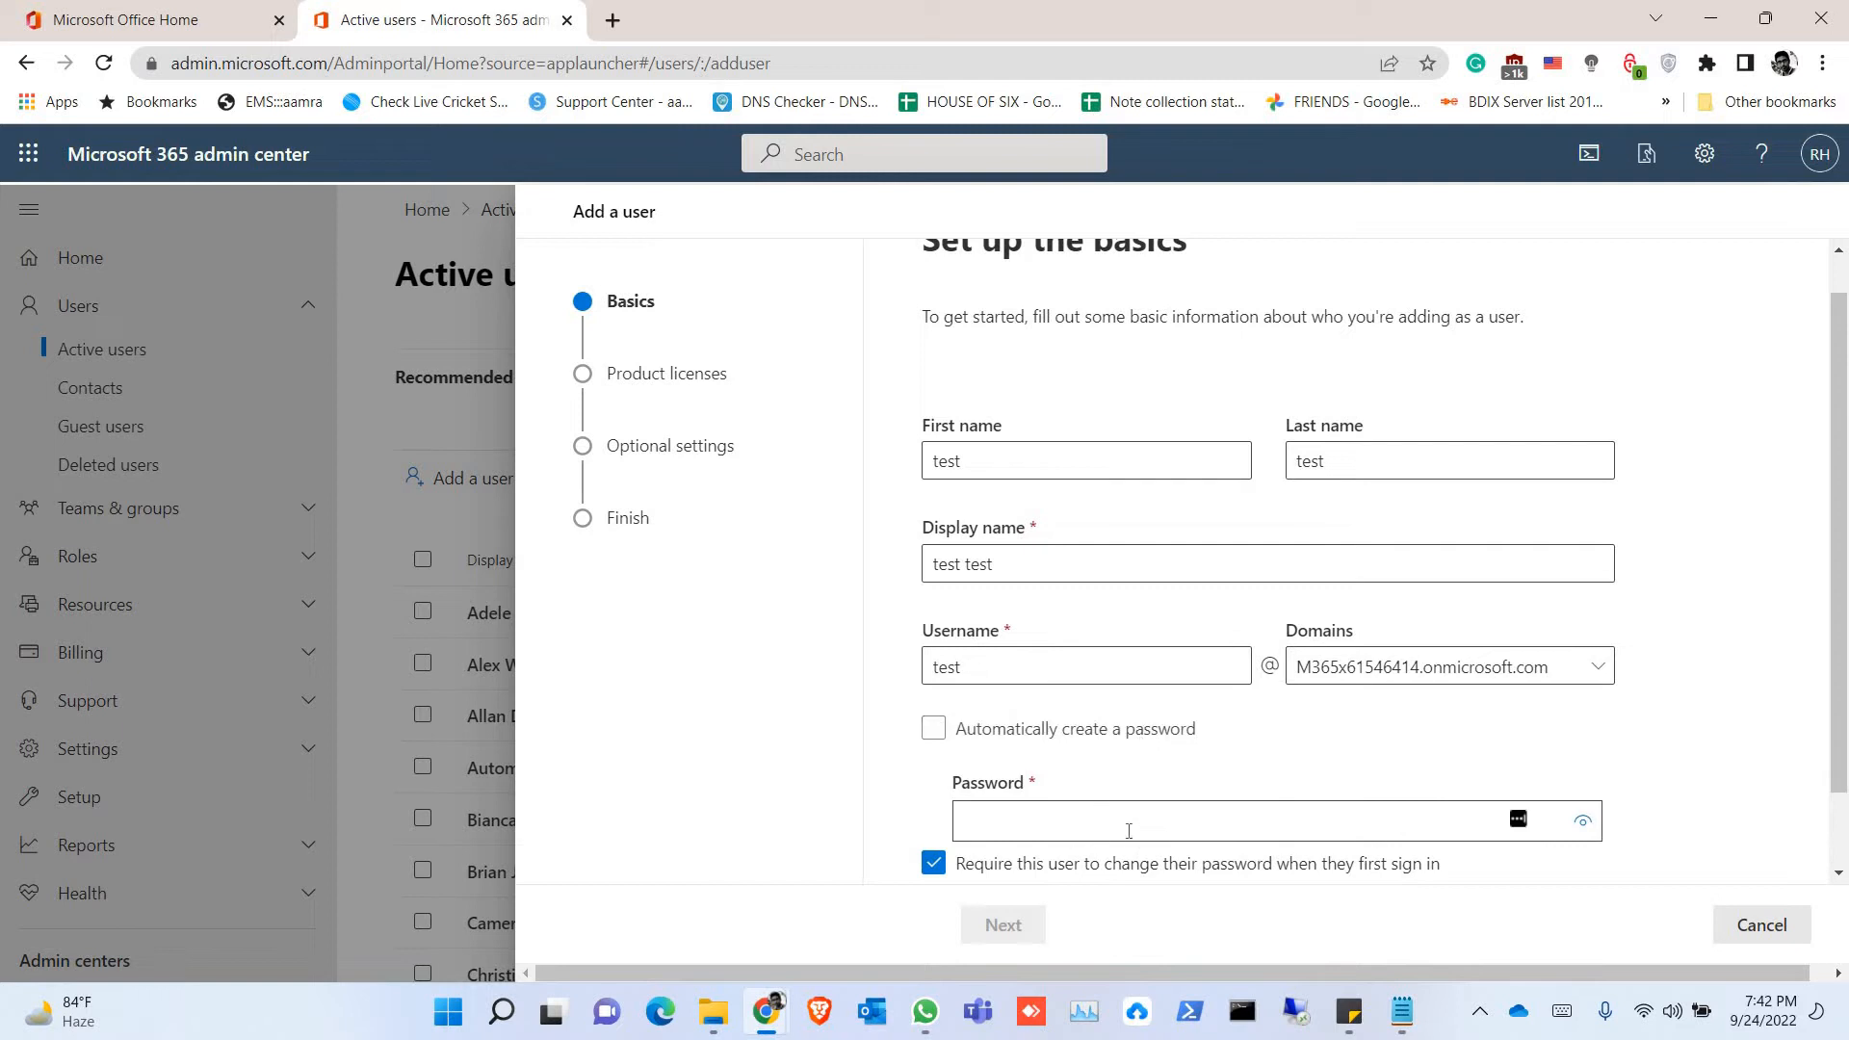
{"action": "left_click", "coordinate": [933, 728]}
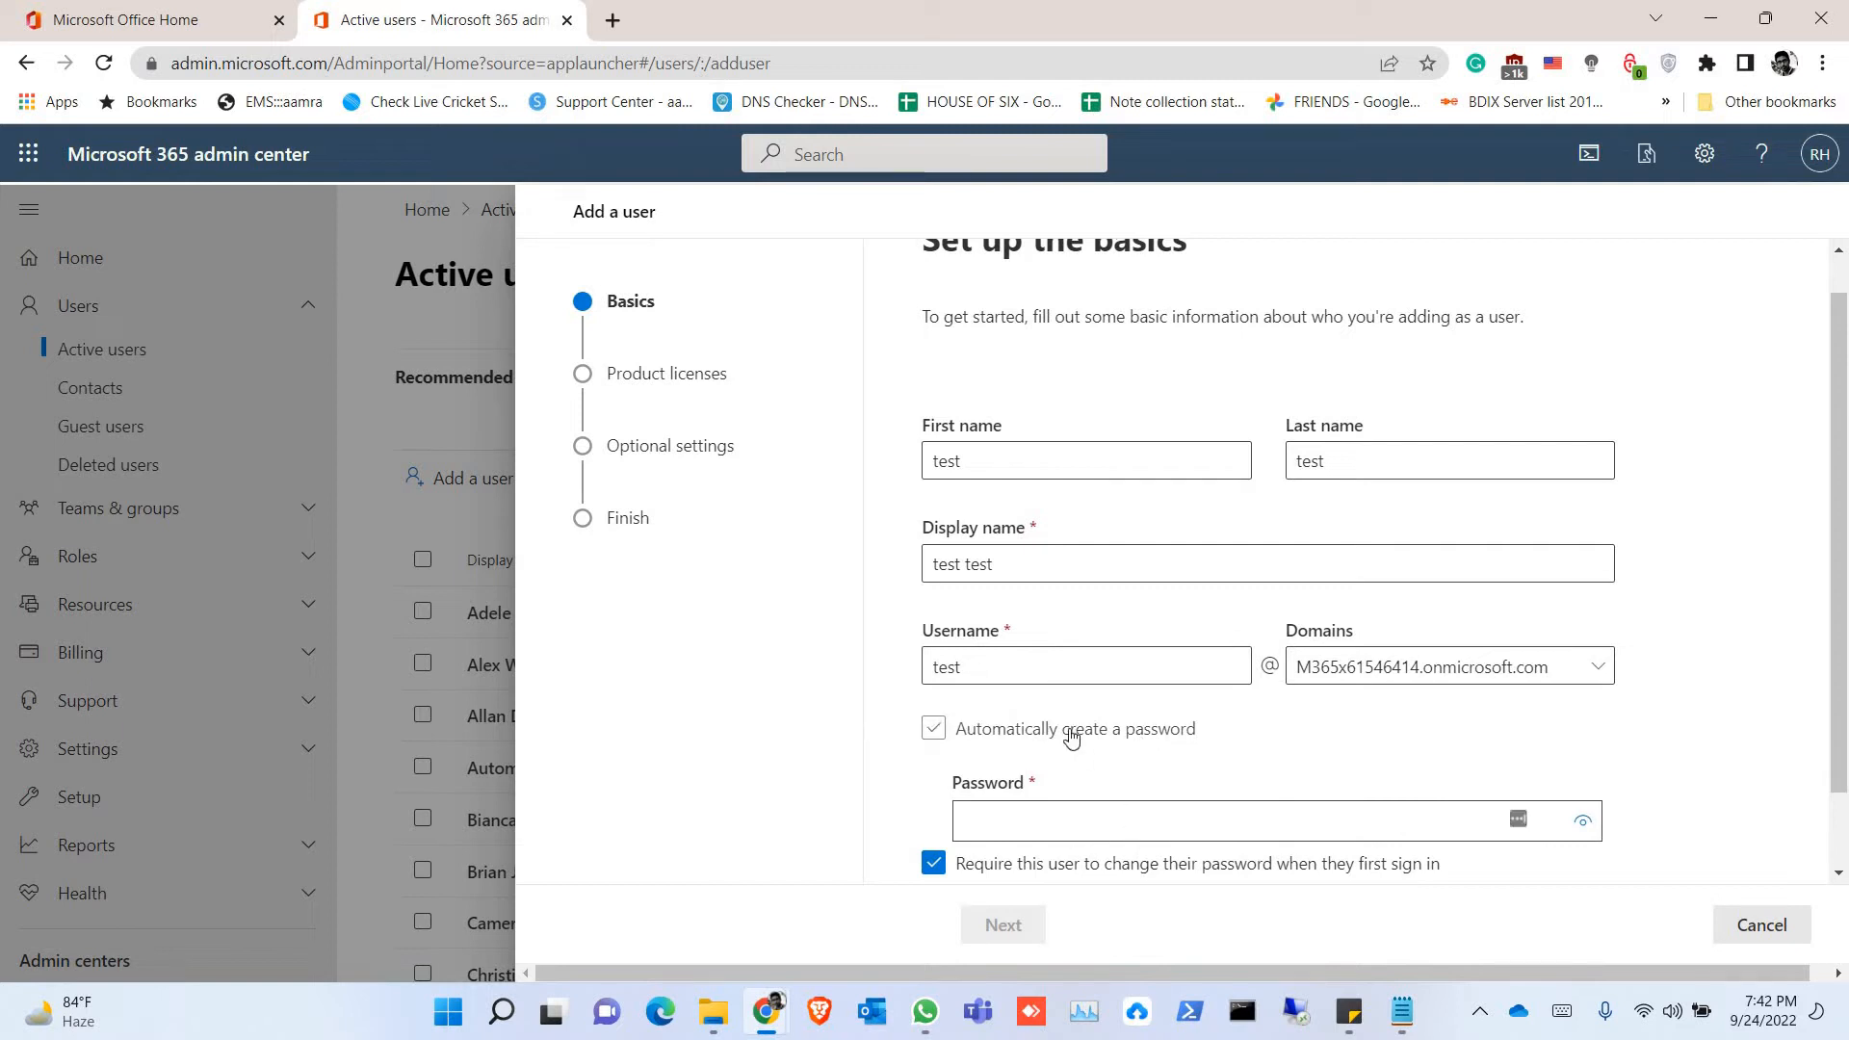
{"action": "left_click", "coordinate": [933, 728]}
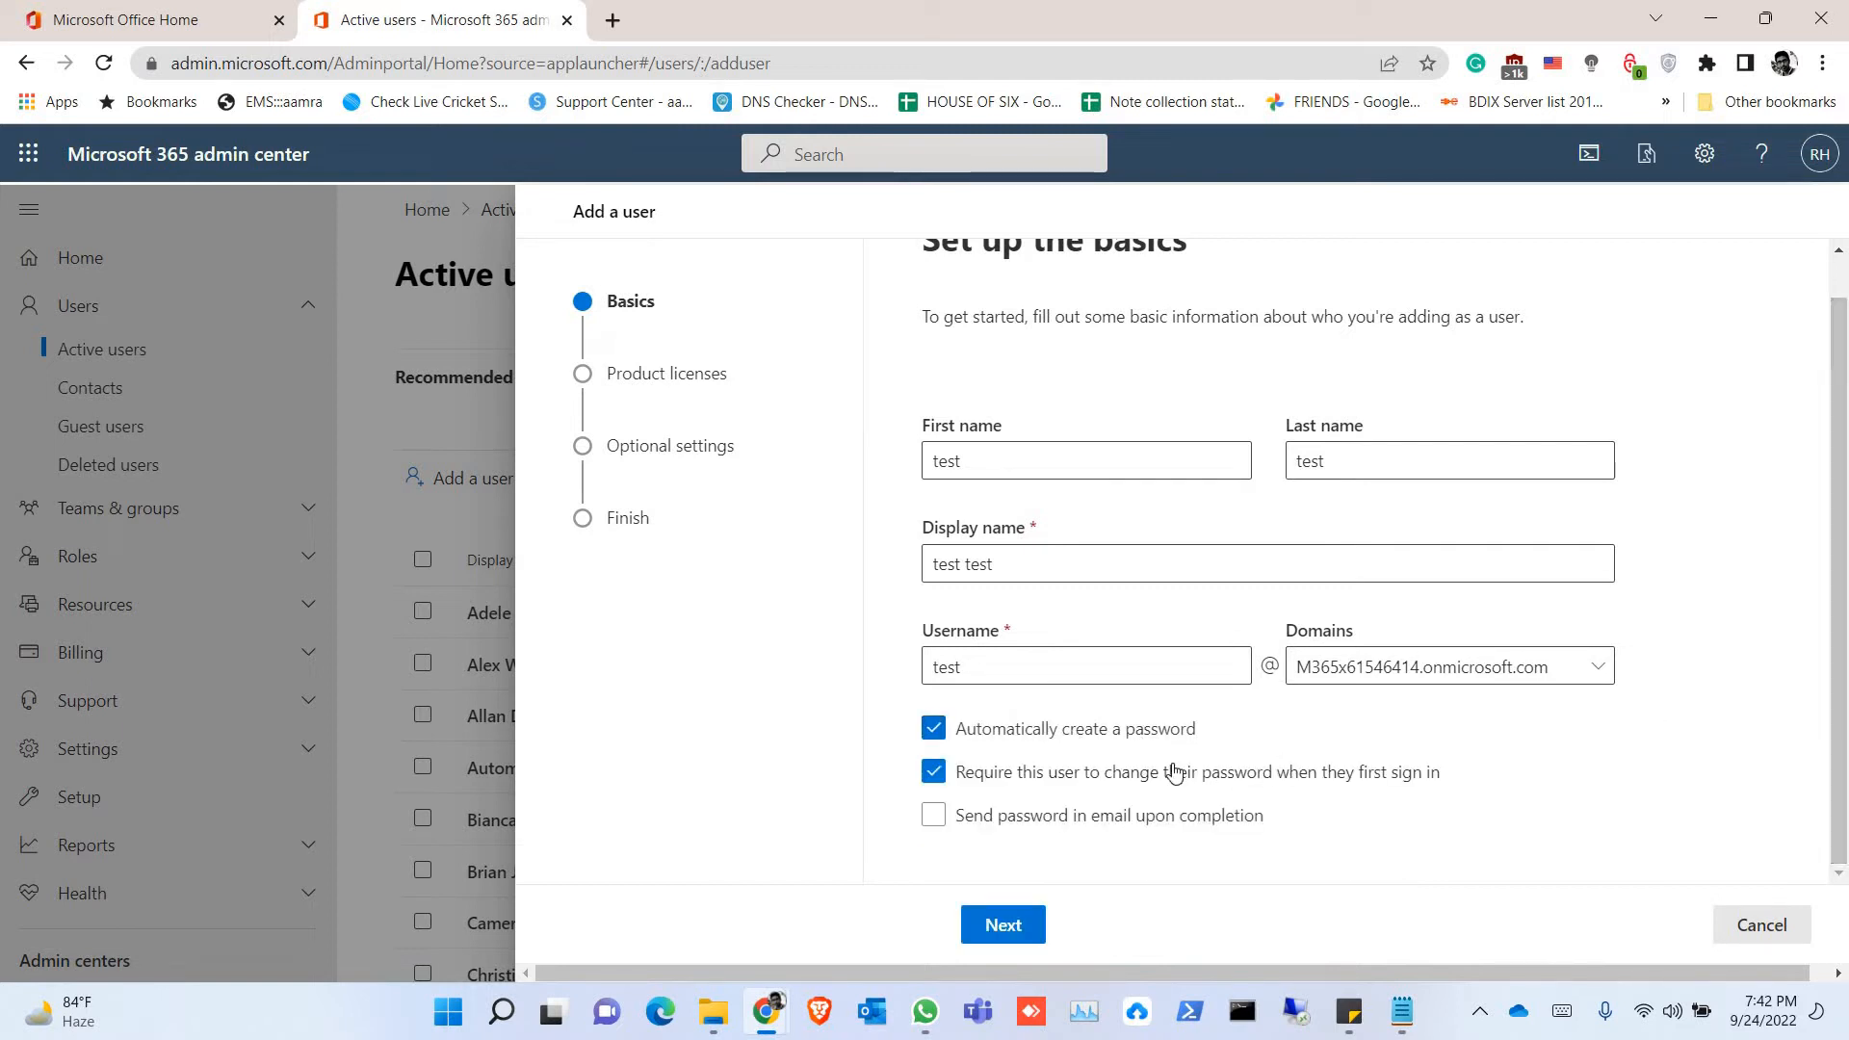
{"action": "mouse_move", "coordinate": [1167, 803]}
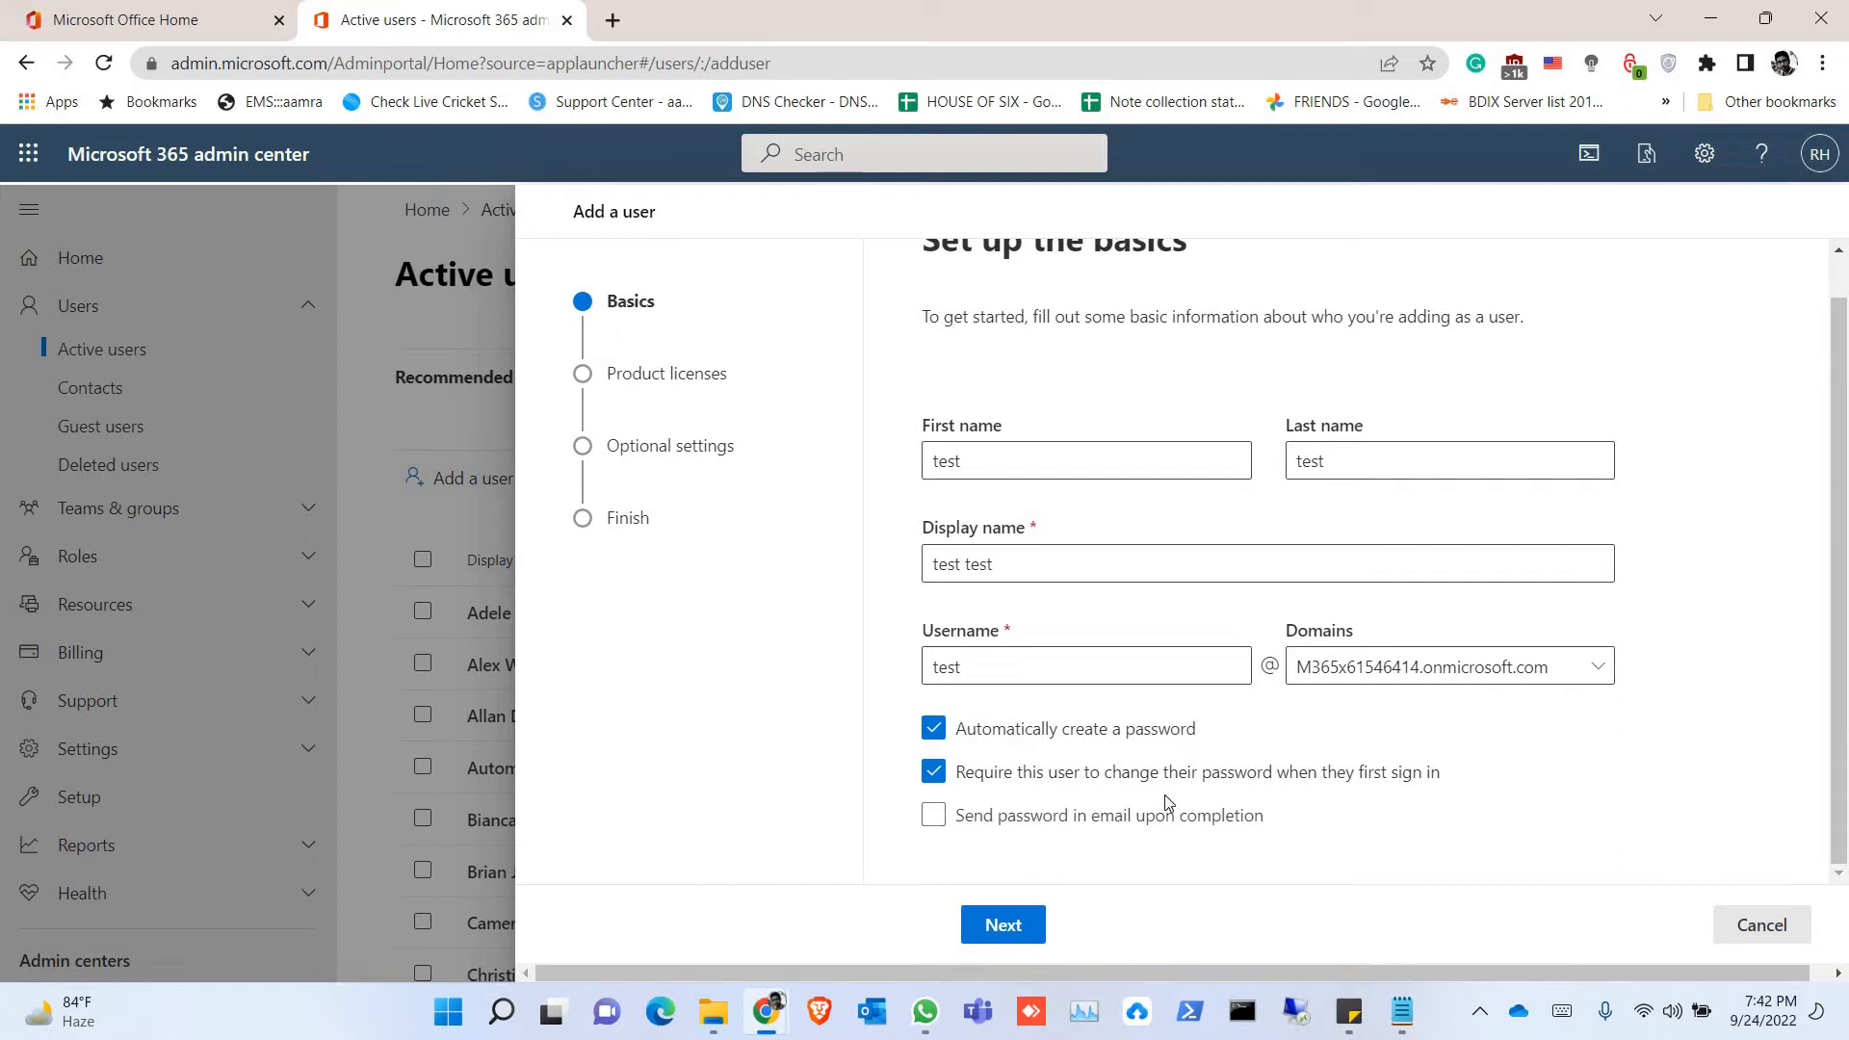
{"action": "mouse_move", "coordinate": [1449, 803]}
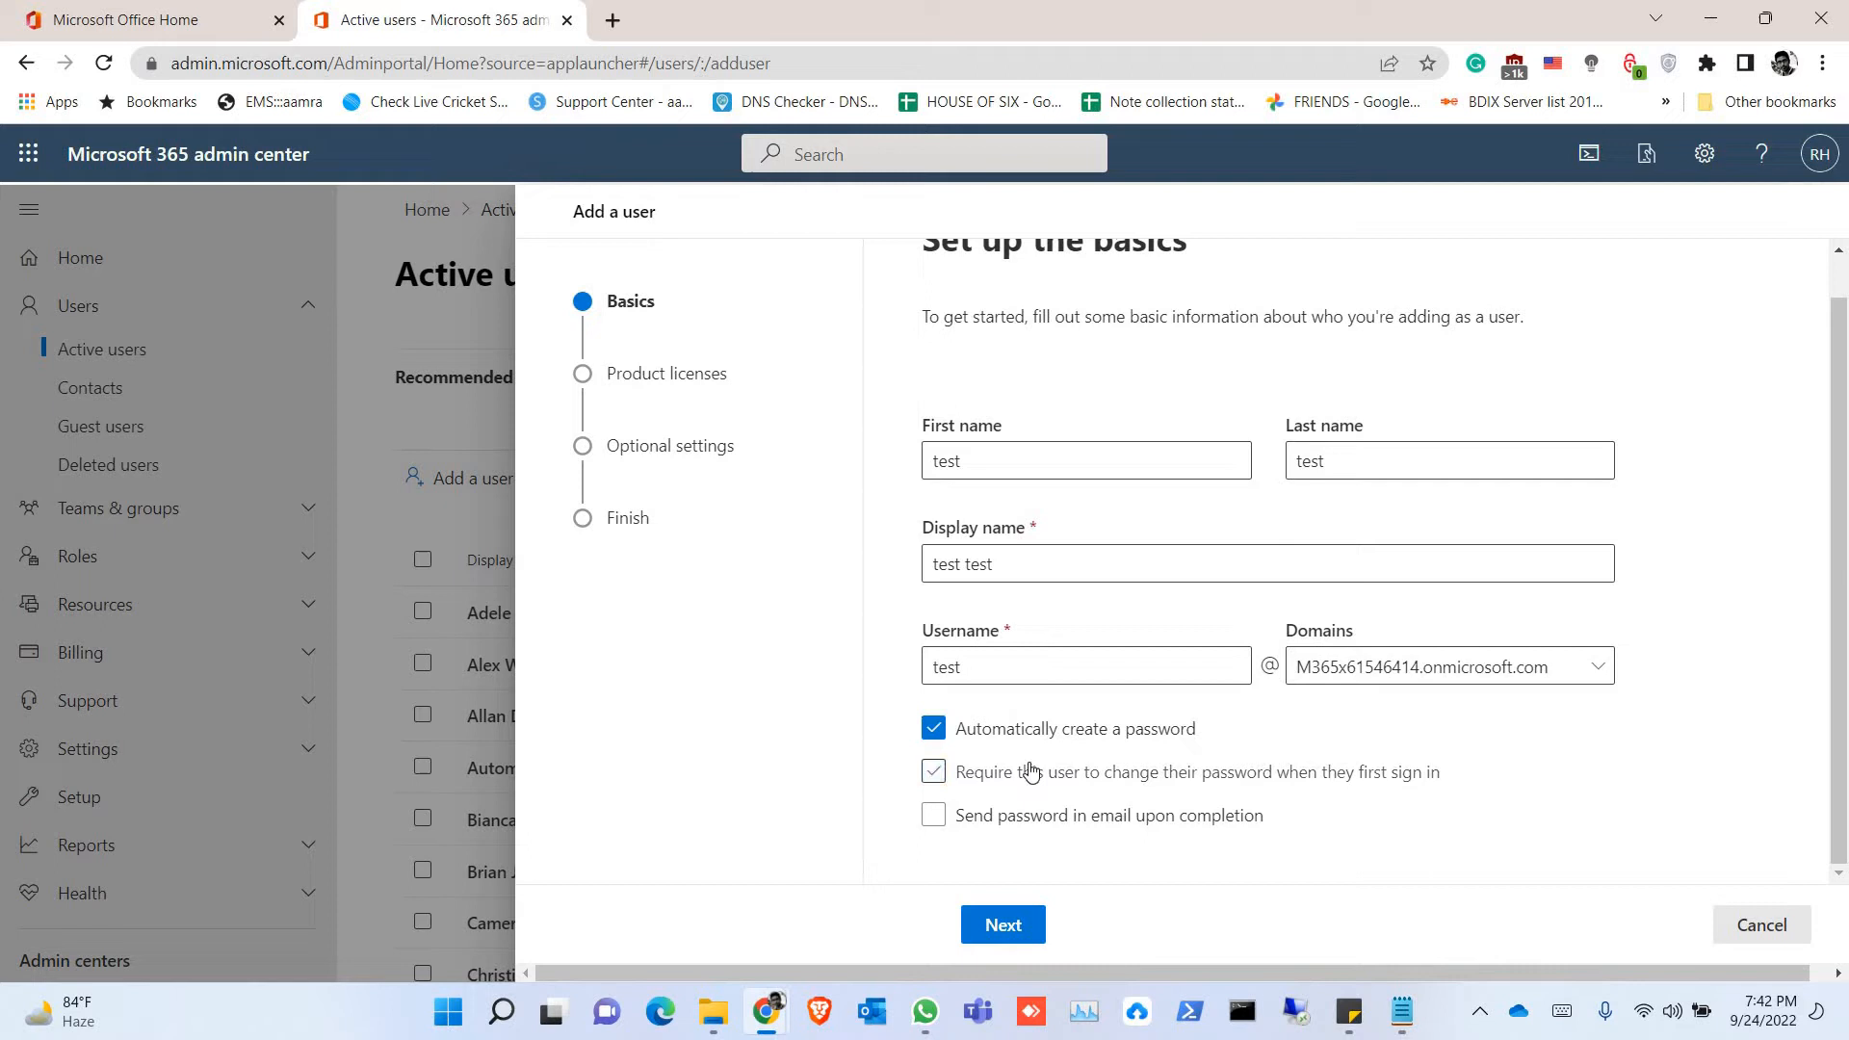
{"action": "left_click", "coordinate": [933, 772]}
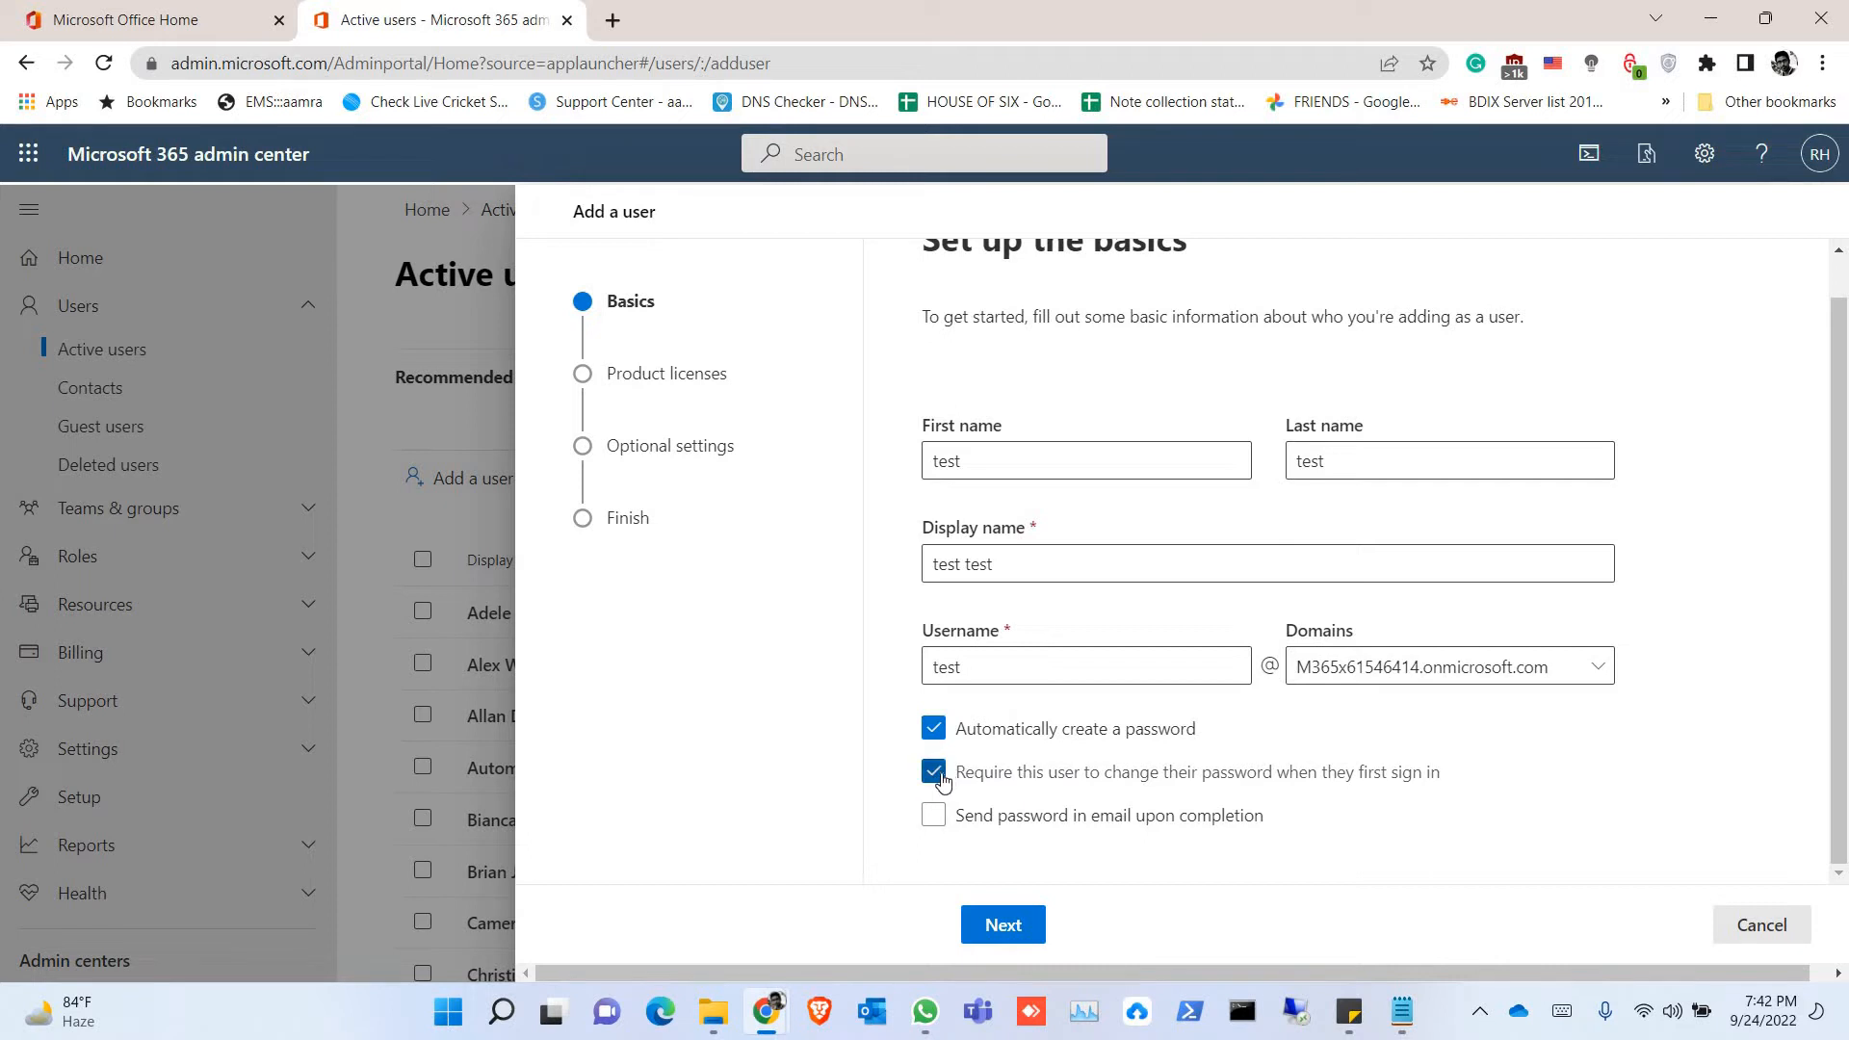
{"action": "left_click", "coordinate": [933, 815]}
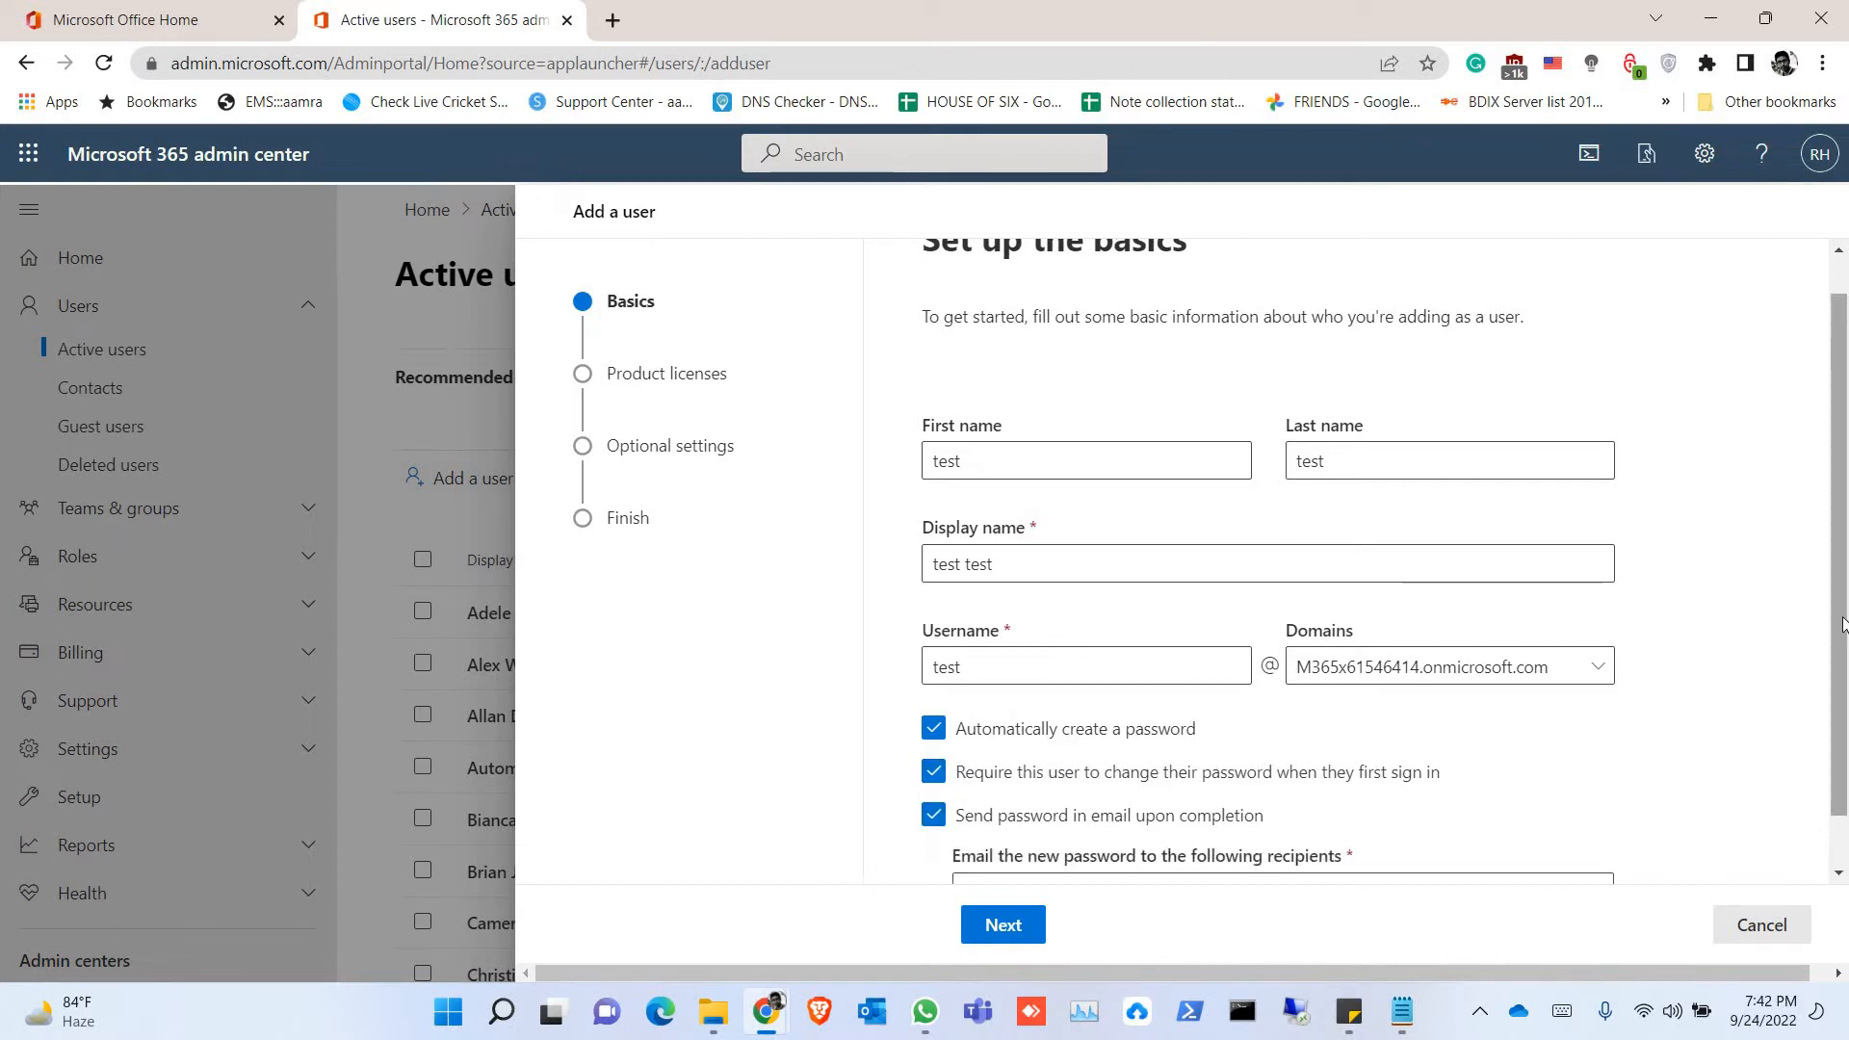
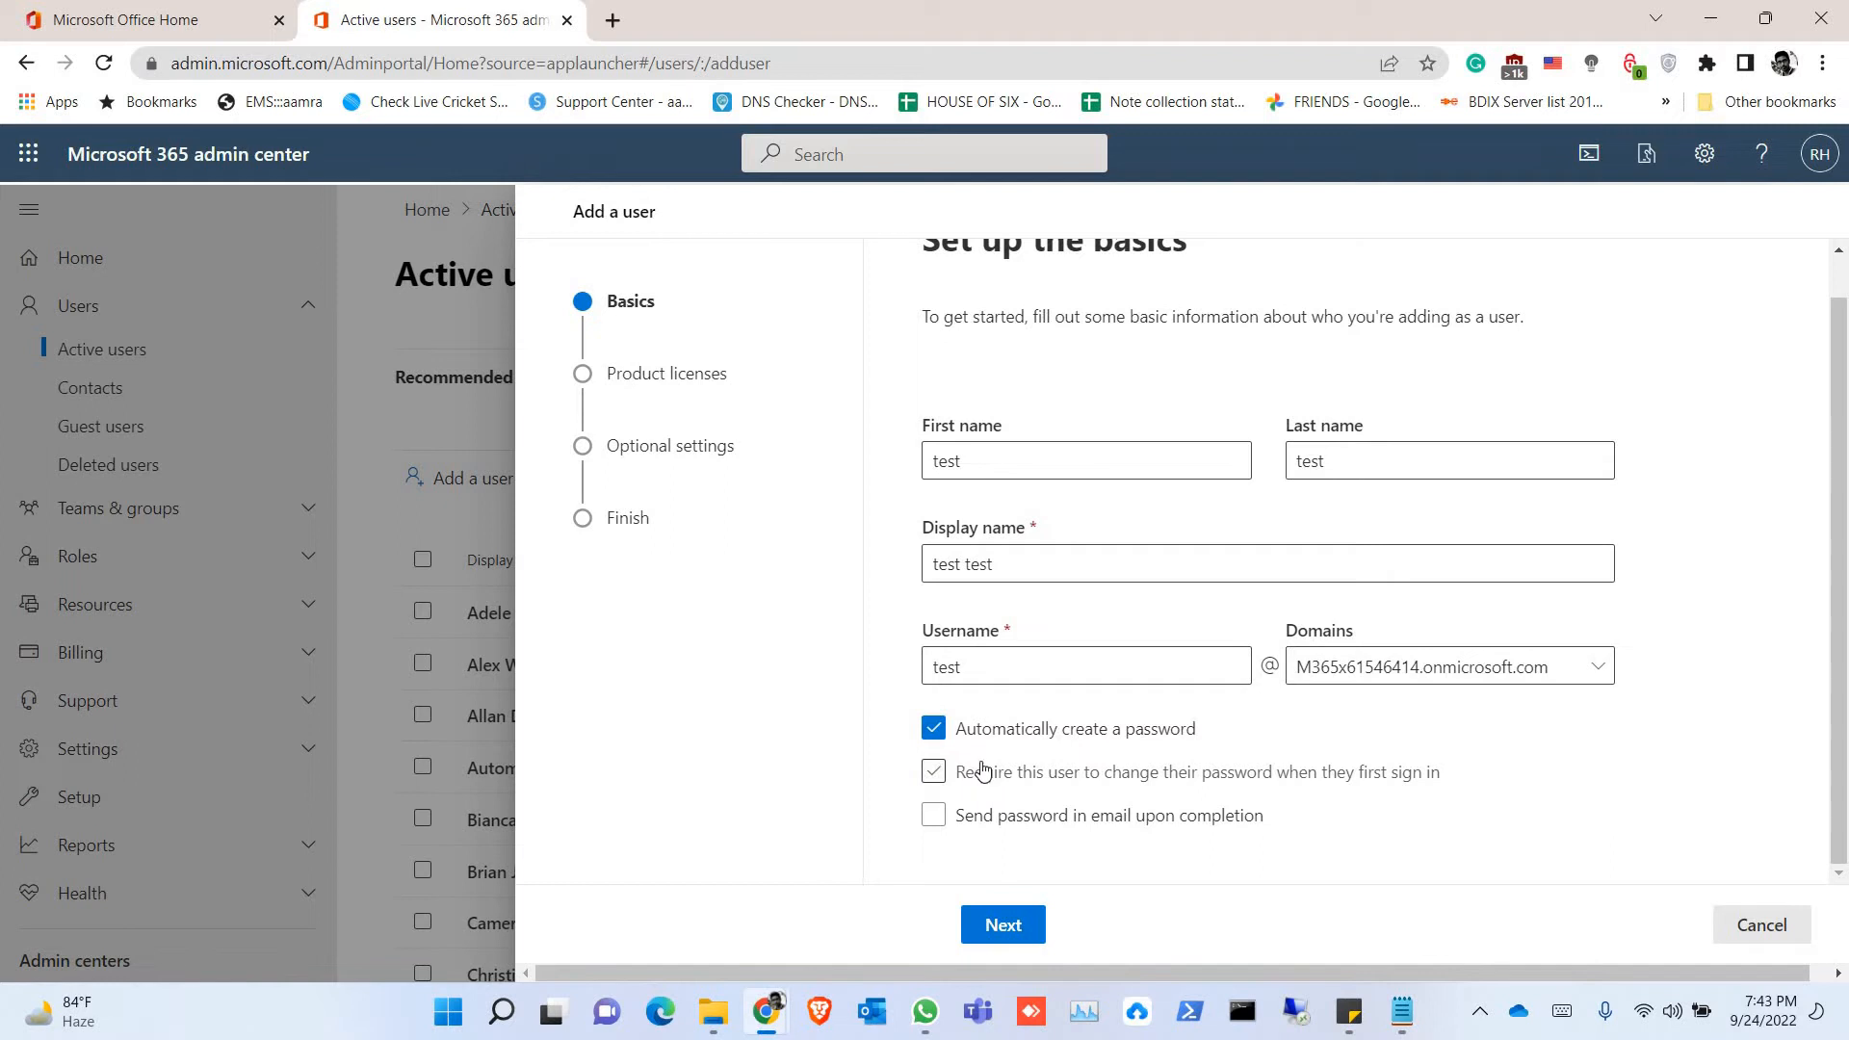
- Assign the Windows 10/11 Enterprise E3 license on the product licenses step
{"action": "left_click", "coordinate": [1001, 924]}
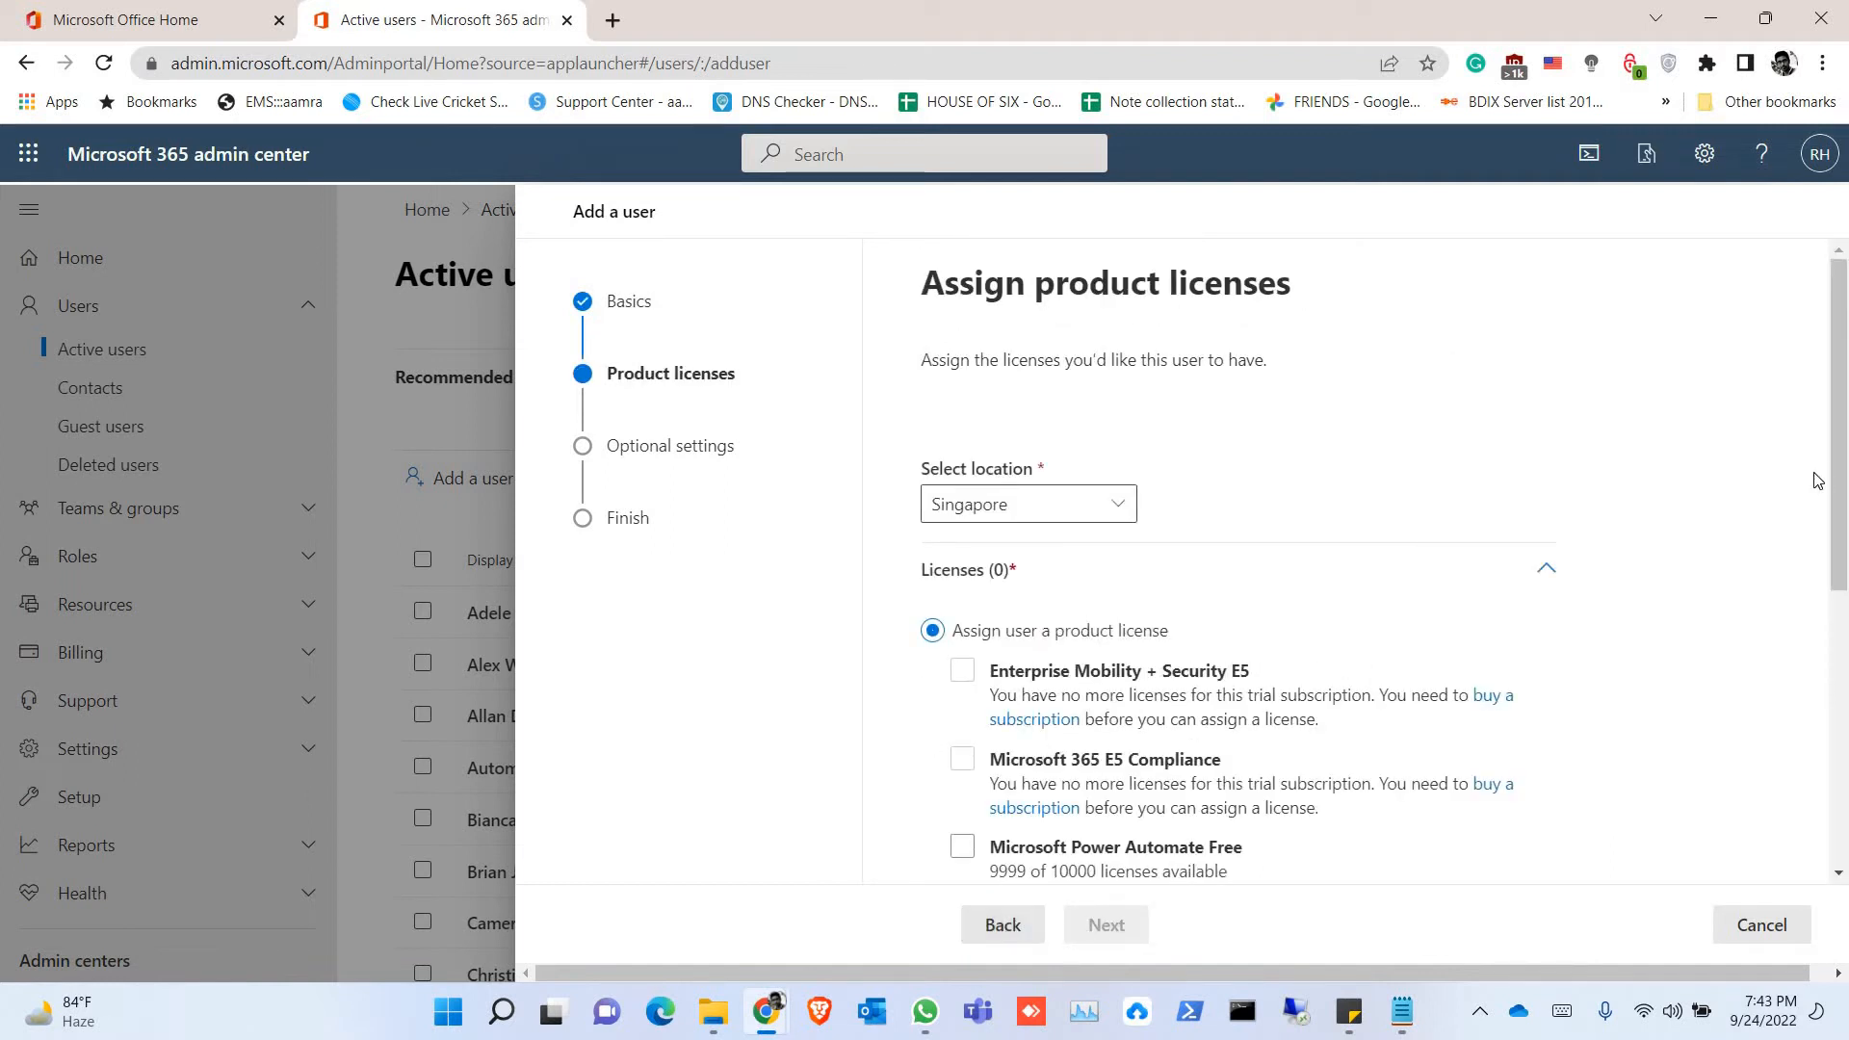
{"action": "scroll", "scroll_direction": "down", "scroll_amount": 3}
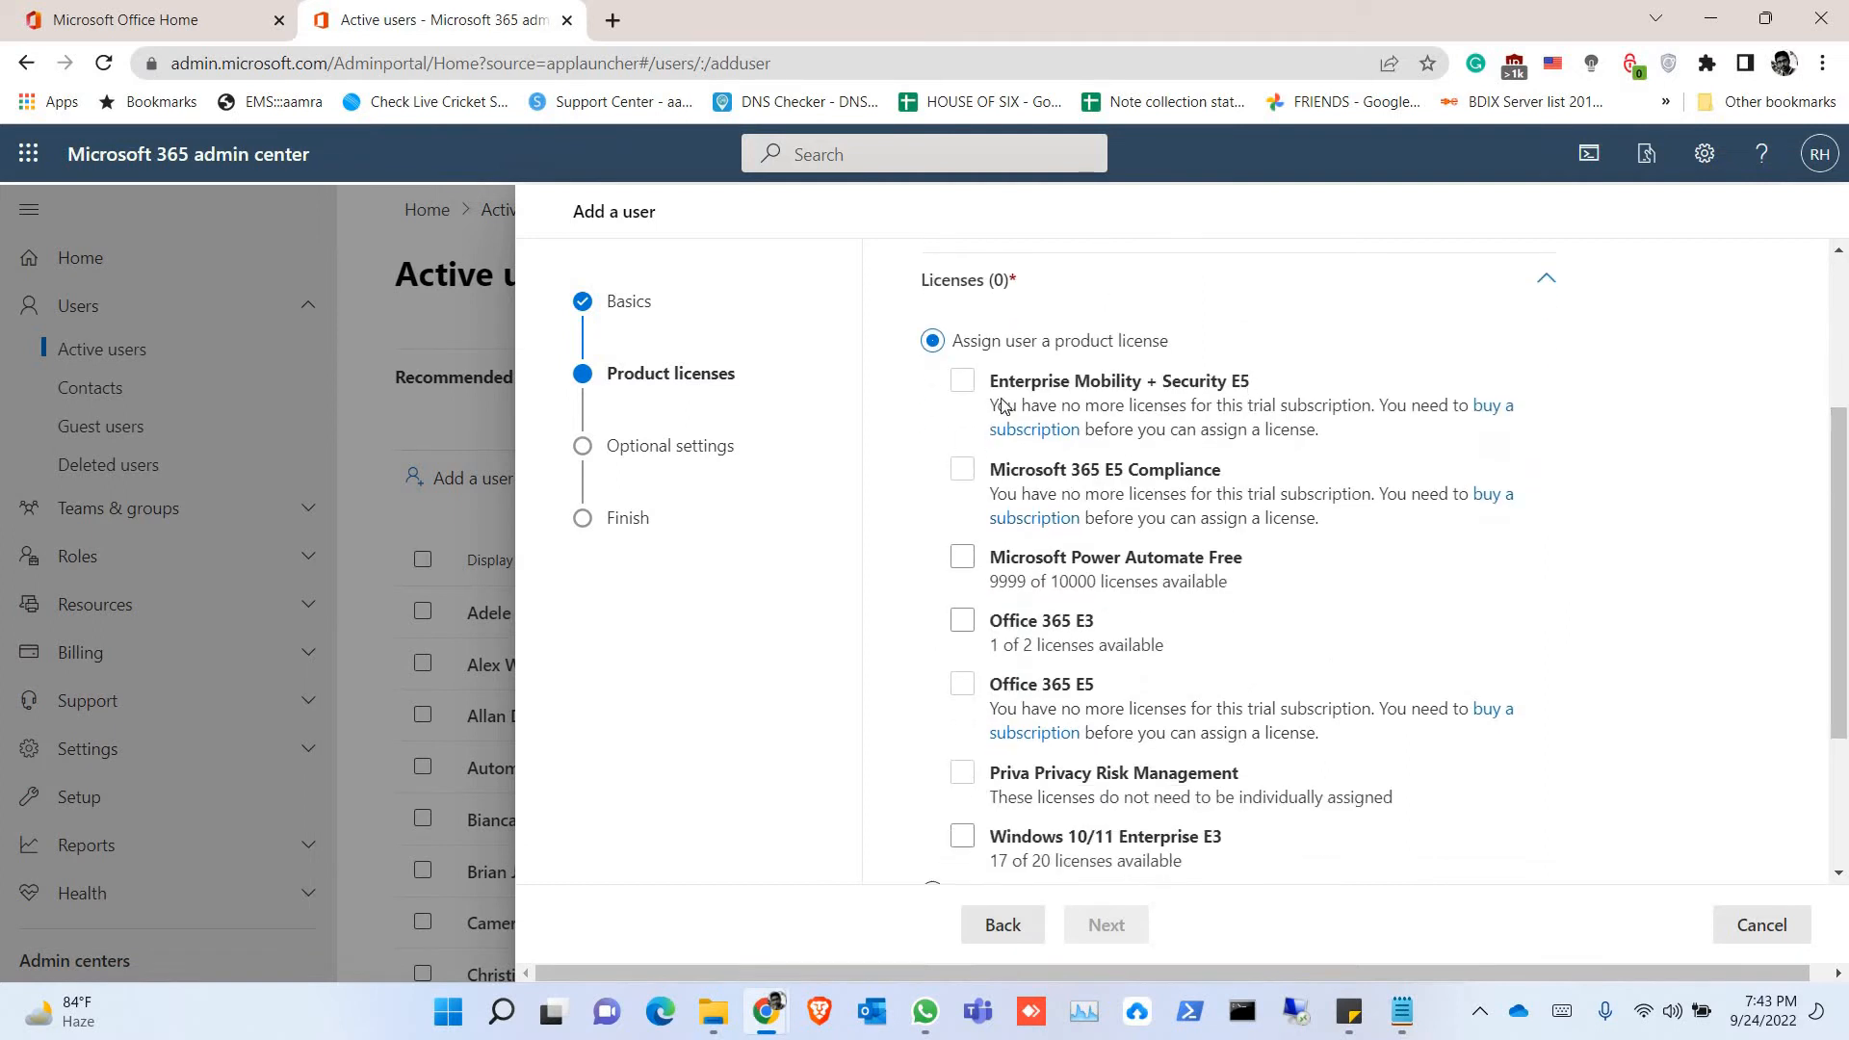
{"action": "mouse_move", "coordinate": [1834, 582]}
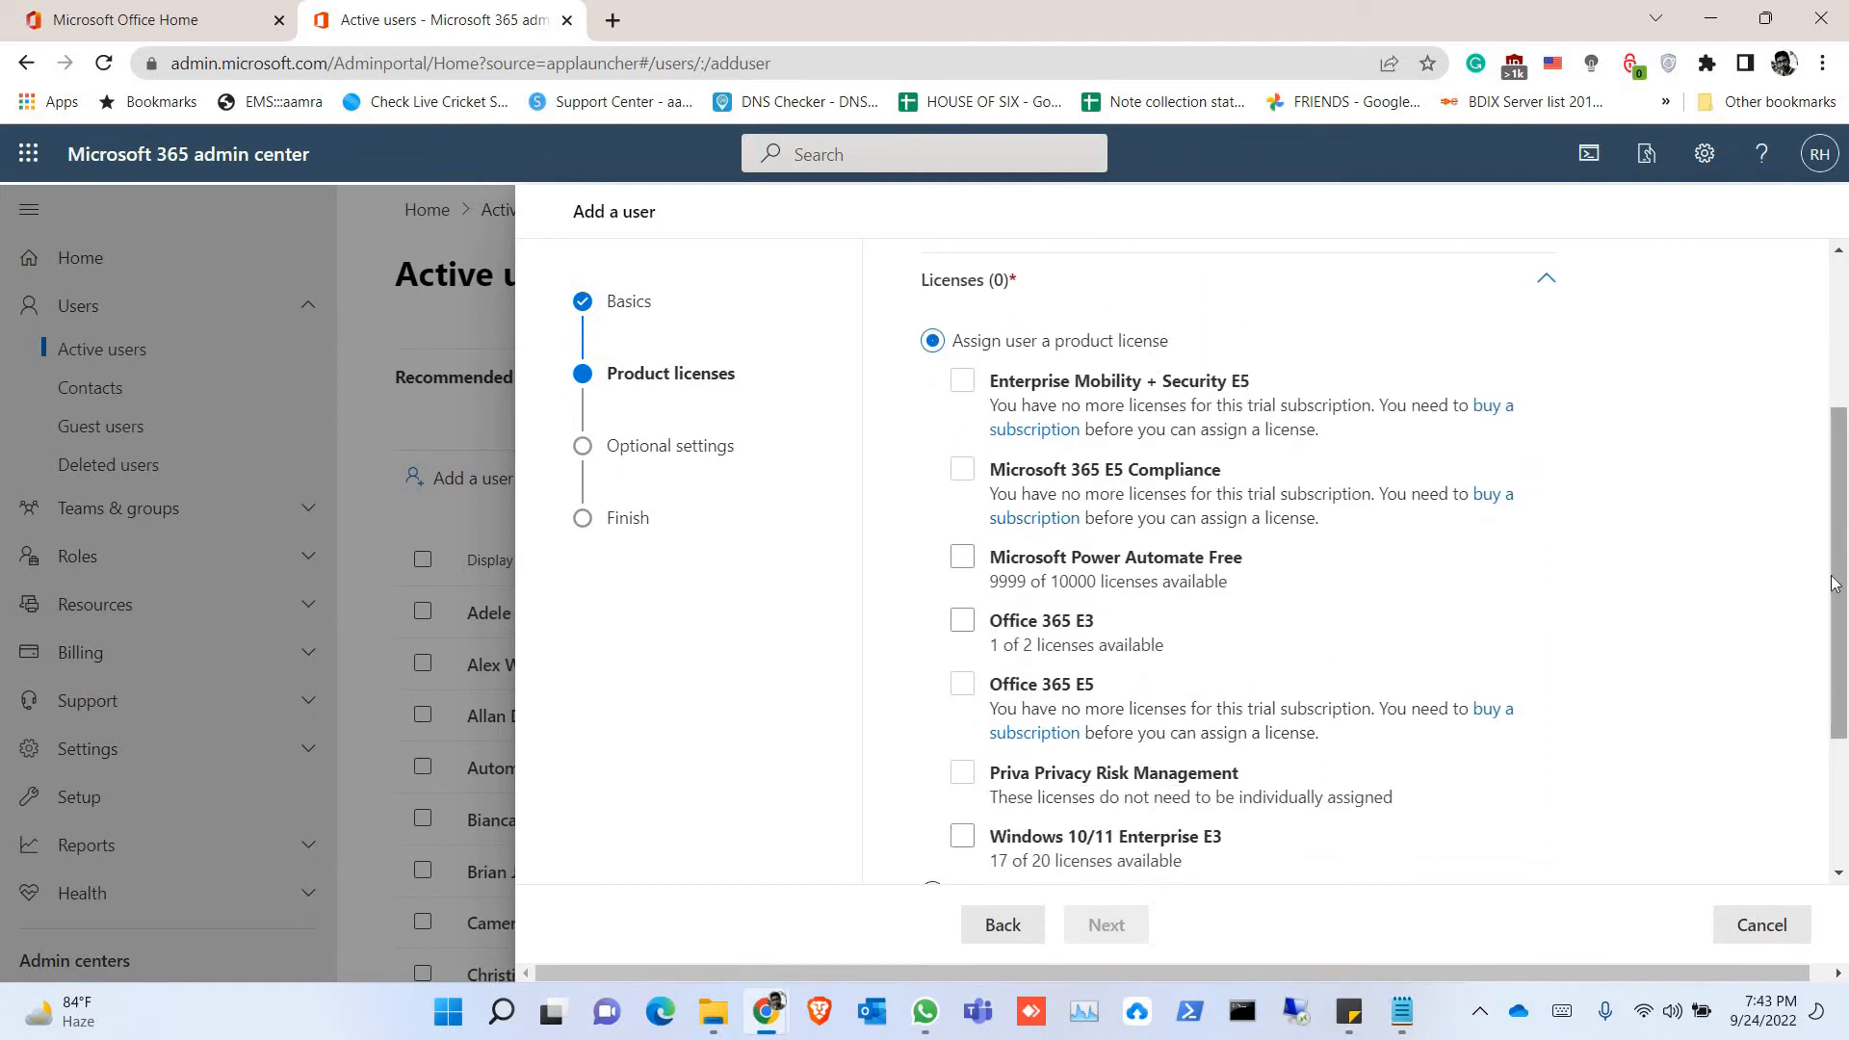
{"action": "scroll", "scroll_direction": "down", "scroll_amount": 3}
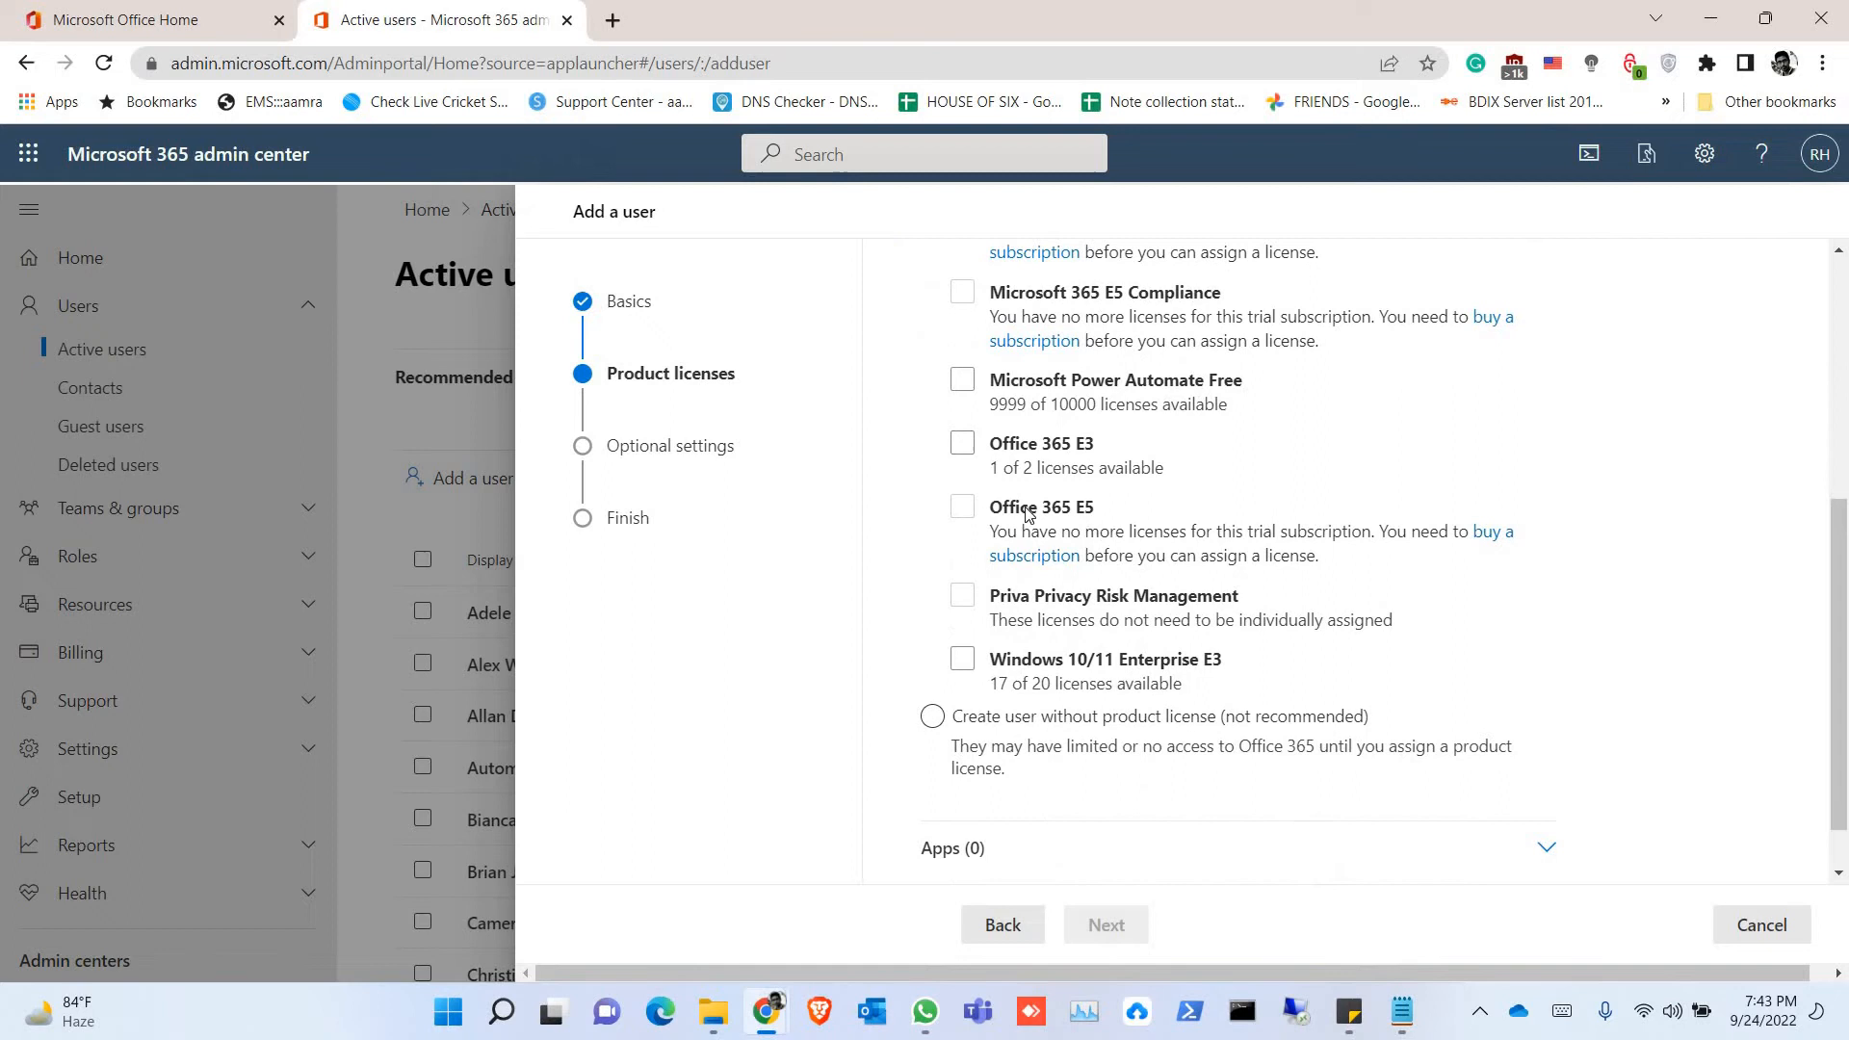
{"action": "mouse_move", "coordinate": [970, 678]}
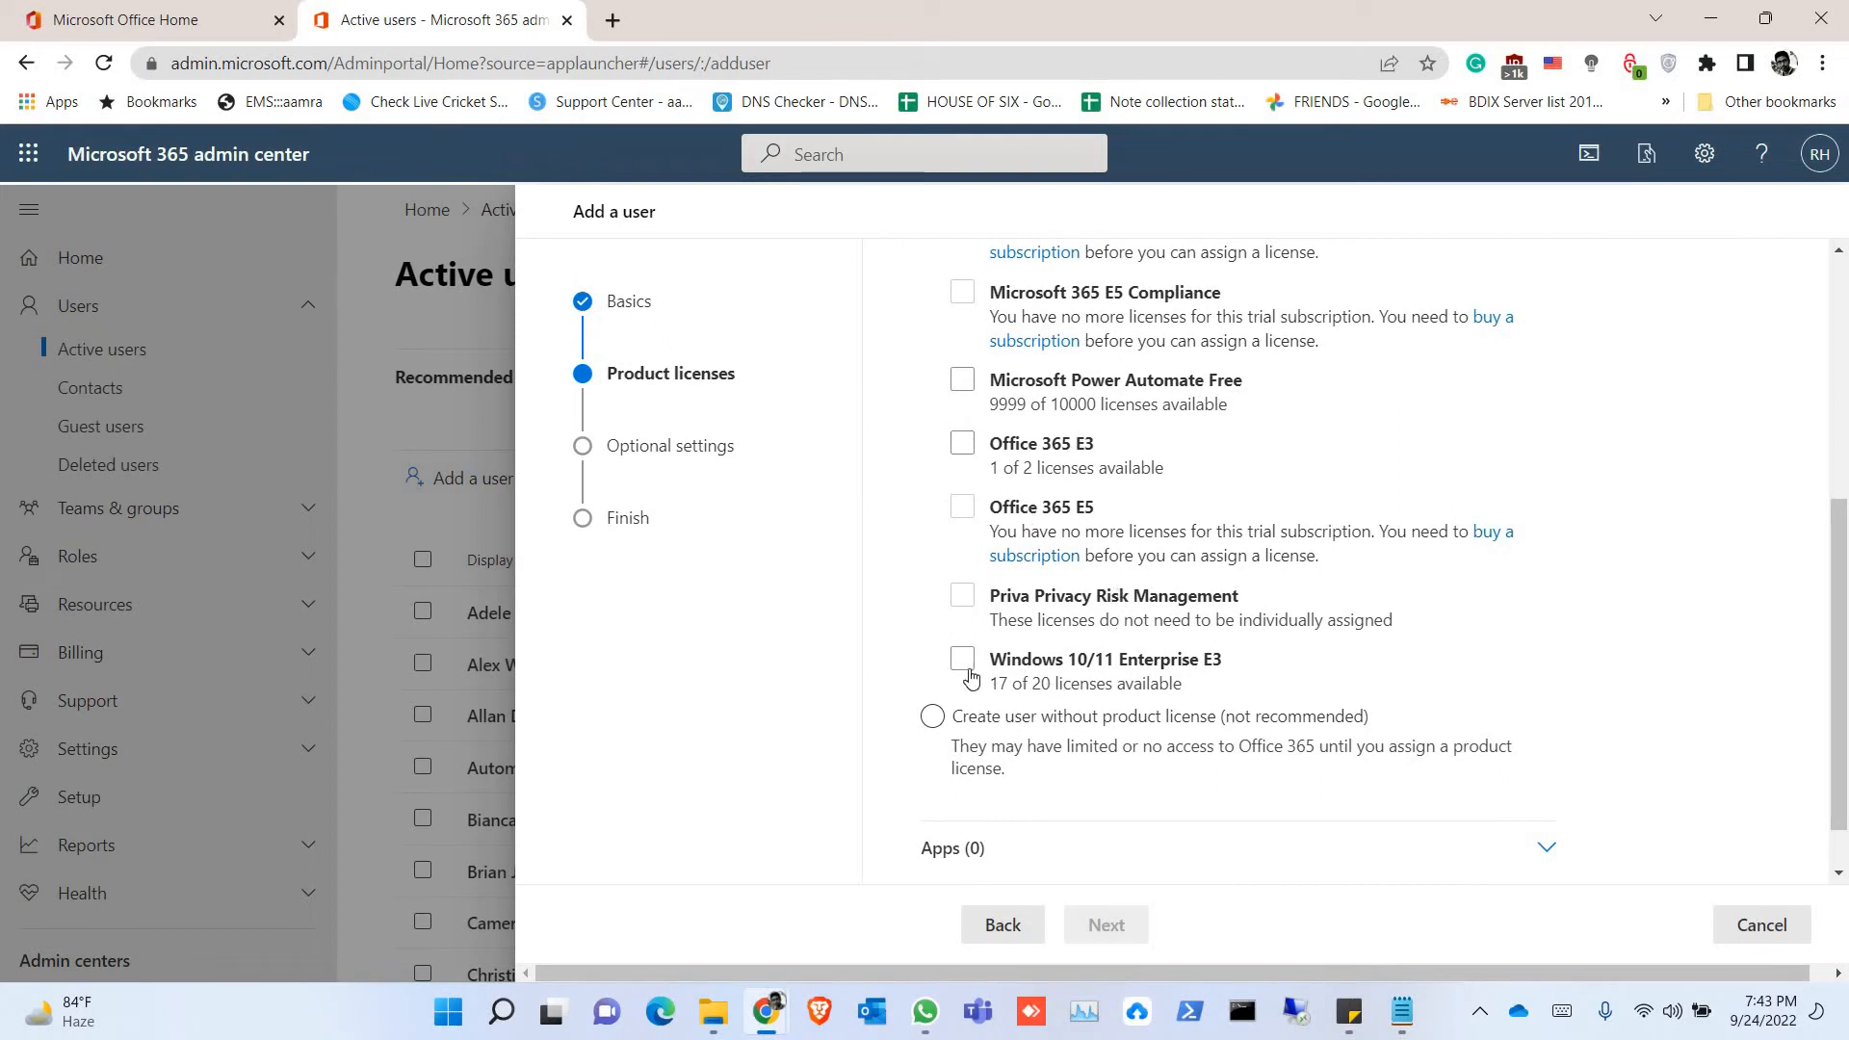
{"action": "mouse_move", "coordinate": [982, 686]}
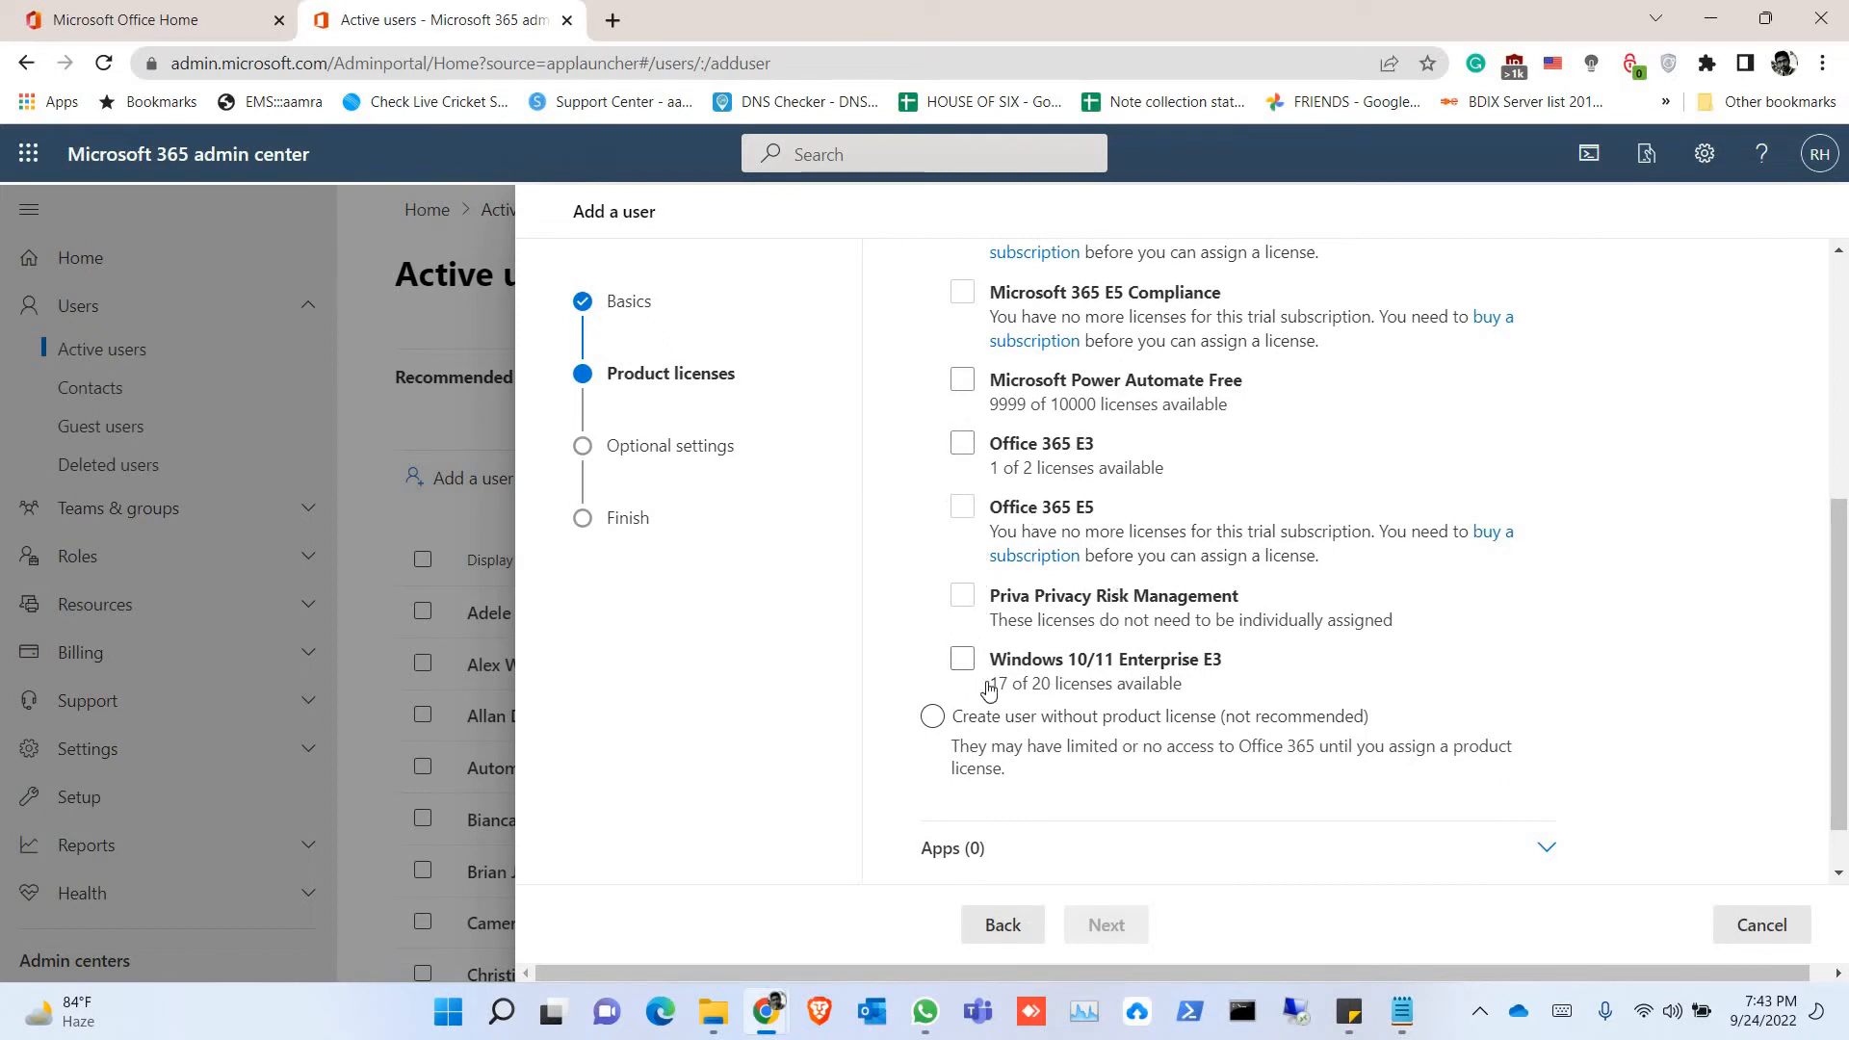
{"action": "left_click", "coordinate": [962, 657]}
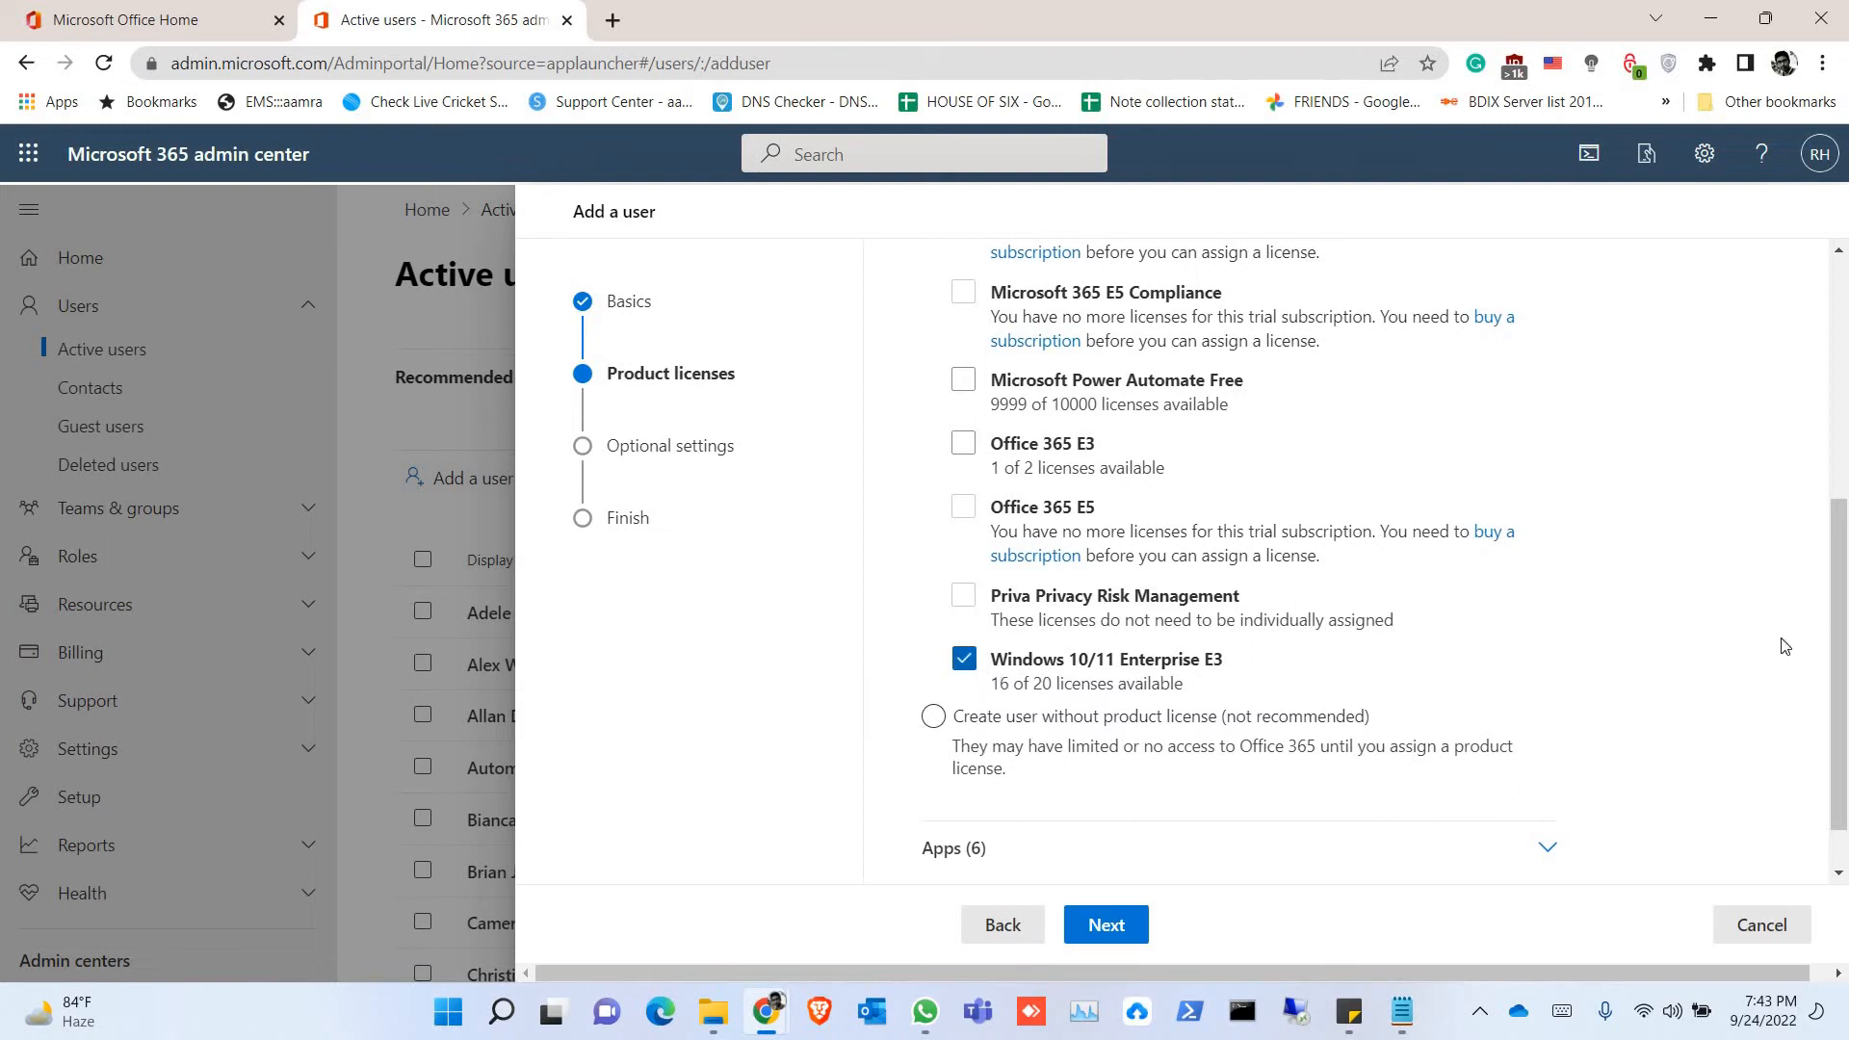
{"action": "scroll", "scroll_direction": "down", "scroll_amount": 3}
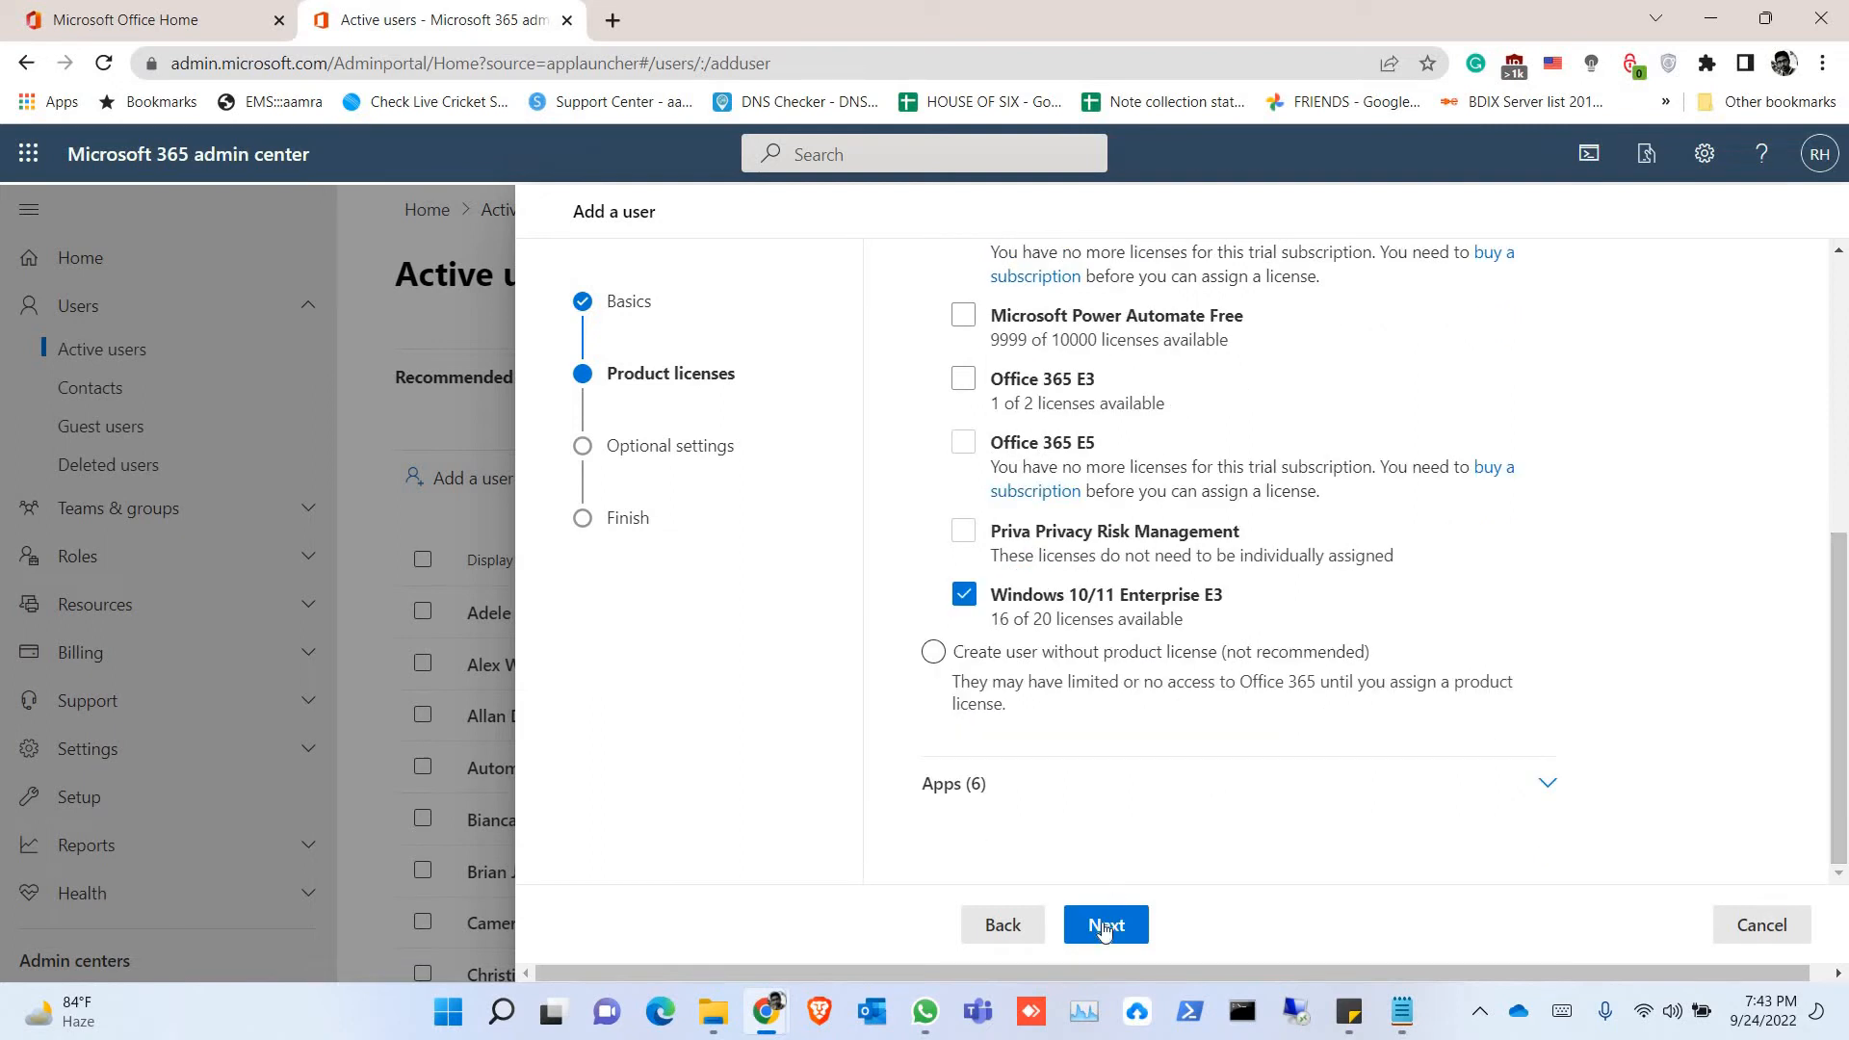
- Keep the user as 'User (no admin center access)' after trying User Administrator
{"action": "left_click", "coordinate": [1103, 925]}
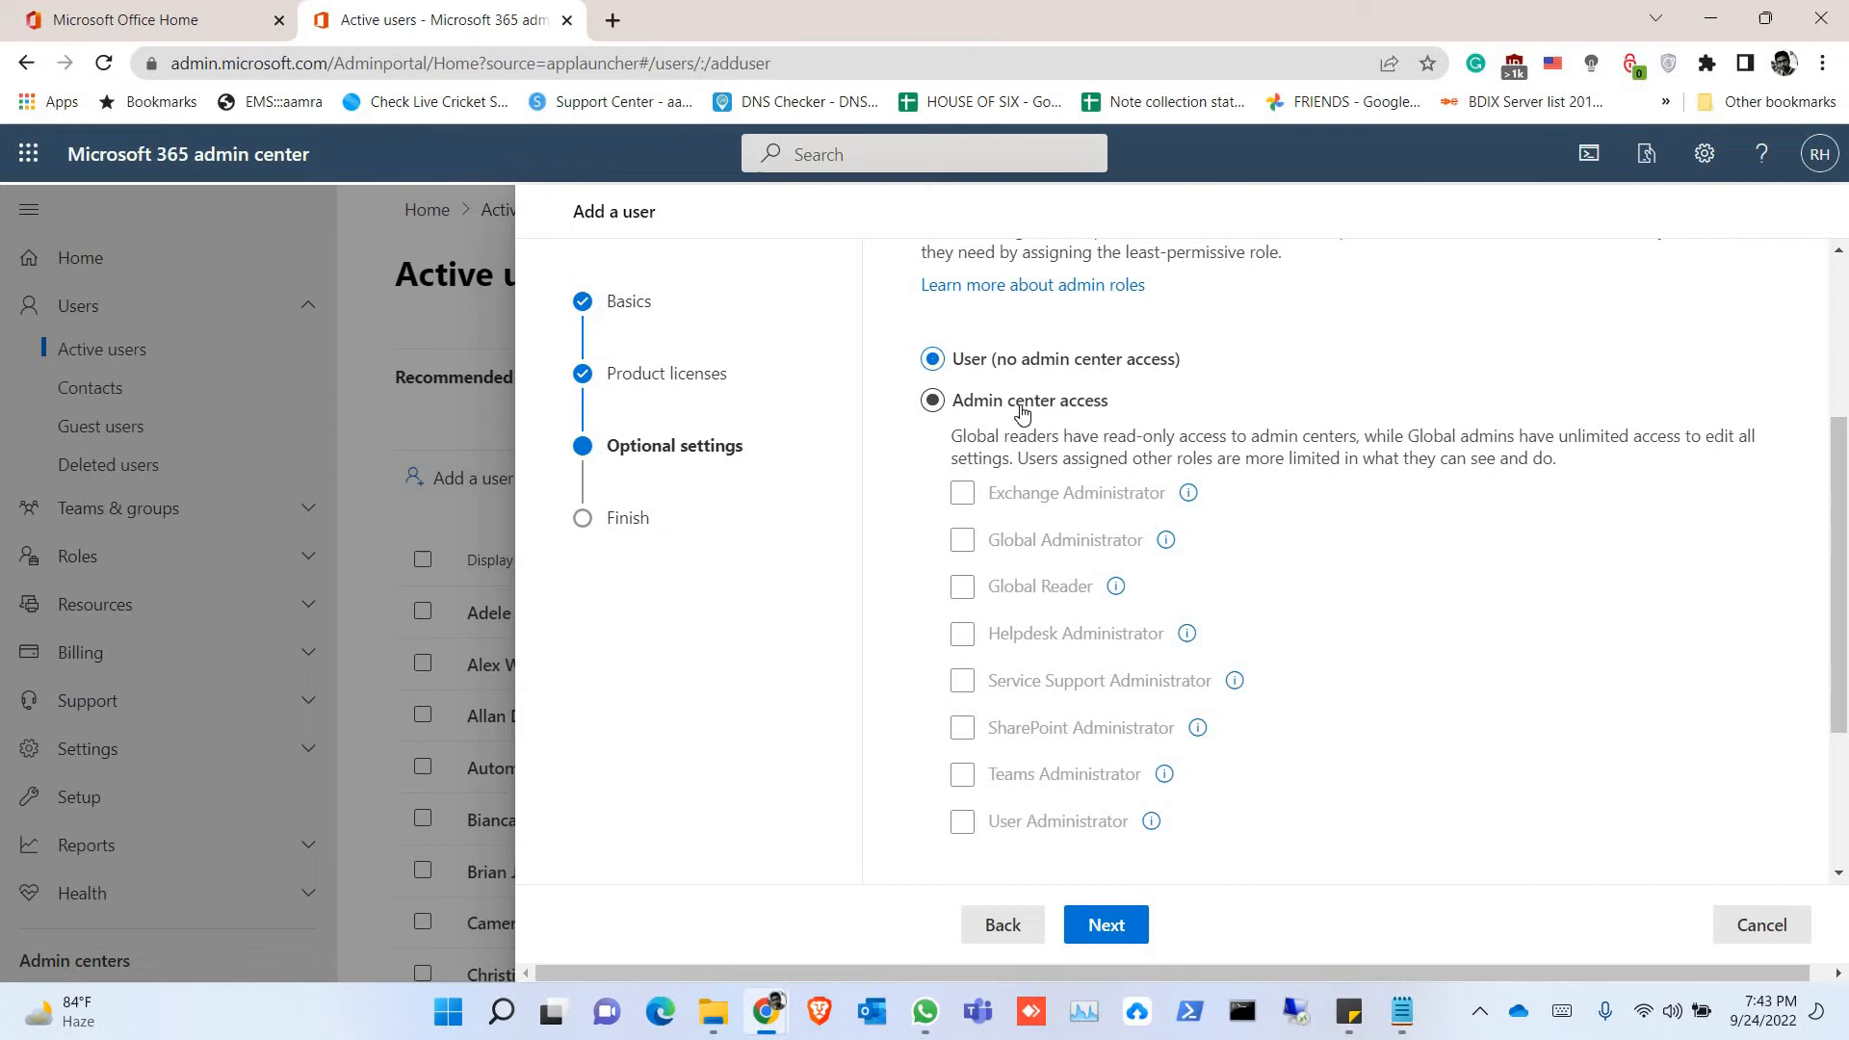
{"action": "left_click", "coordinate": [933, 400]}
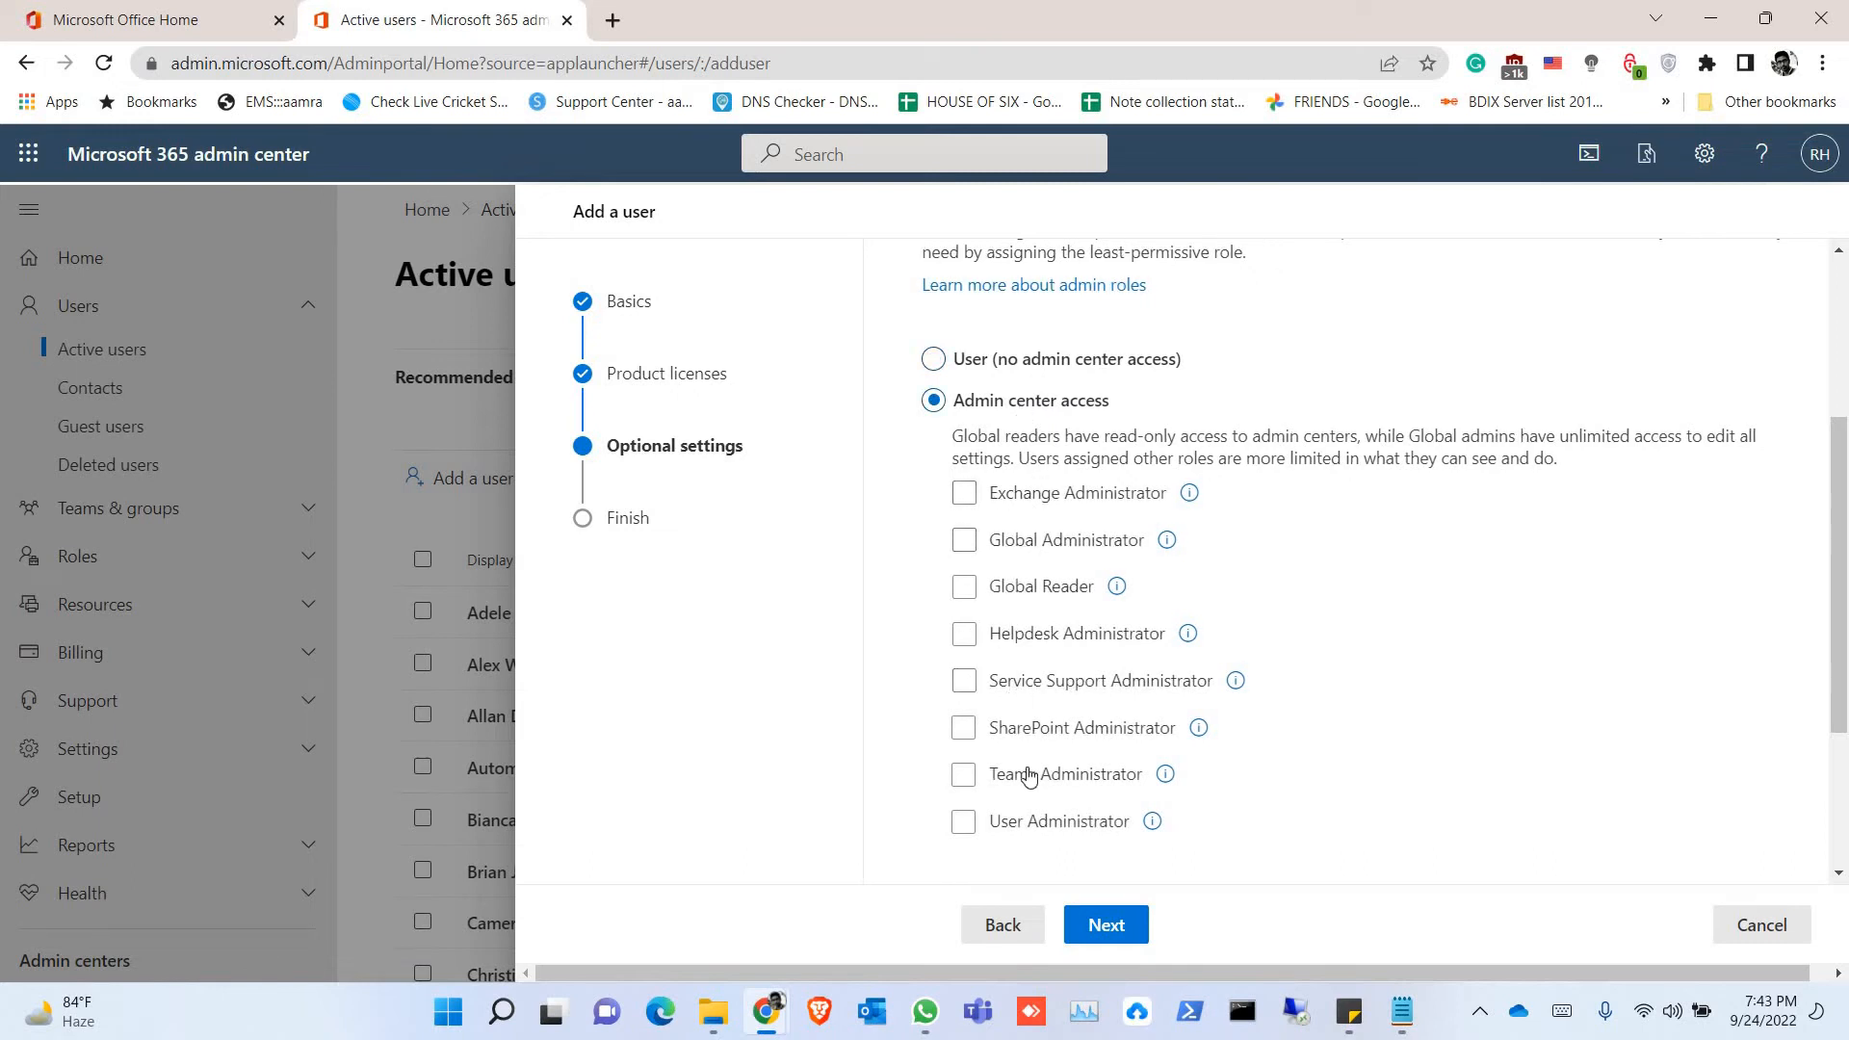
{"action": "left_click", "coordinate": [963, 820]}
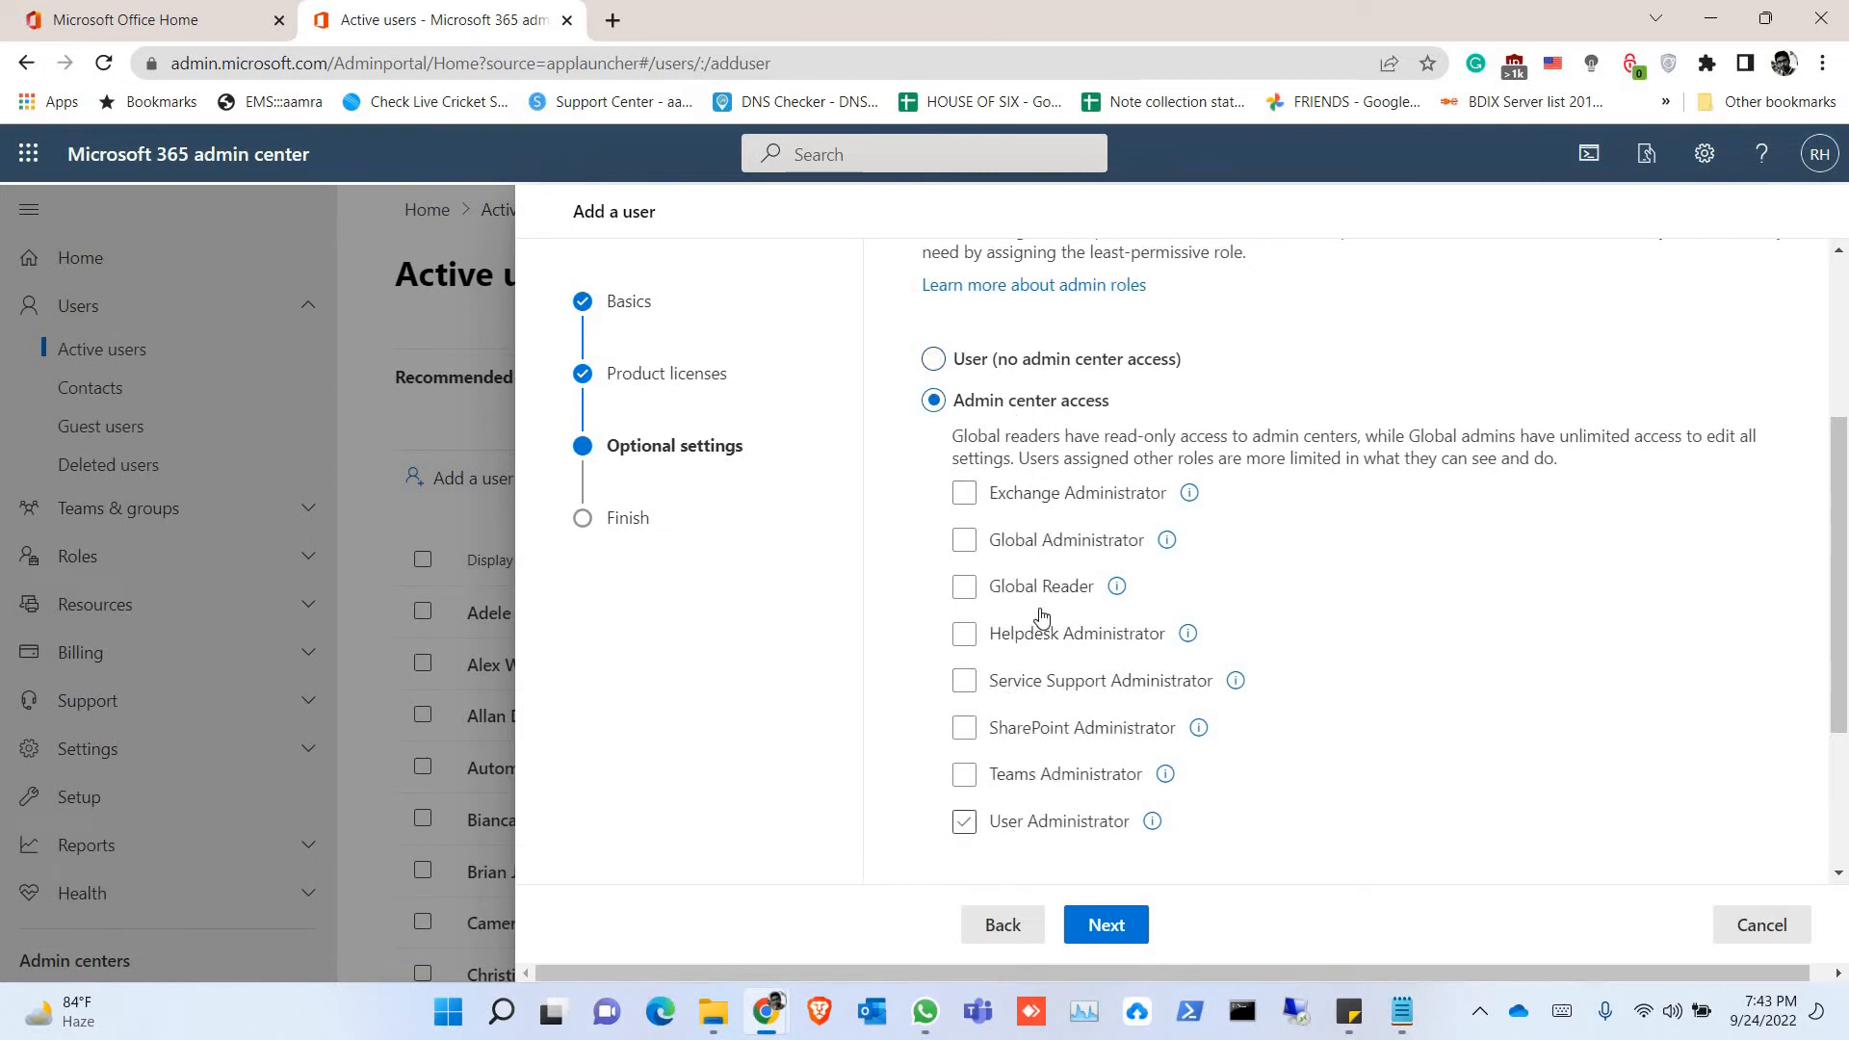
{"action": "left_click", "coordinate": [933, 359]}
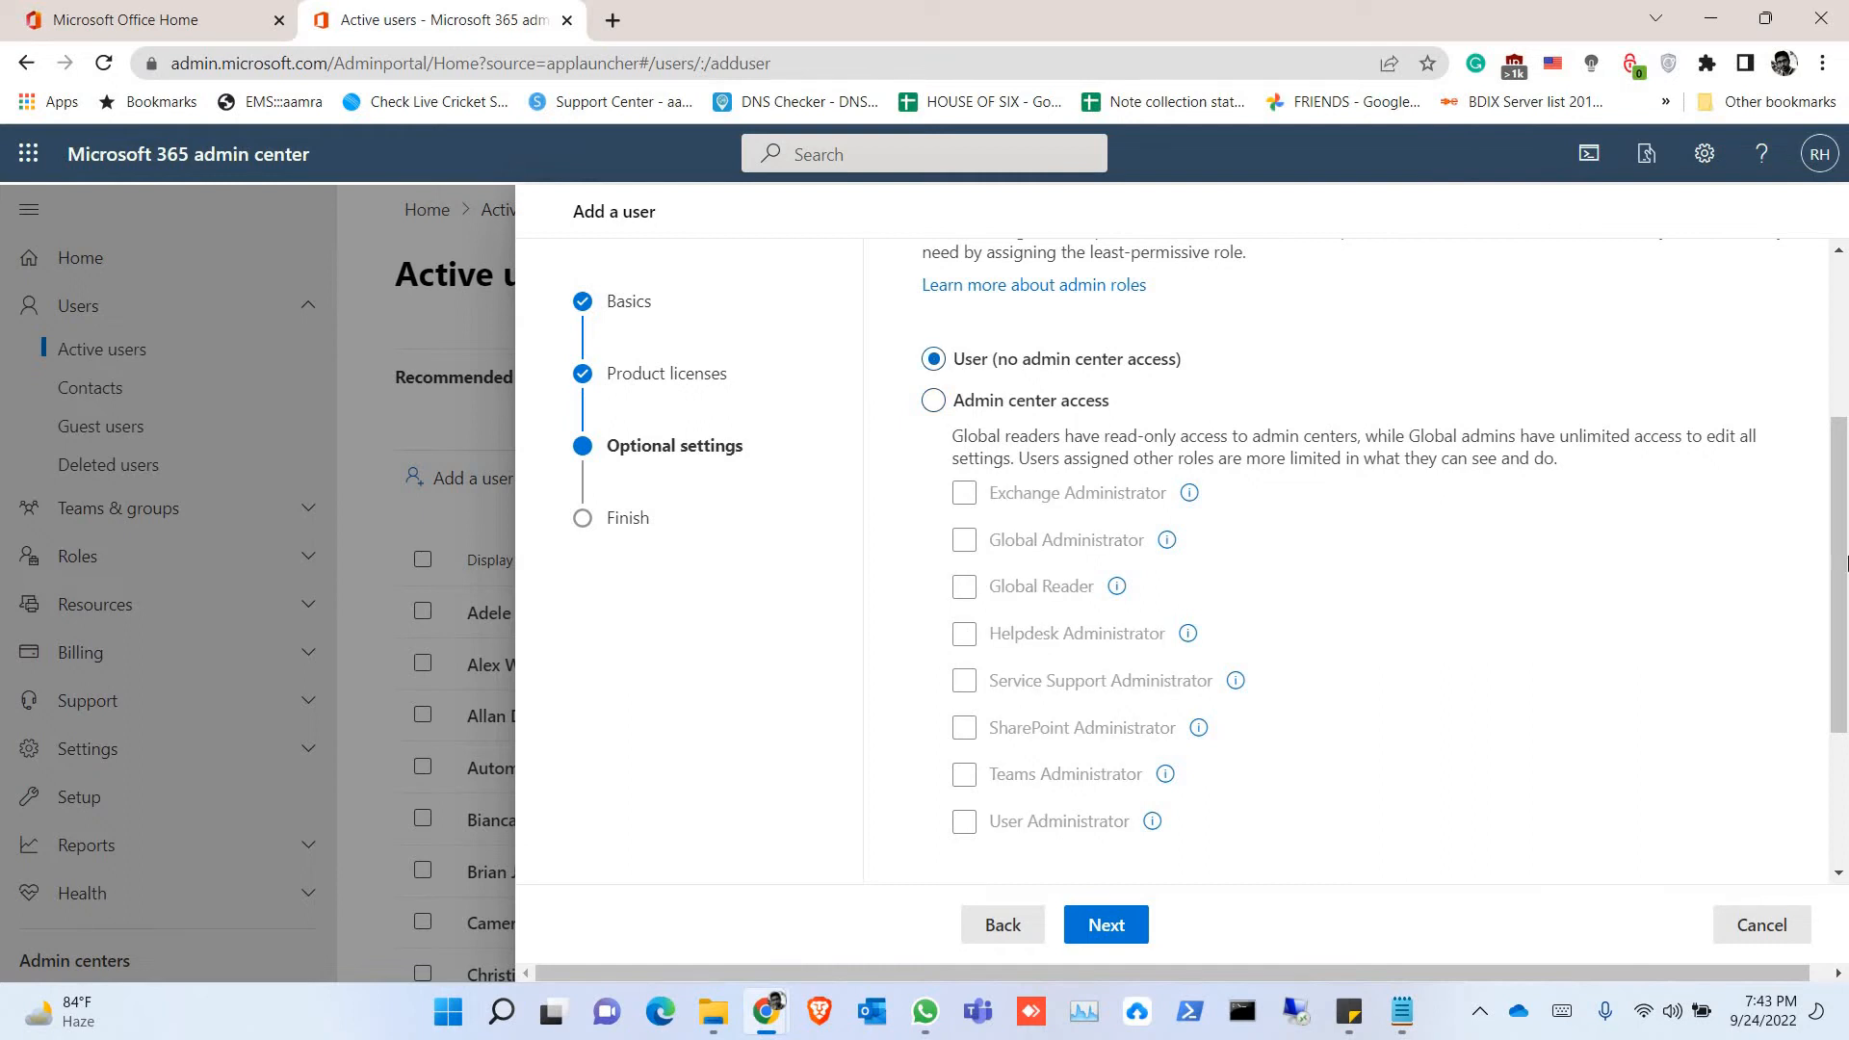
{"action": "scroll", "scroll_direction": "down", "scroll_amount": 3}
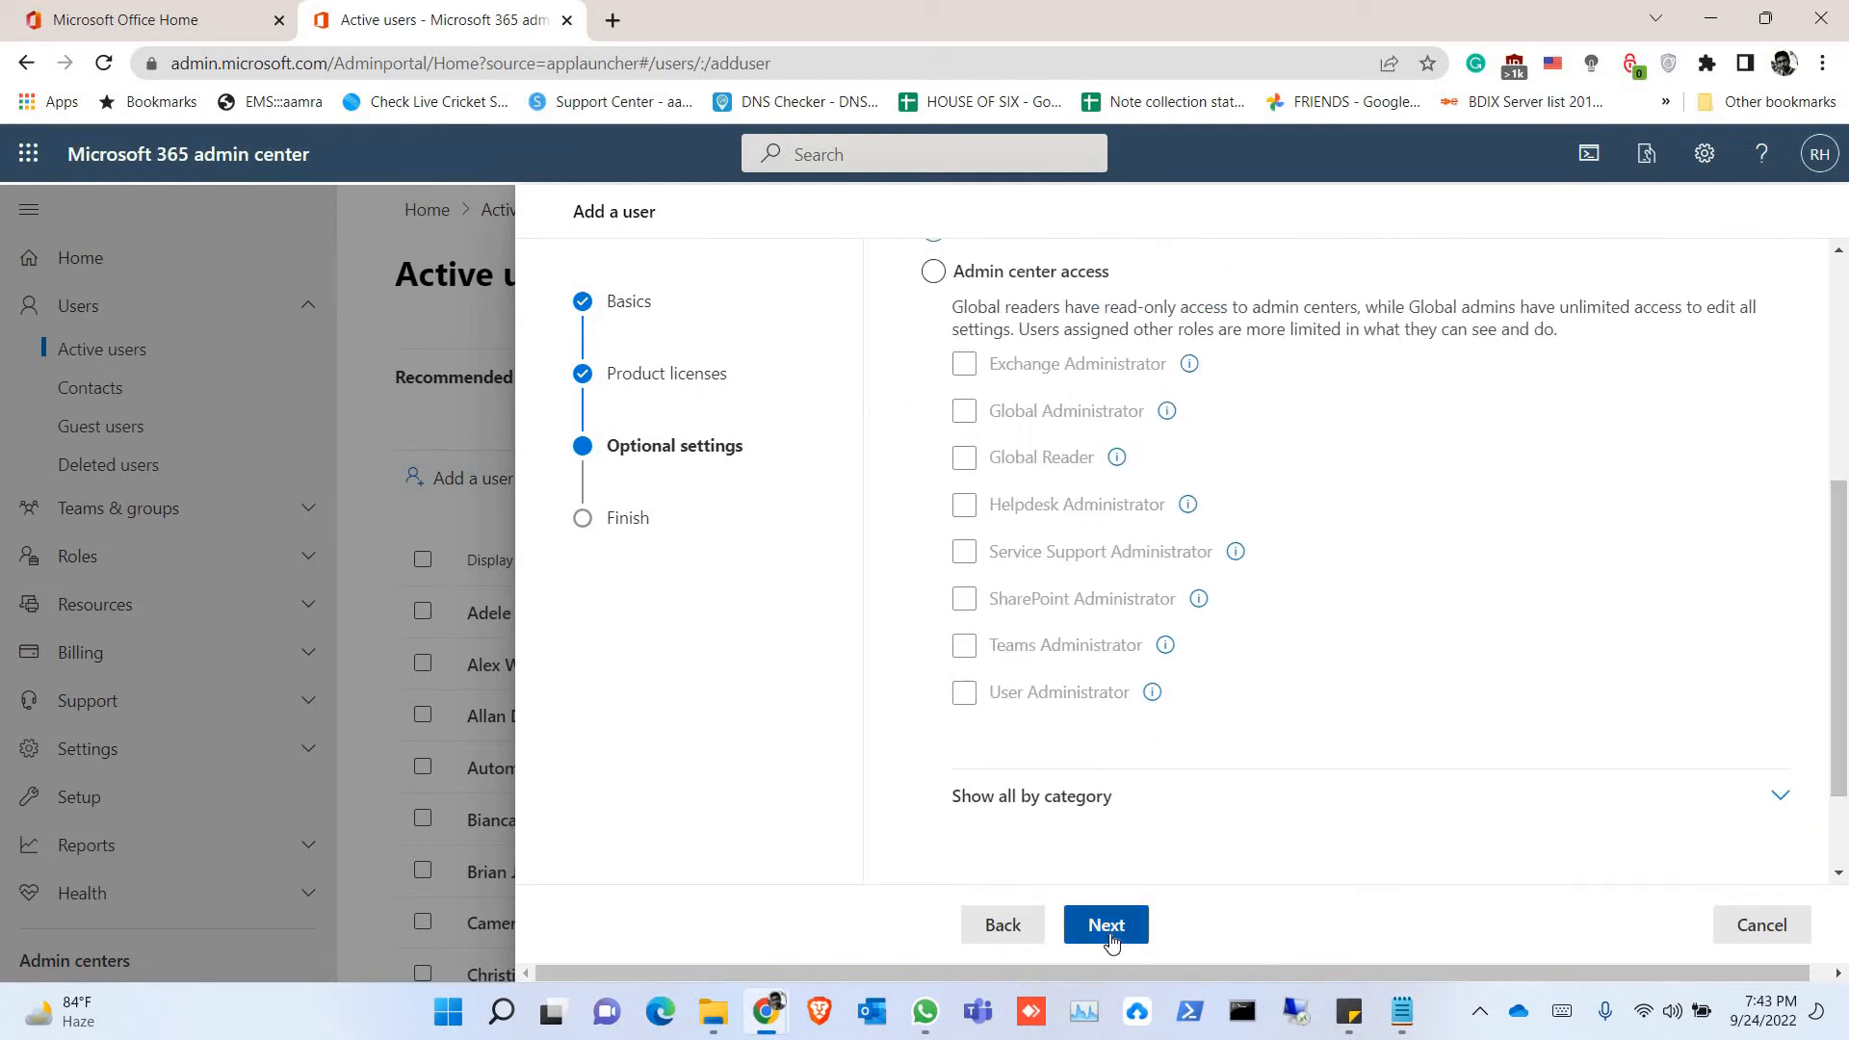
- Review the new user's settings and finish adding 'test test'
{"action": "left_click", "coordinate": [1103, 925]}
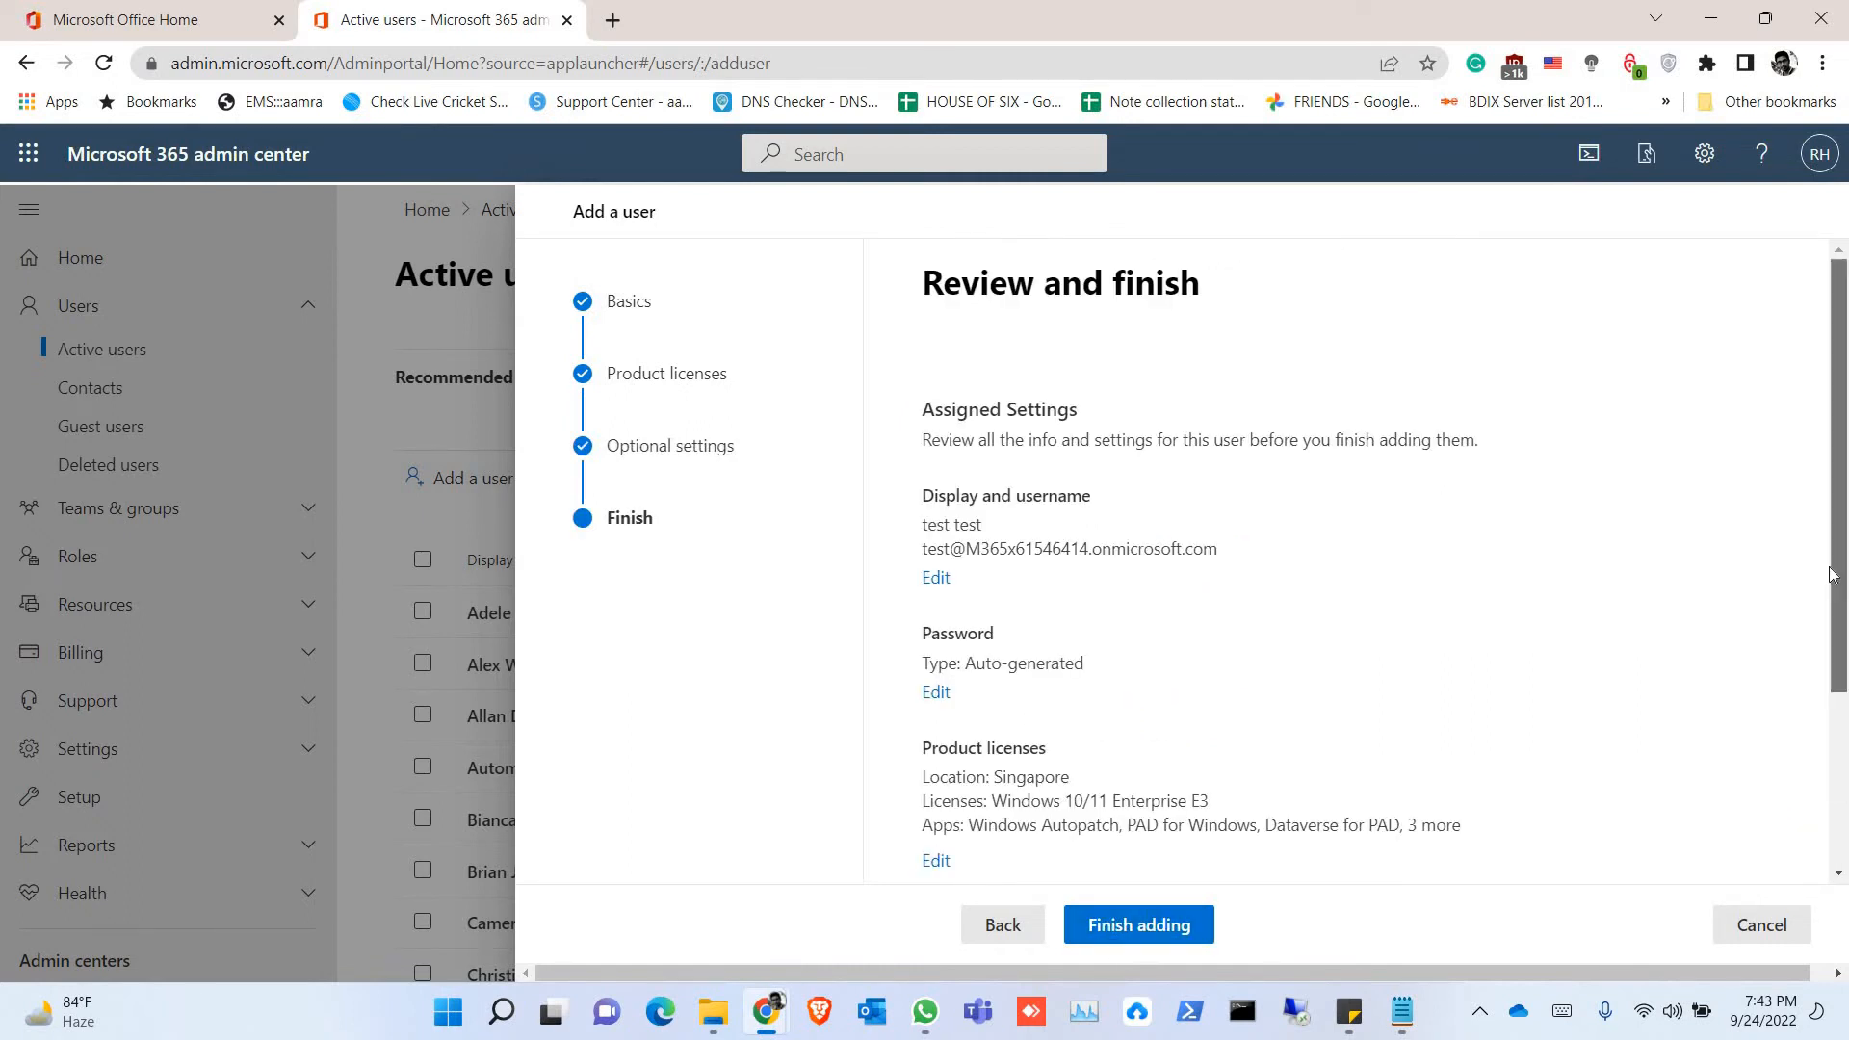
{"action": "scroll", "scroll_direction": "down", "scroll_amount": 3}
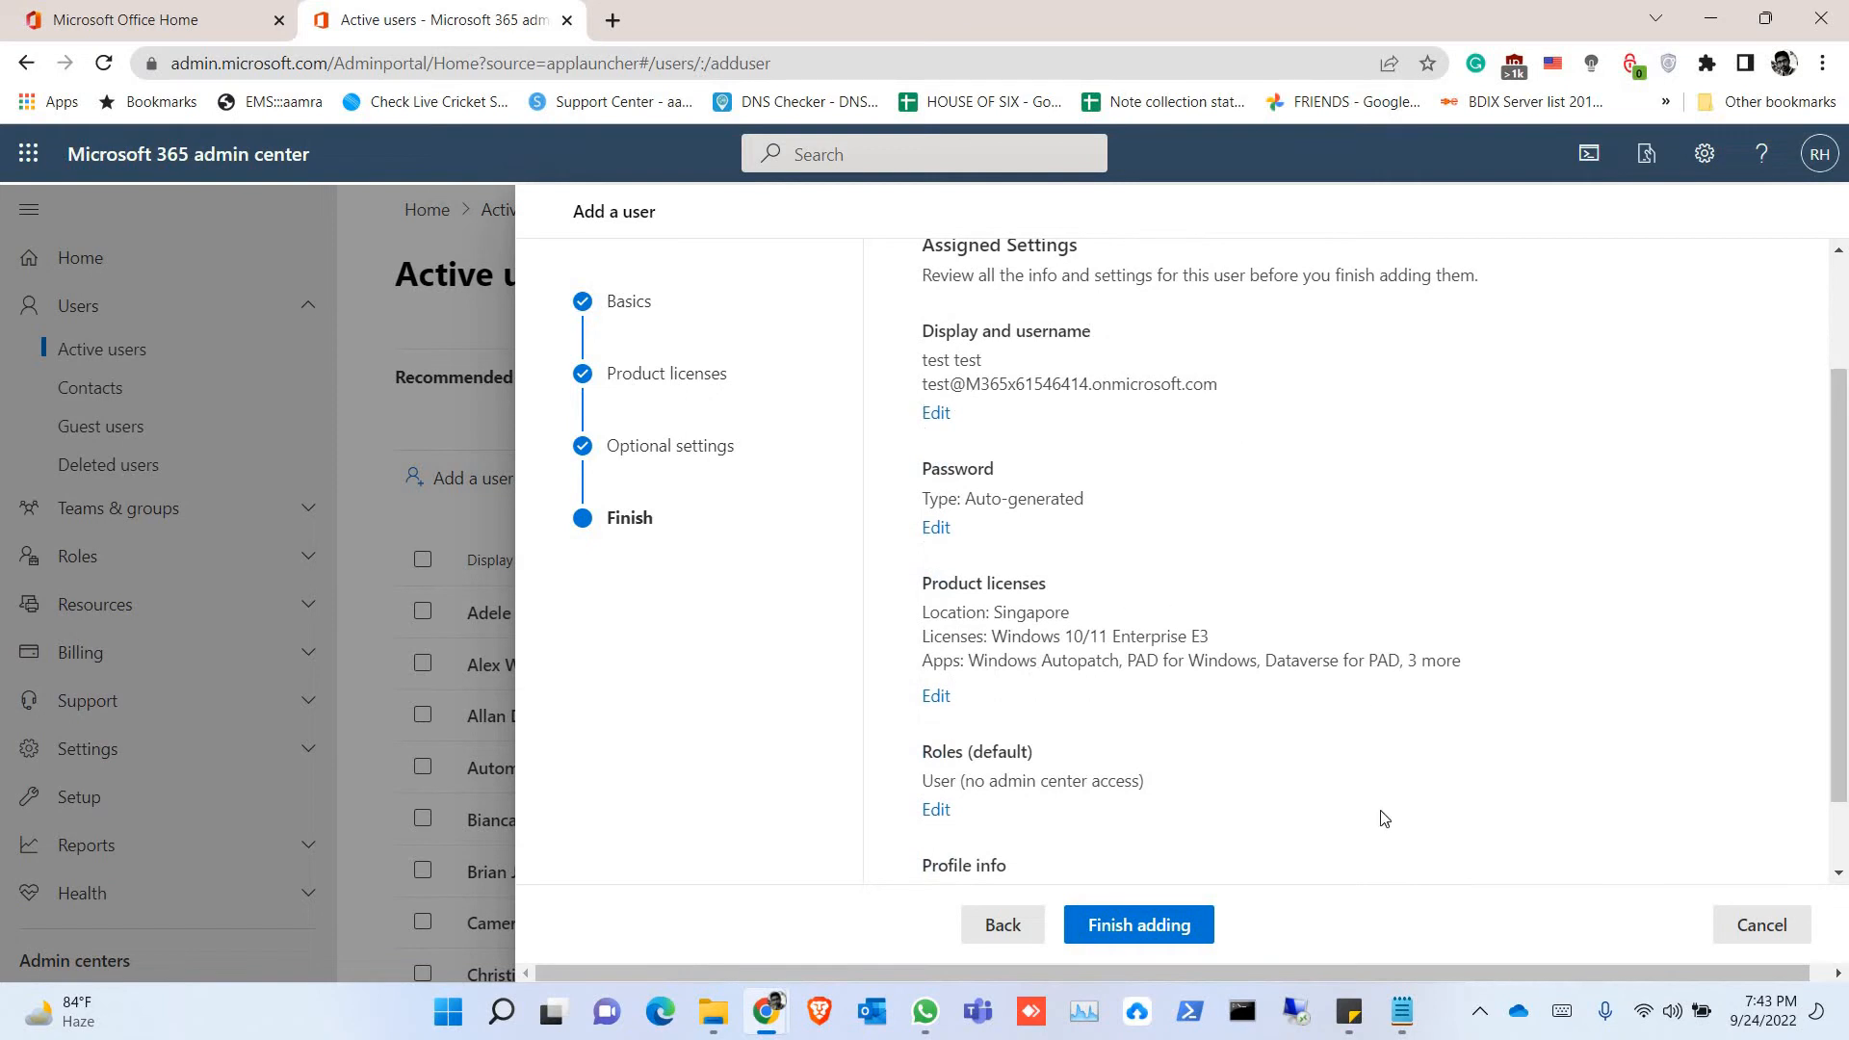
{"action": "left_click", "coordinate": [1138, 924]}
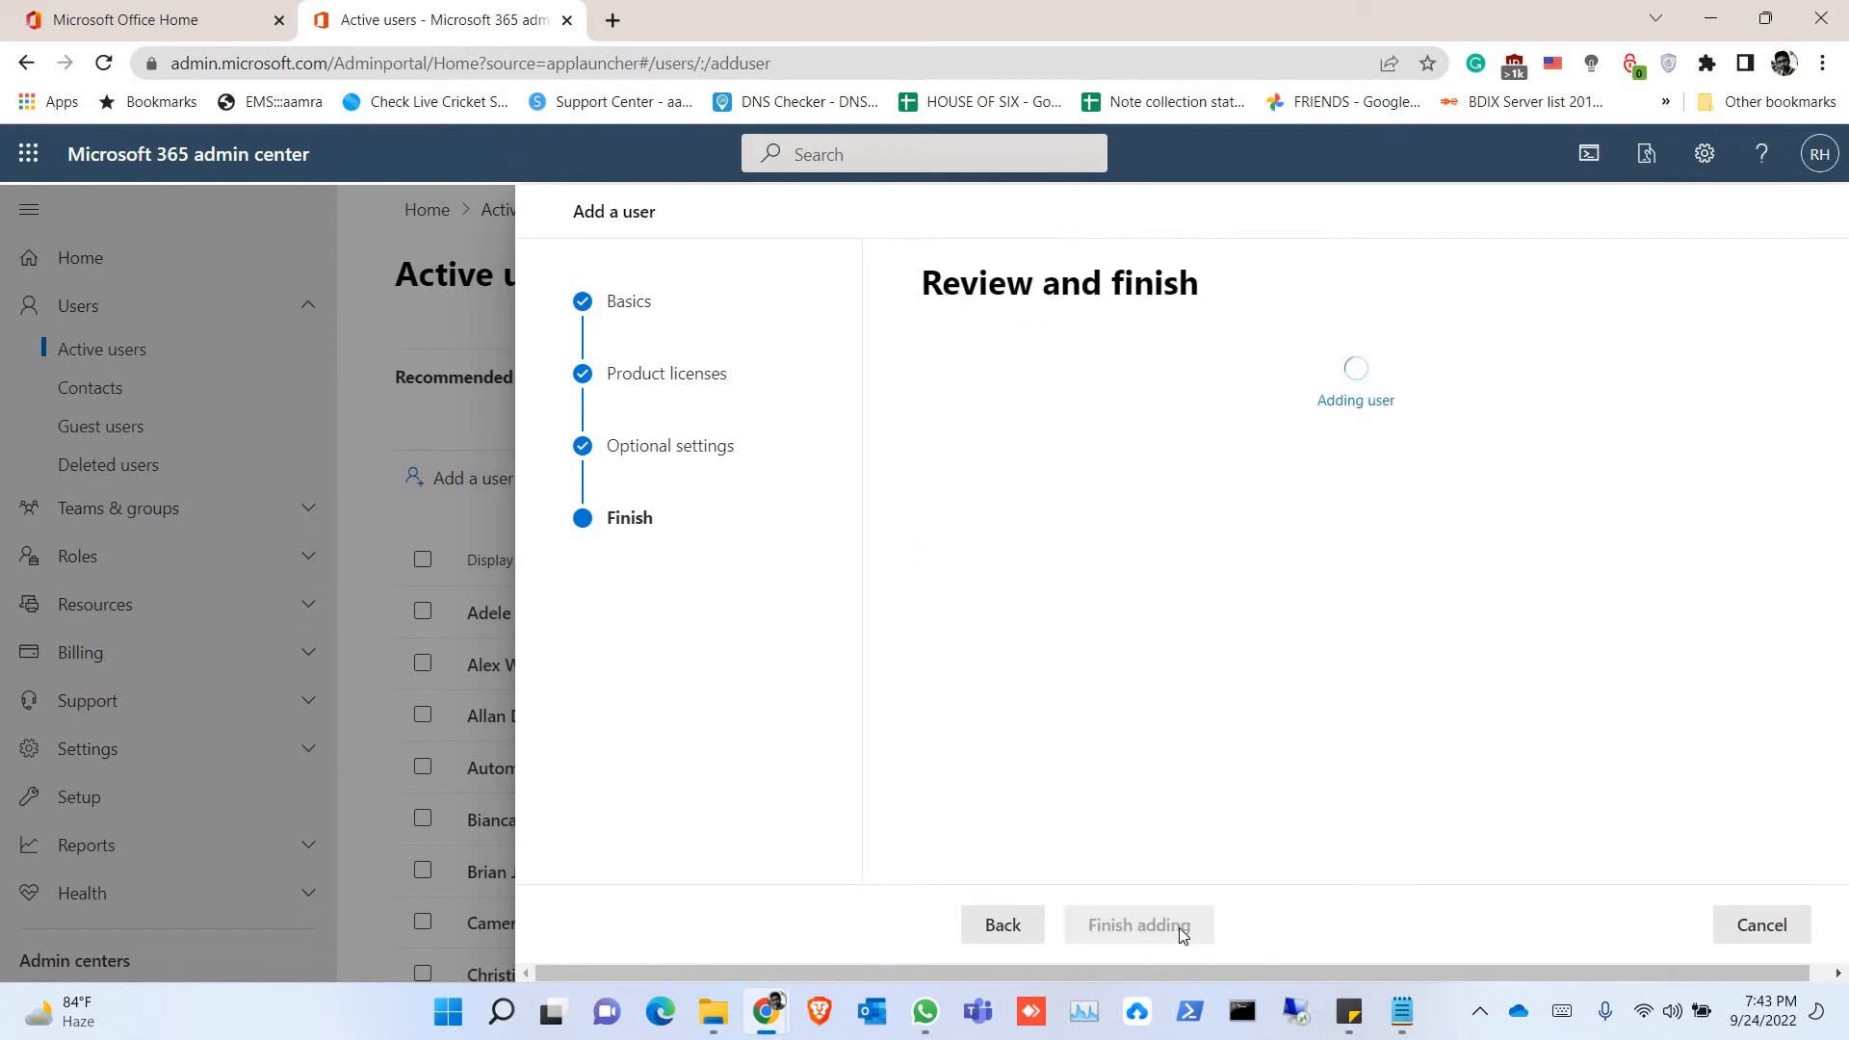
{"action": "left_click", "coordinate": [1137, 923]}
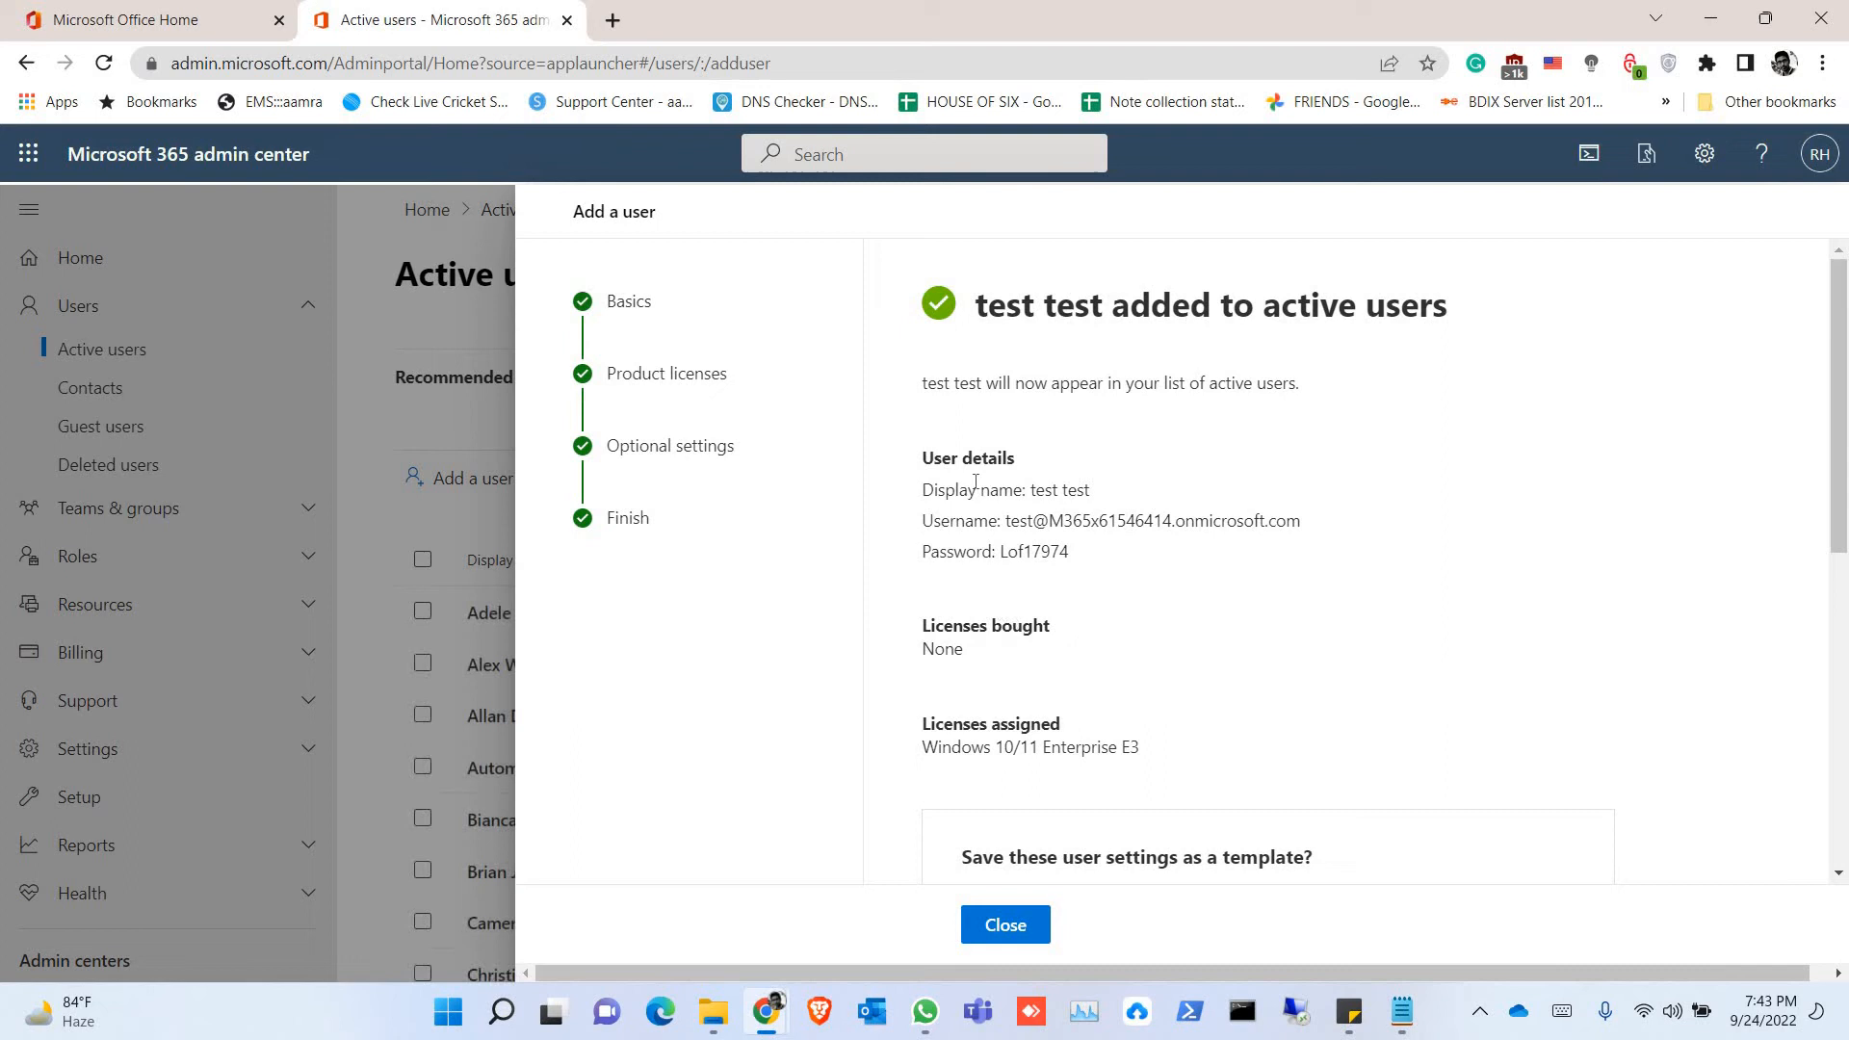
{"action": "mouse_move", "coordinate": [1019, 928]}
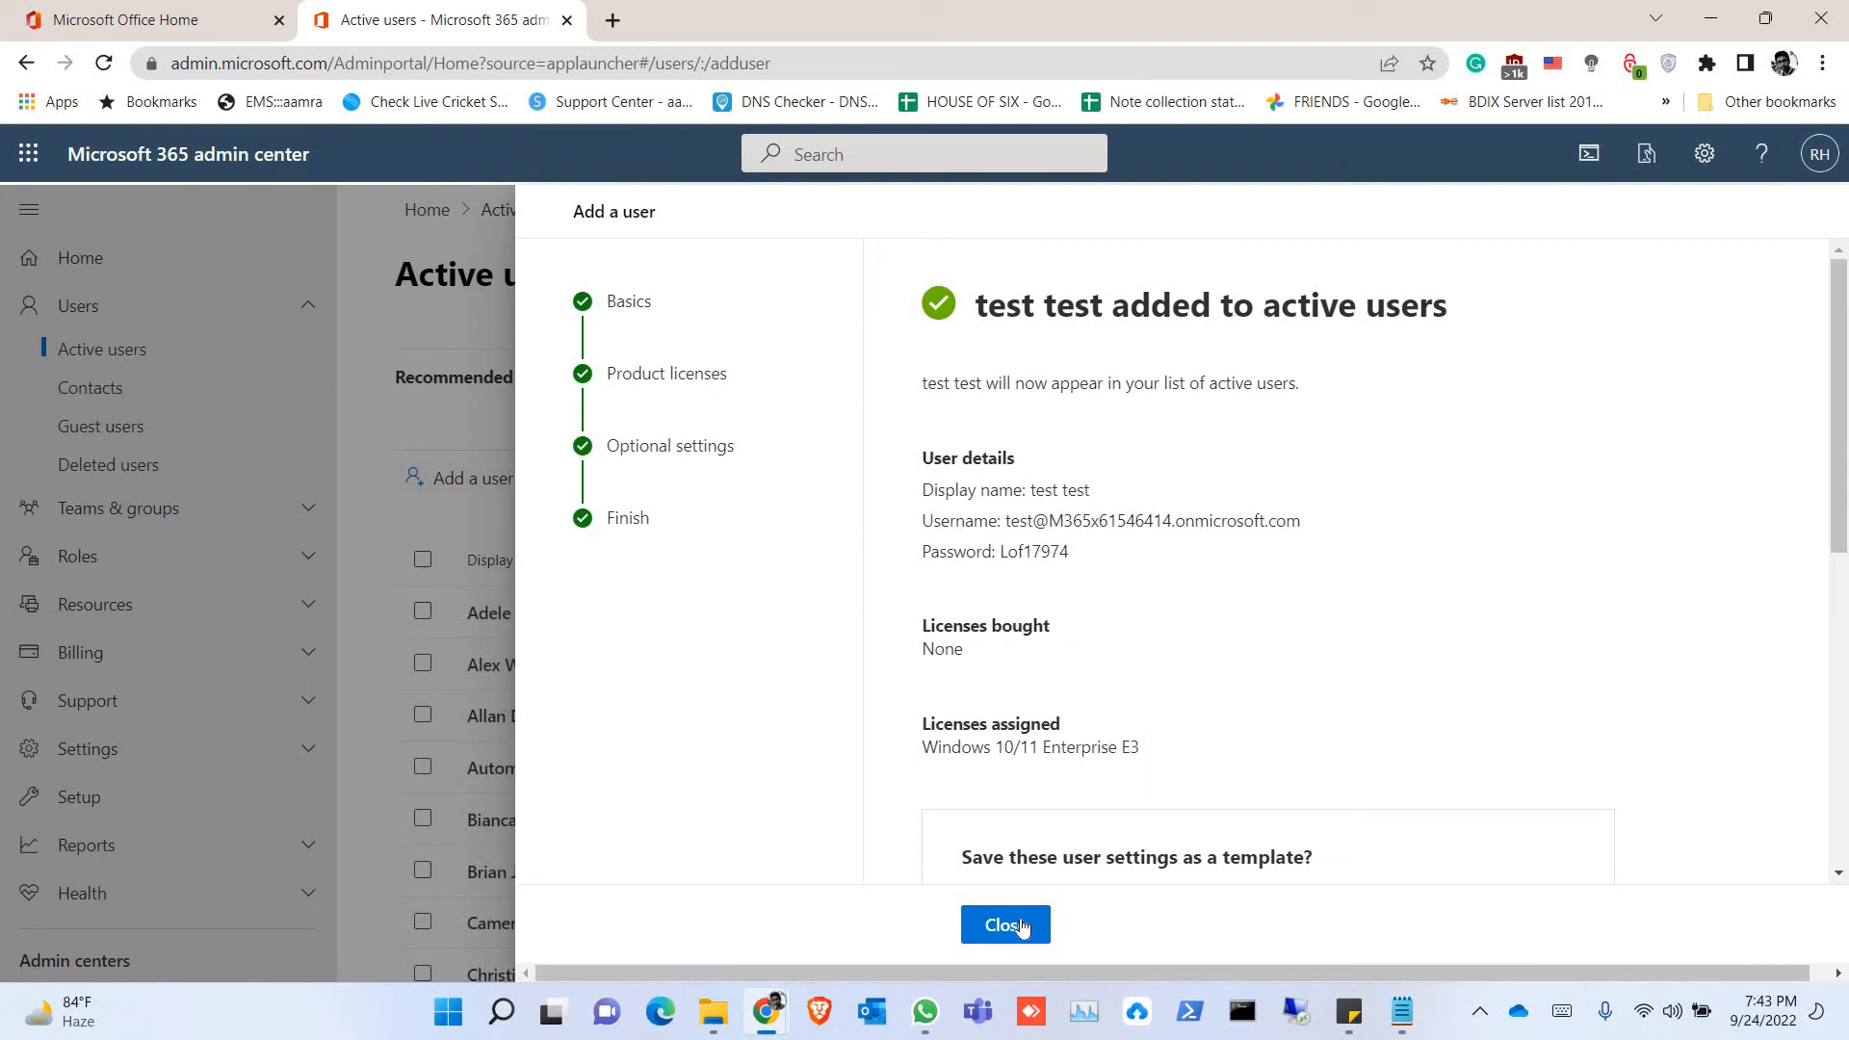
- Close the wizard, dismiss the tip, and find 'test test' in Active users
{"action": "left_click", "coordinate": [1003, 925]}
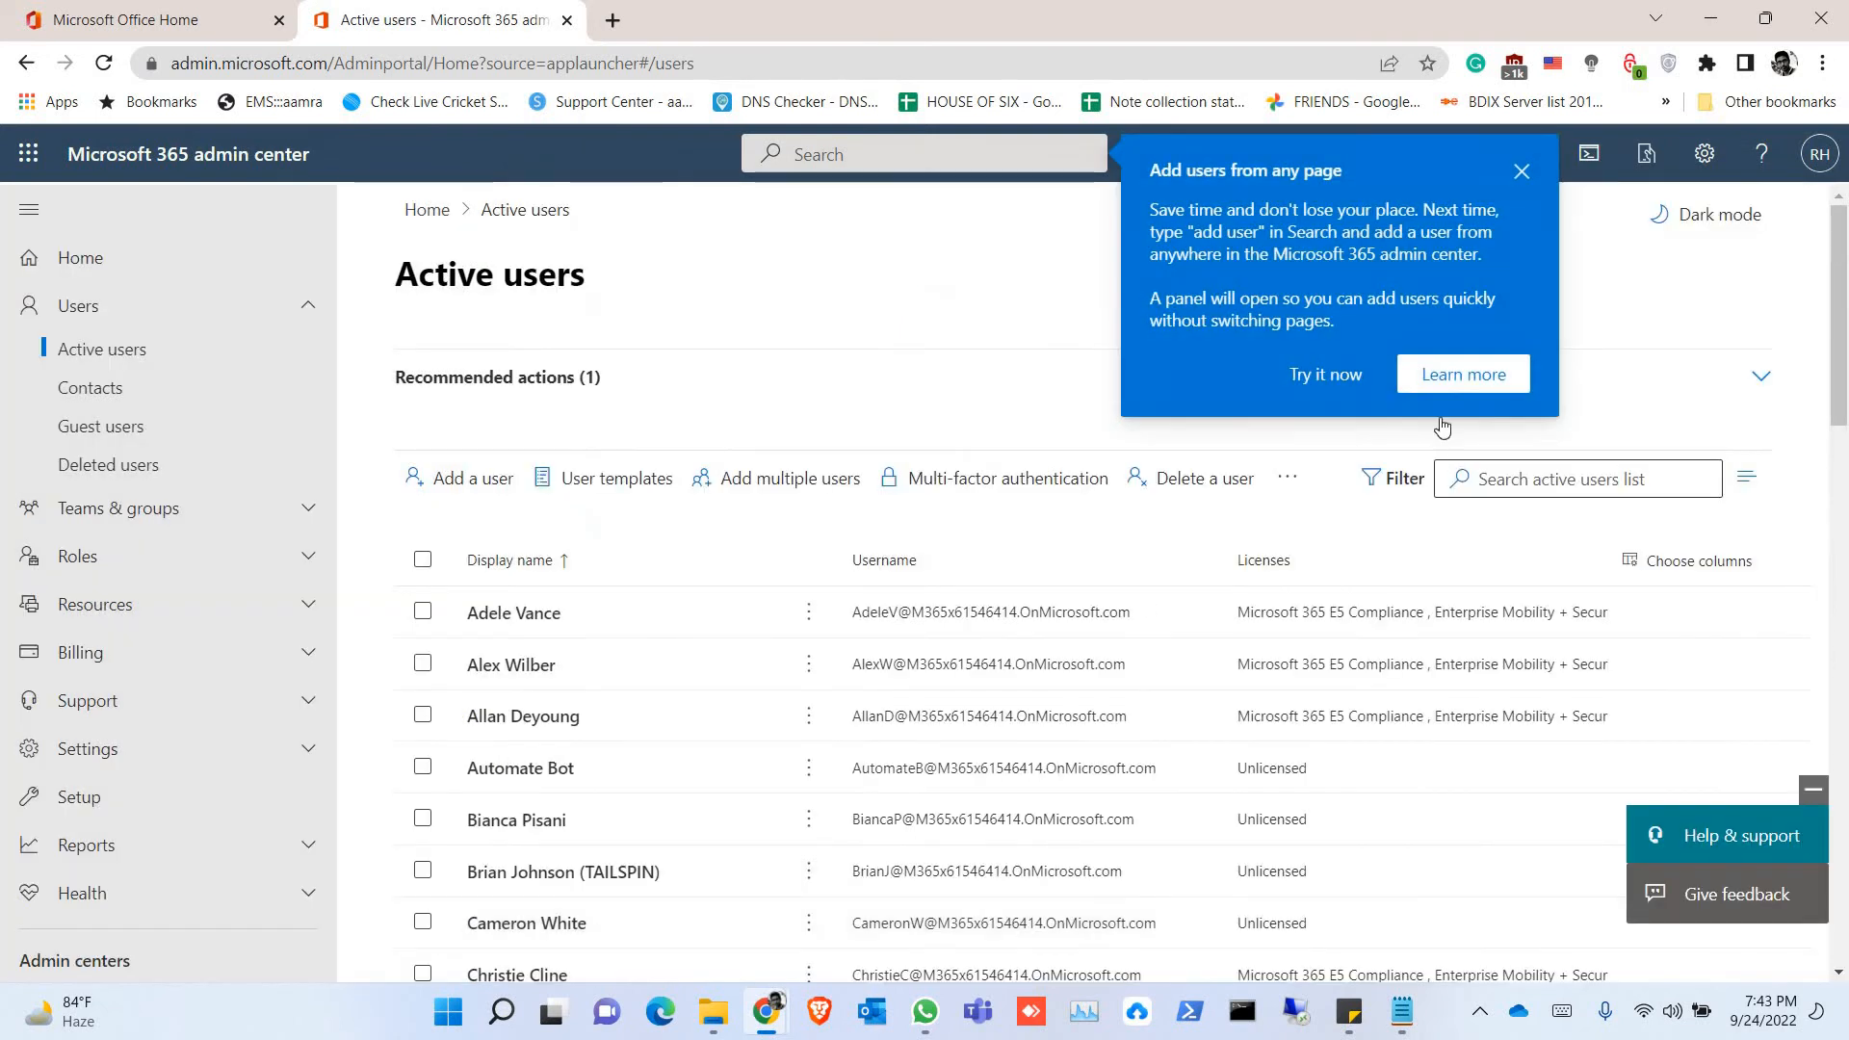
{"action": "left_click", "coordinate": [1521, 172]}
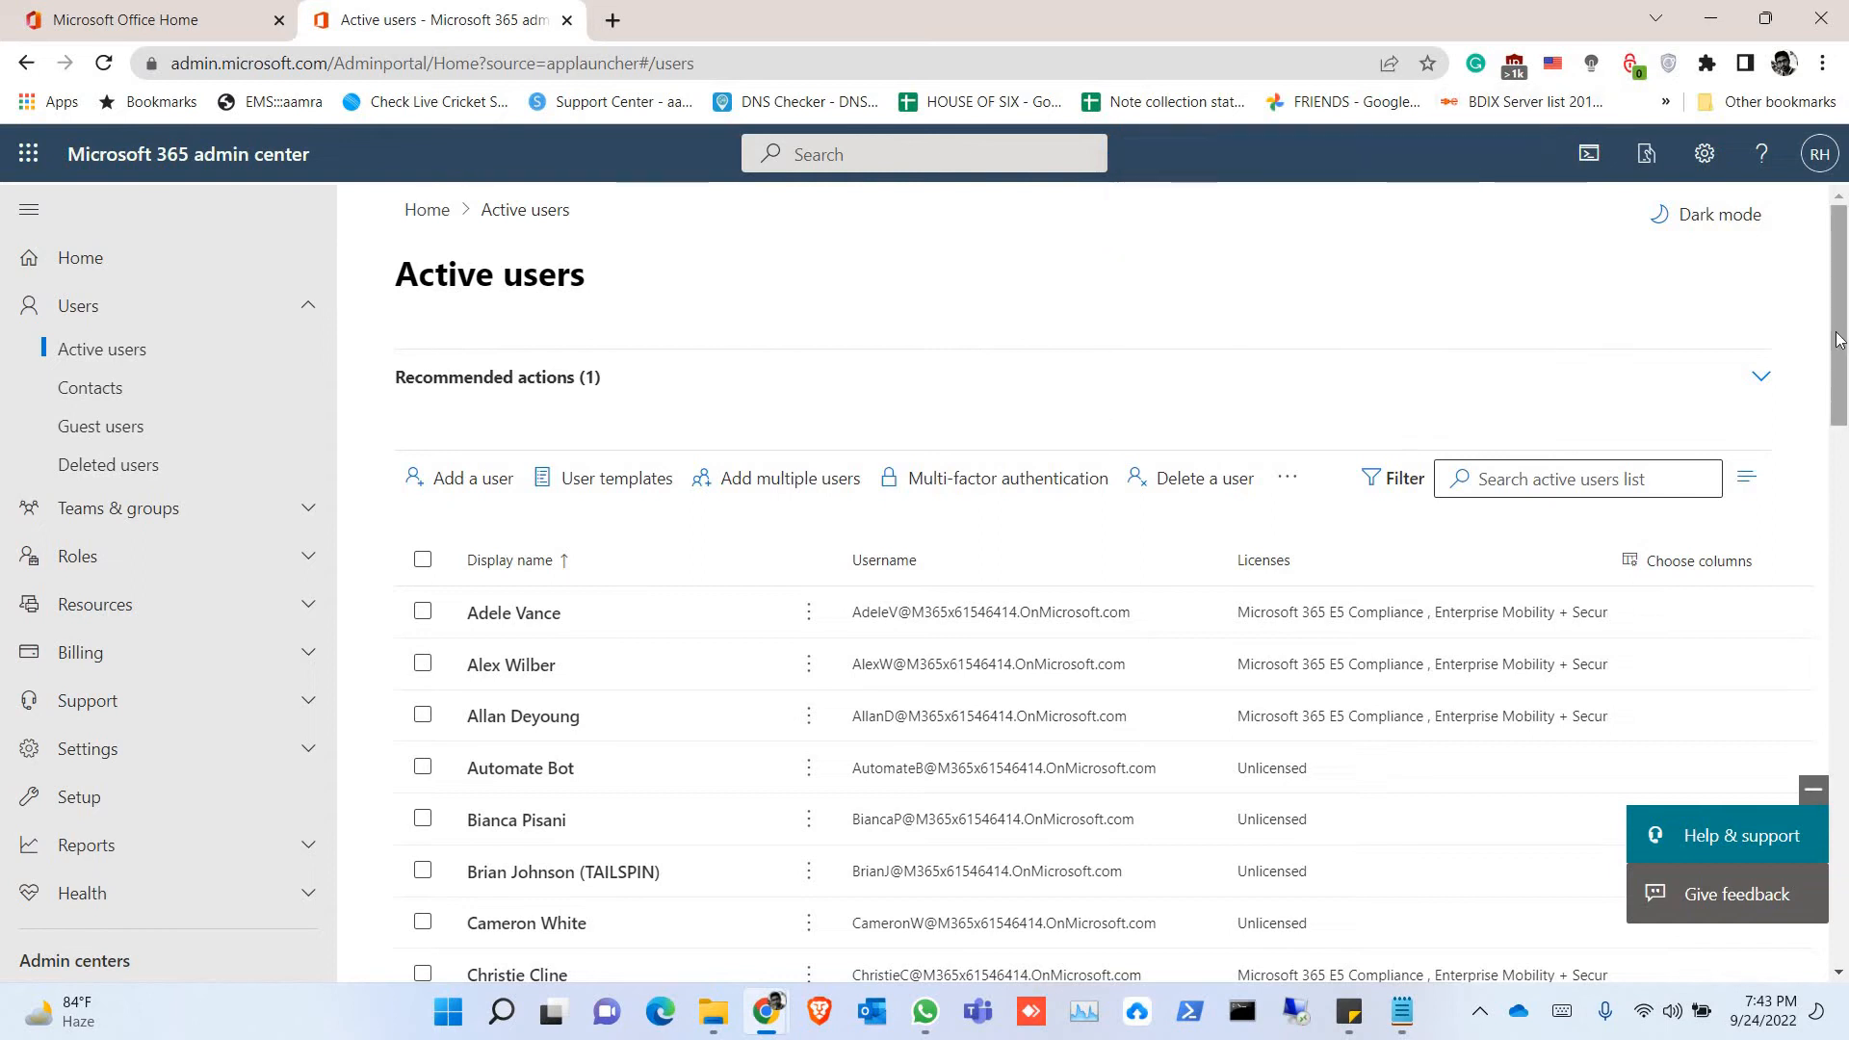
{"action": "scroll", "scroll_direction": "down", "scroll_amount": 3}
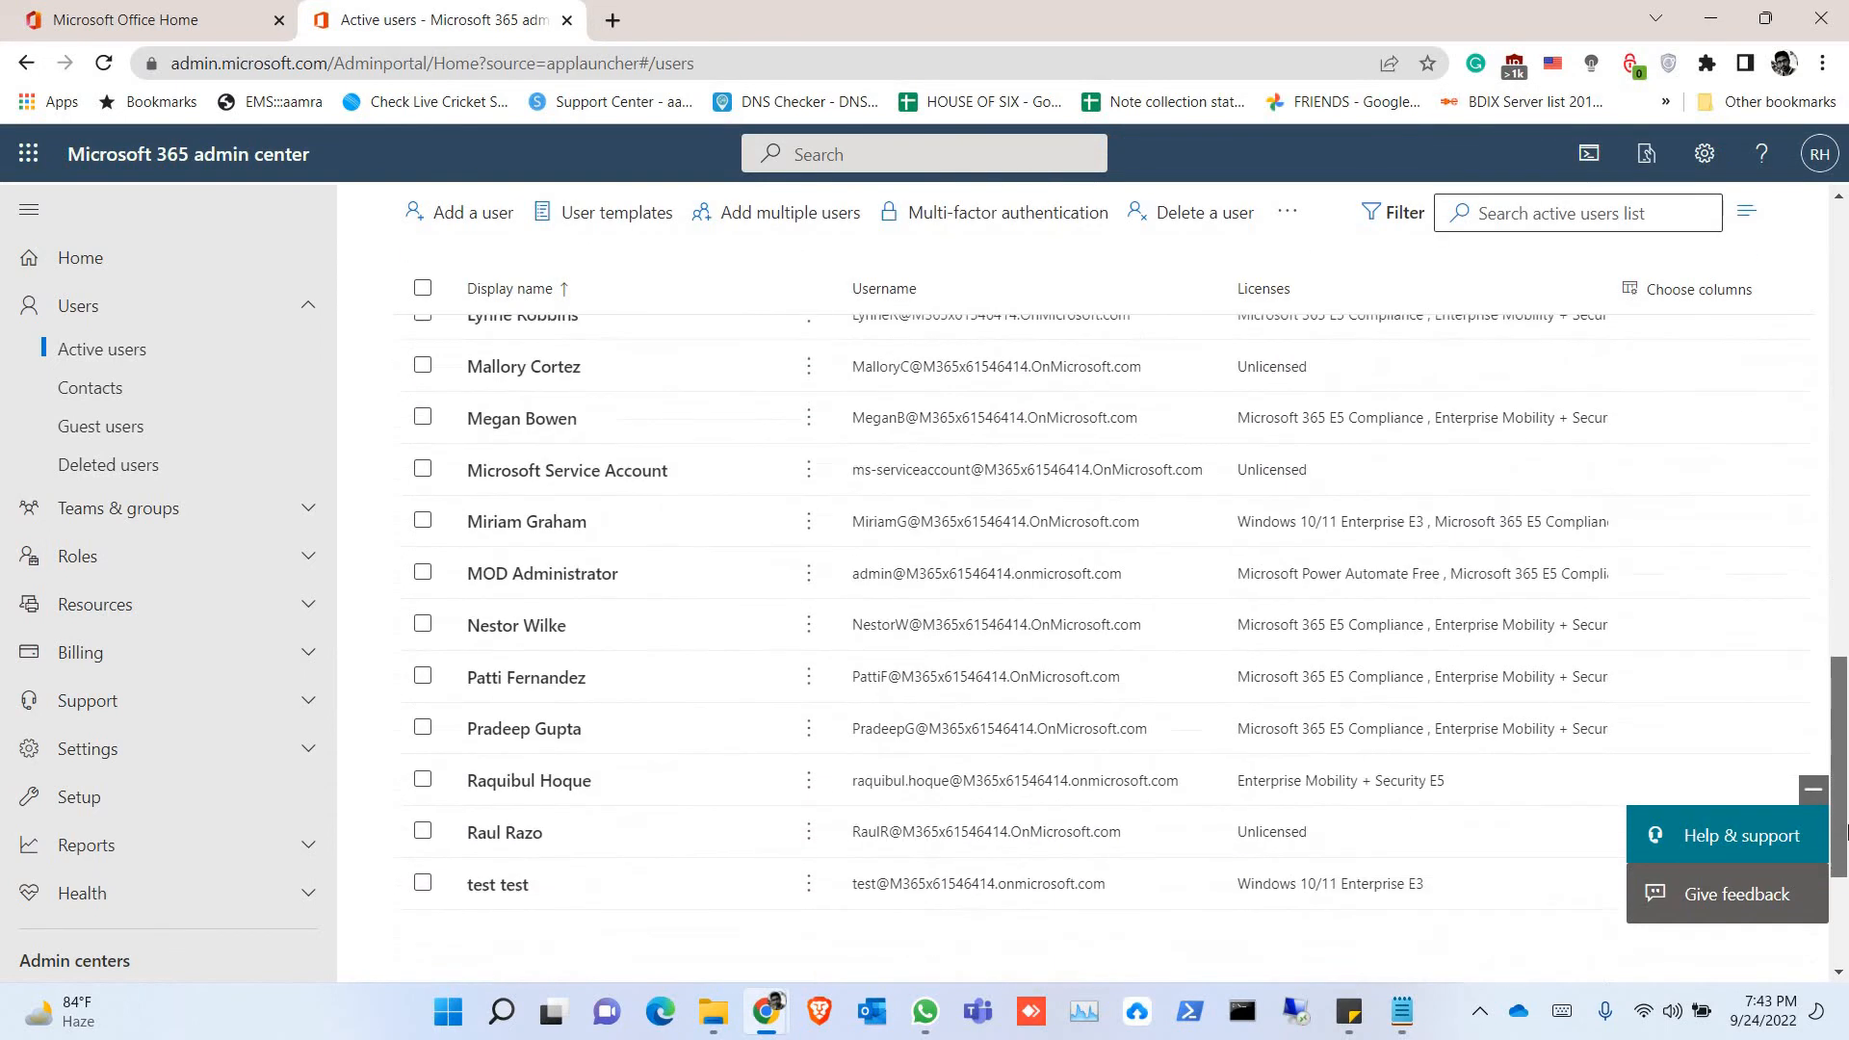
{"action": "scroll", "scroll_direction": "down", "scroll_amount": 3}
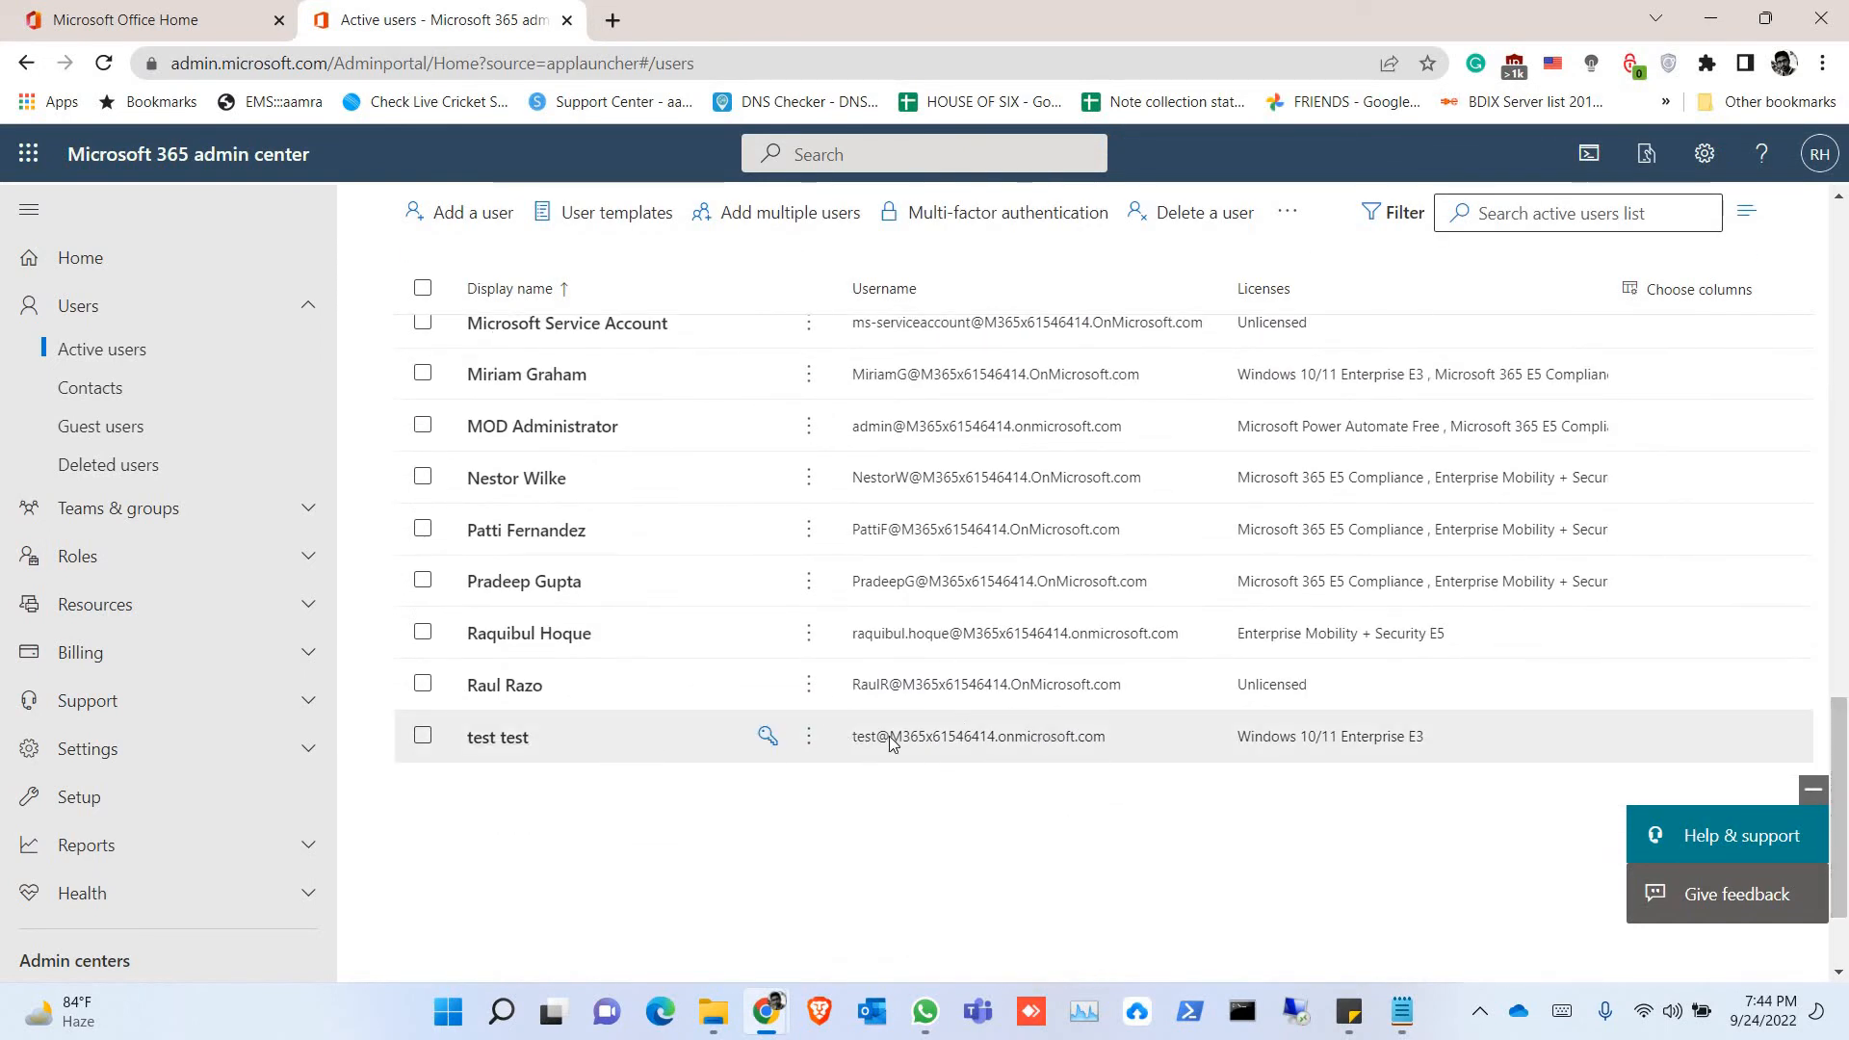
{"action": "mouse_move", "coordinate": [1016, 755]}
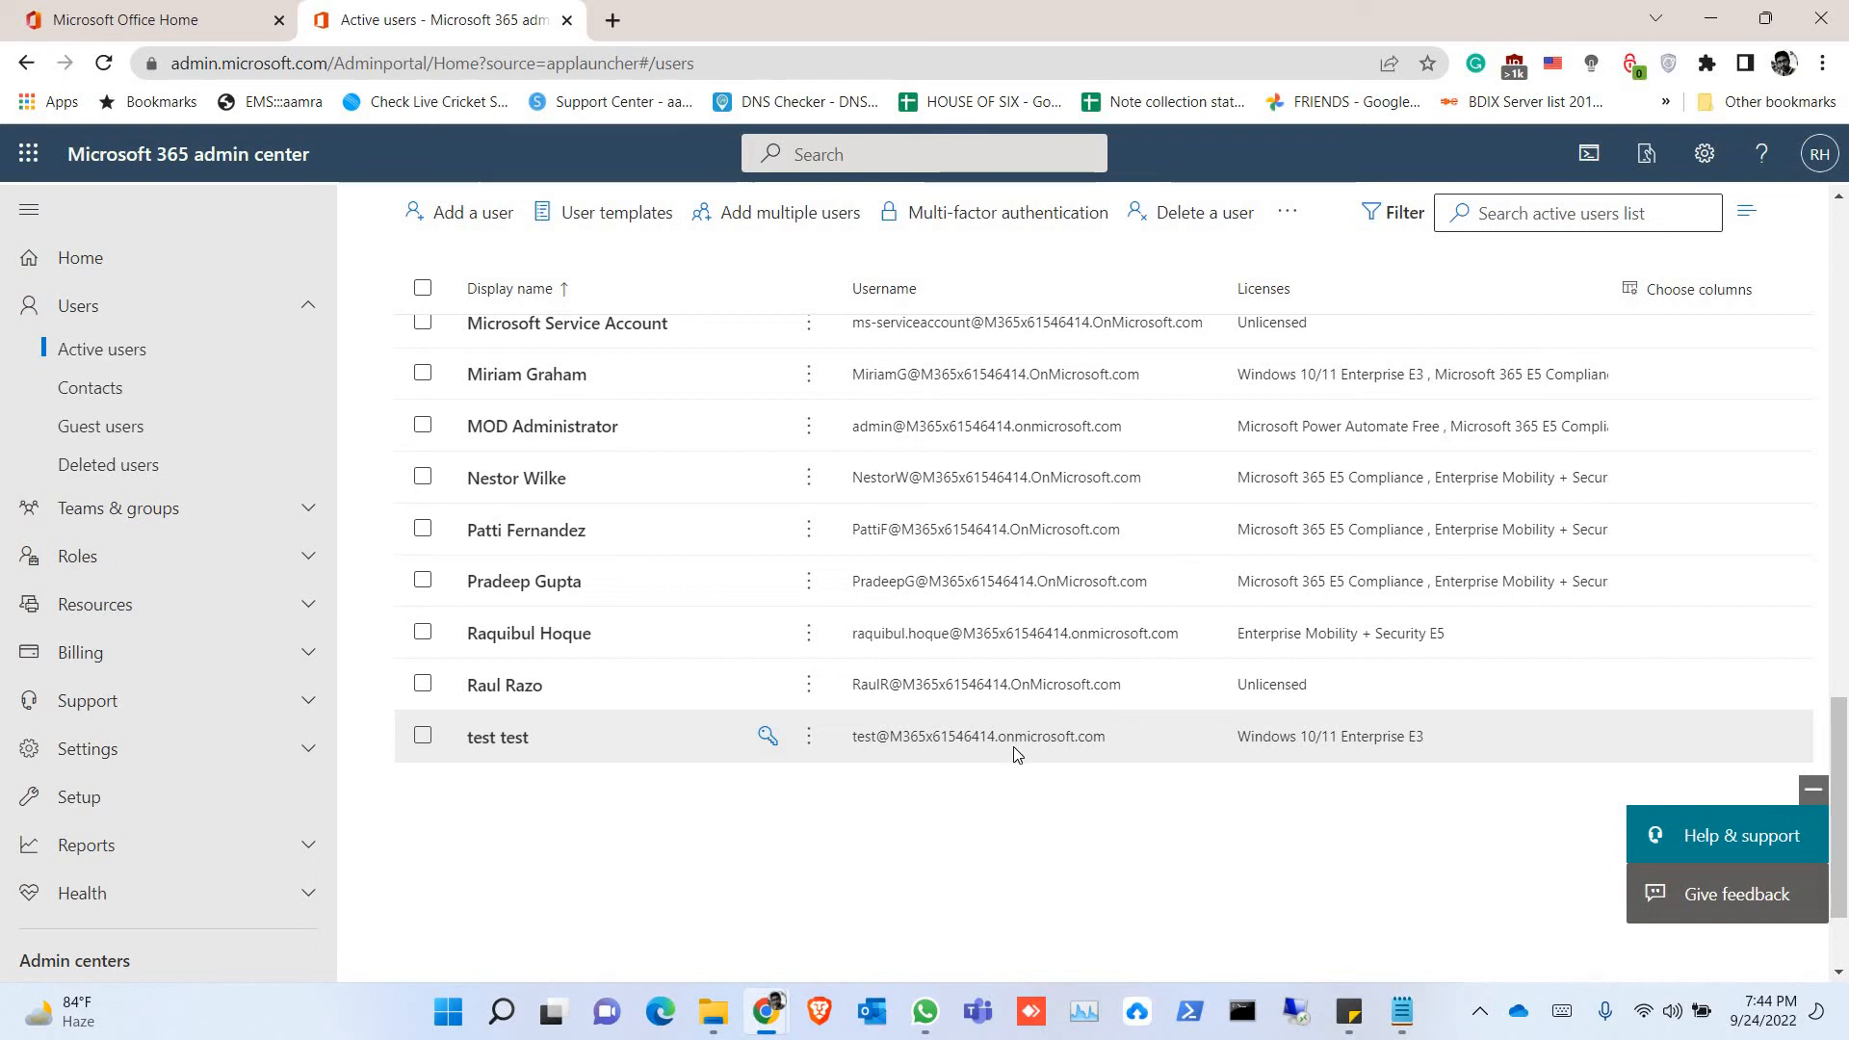
- Delete user 'test test' via its More actions menu and confirm
{"action": "left_click", "coordinate": [808, 736]}
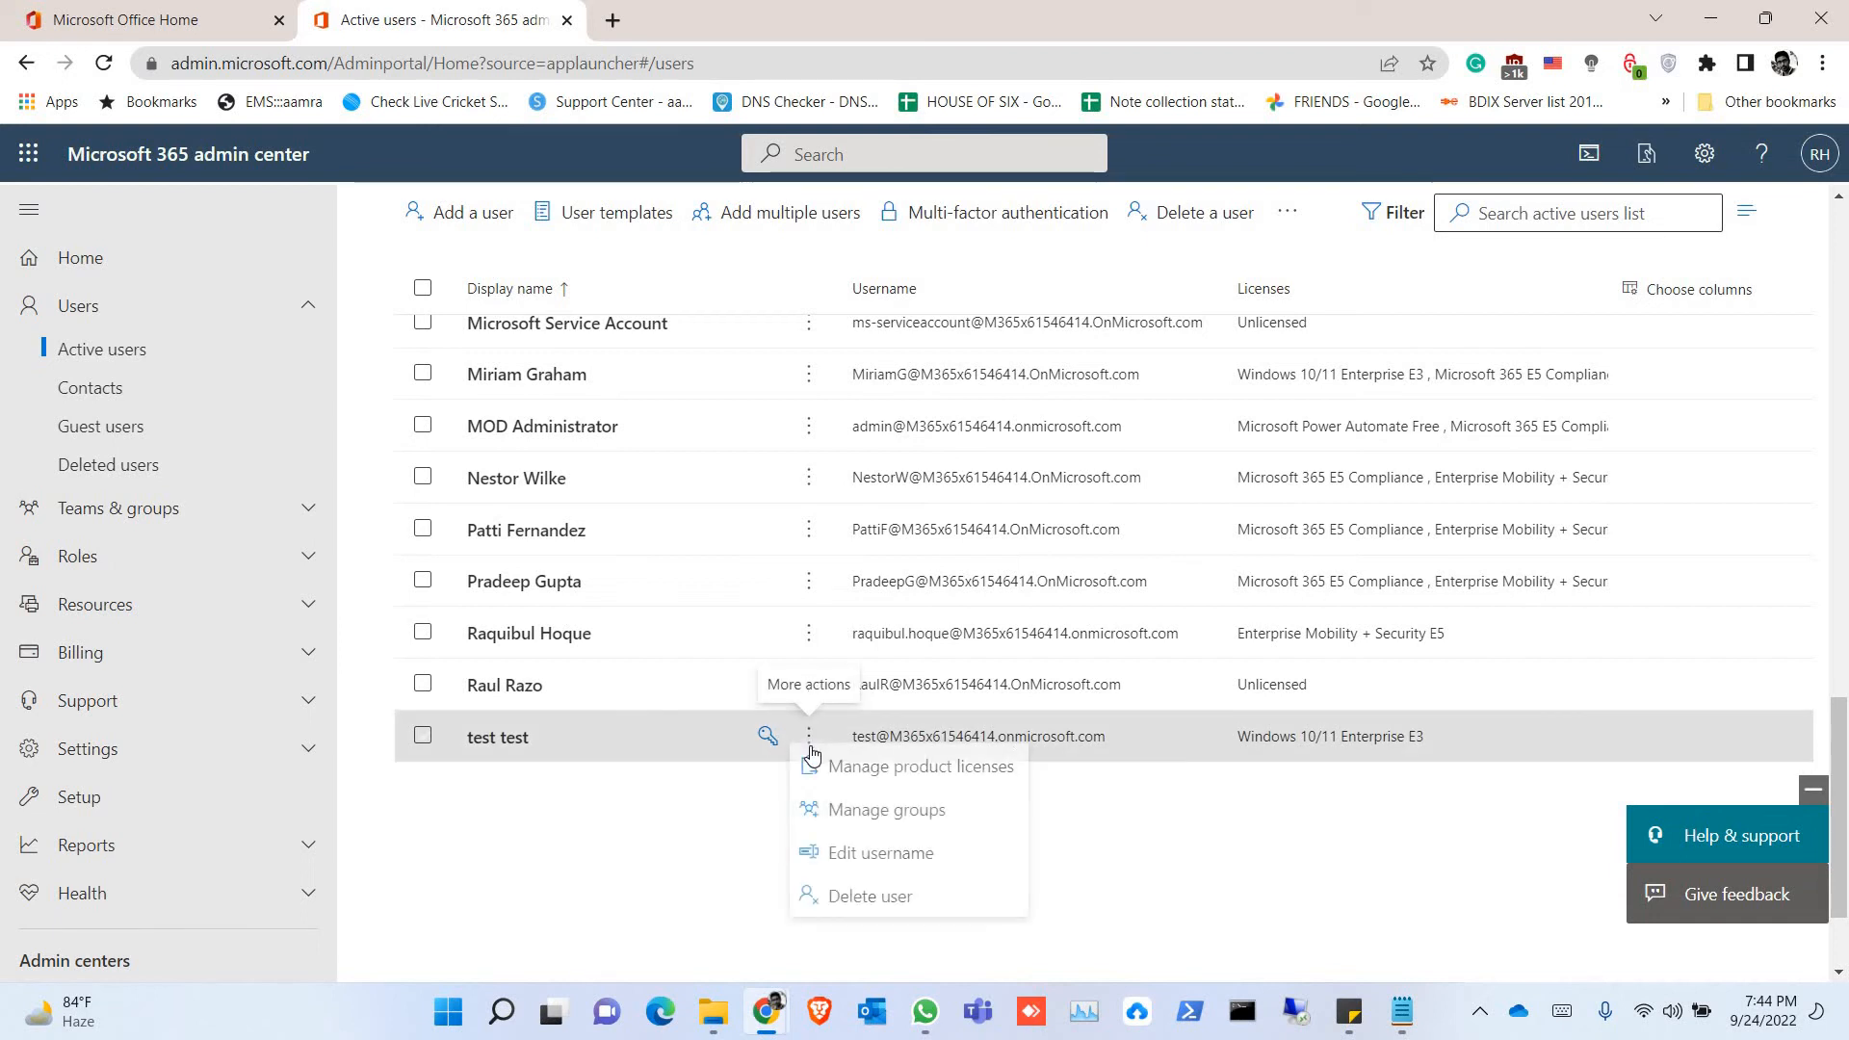
{"action": "left_click", "coordinate": [422, 736]}
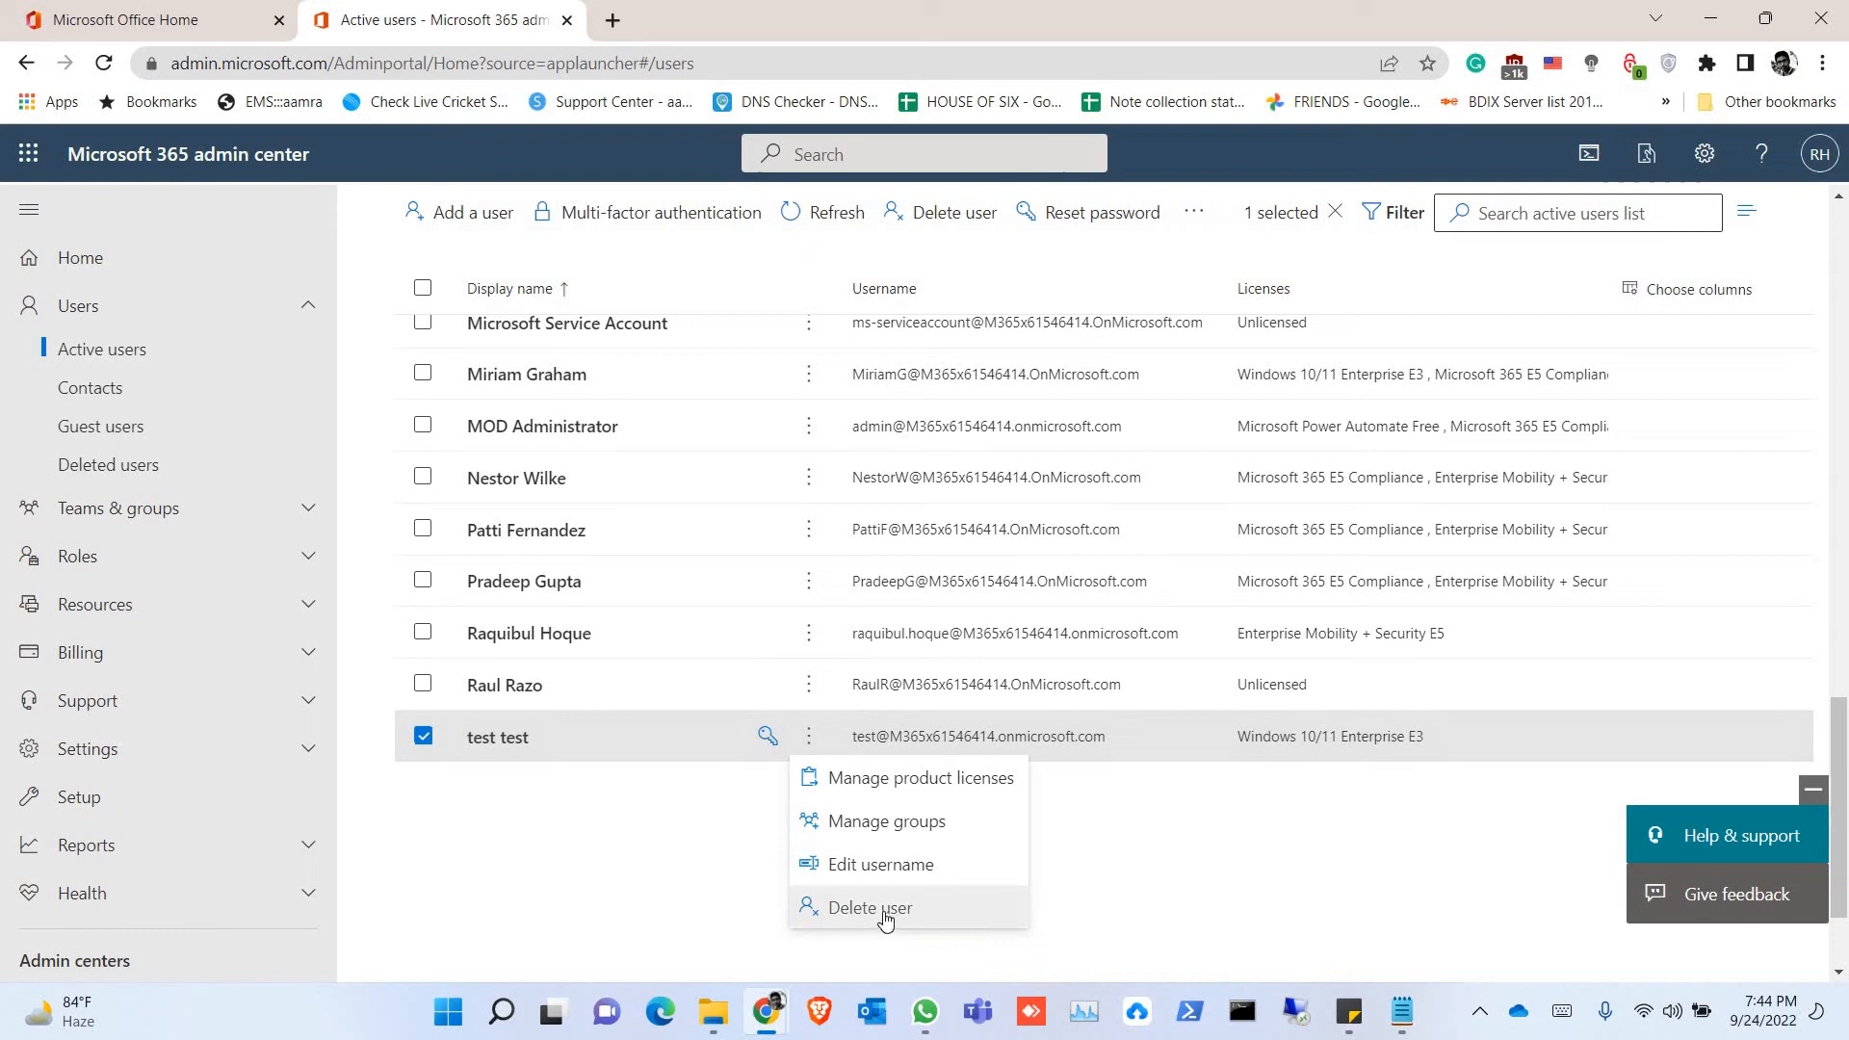
{"action": "left_click", "coordinate": [870, 907]}
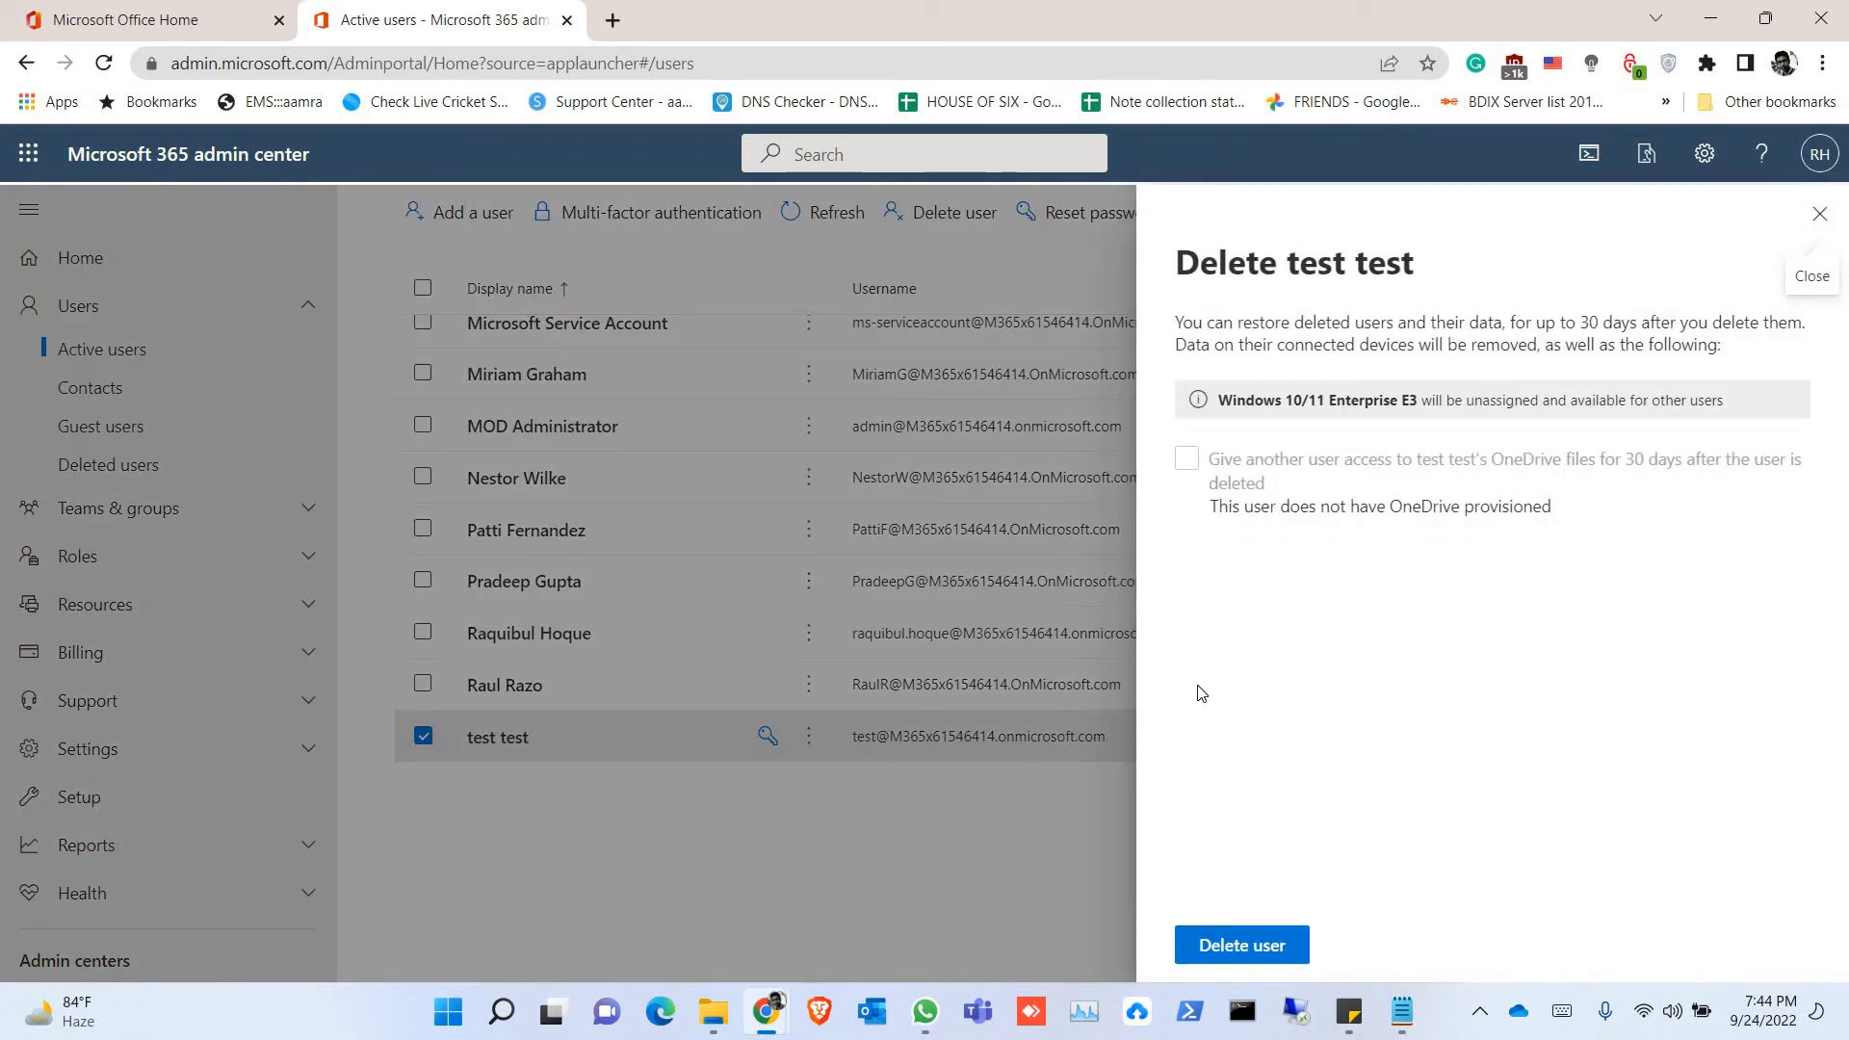
{"action": "left_click", "coordinate": [1240, 944]}
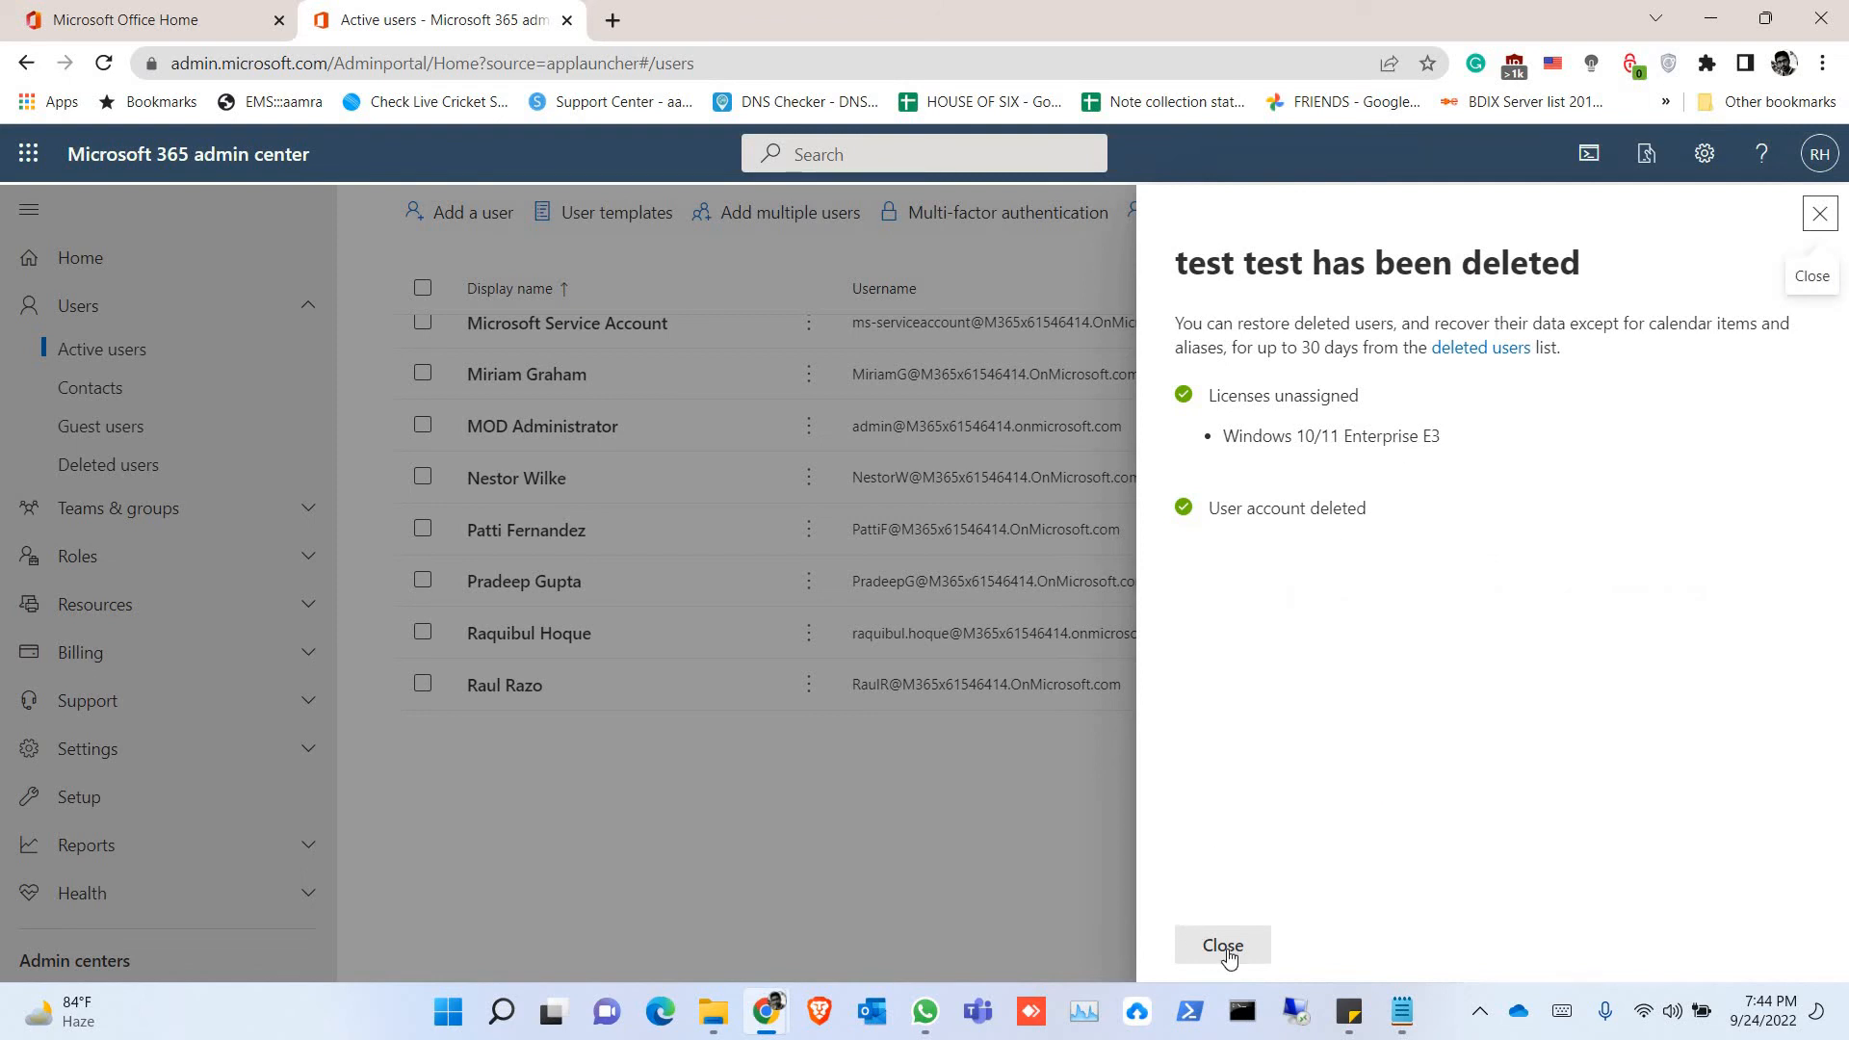
{"action": "left_click", "coordinate": [1222, 945]}
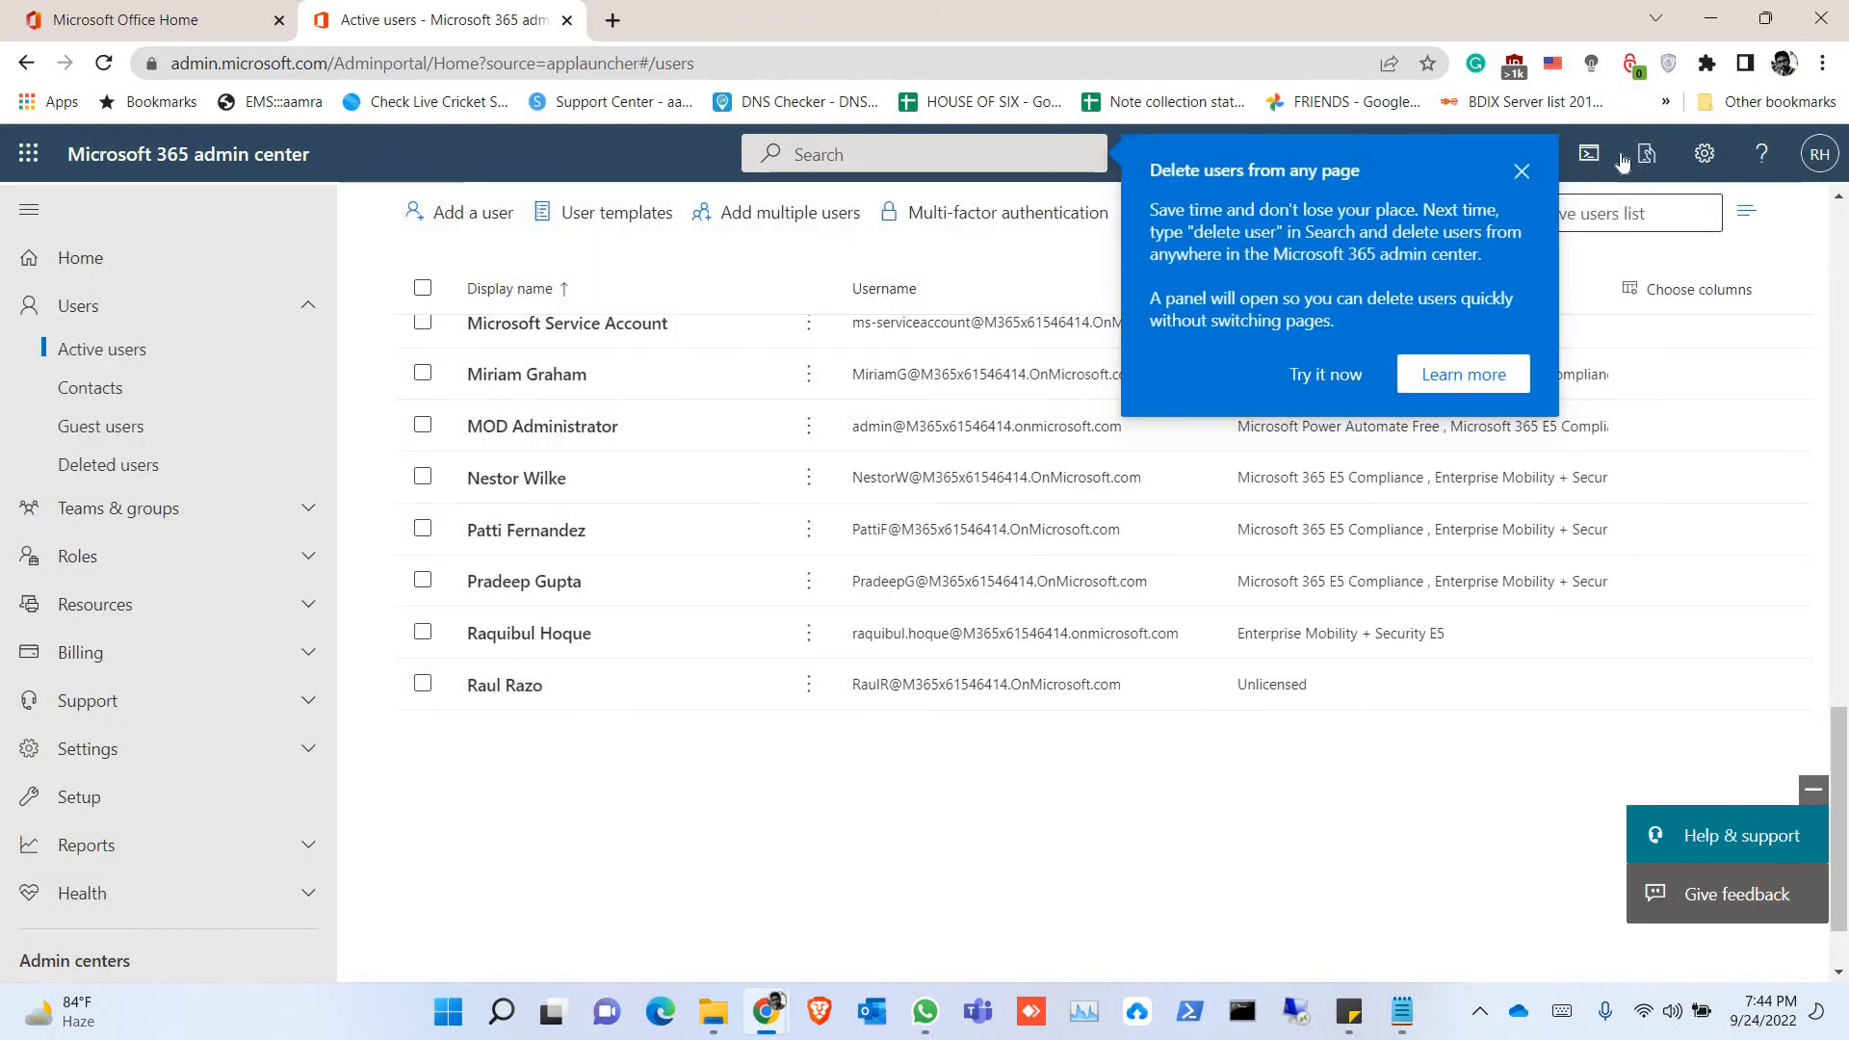
- Dismiss the tip and view 'test test' on the Deleted users page
{"action": "left_click", "coordinate": [1521, 172]}
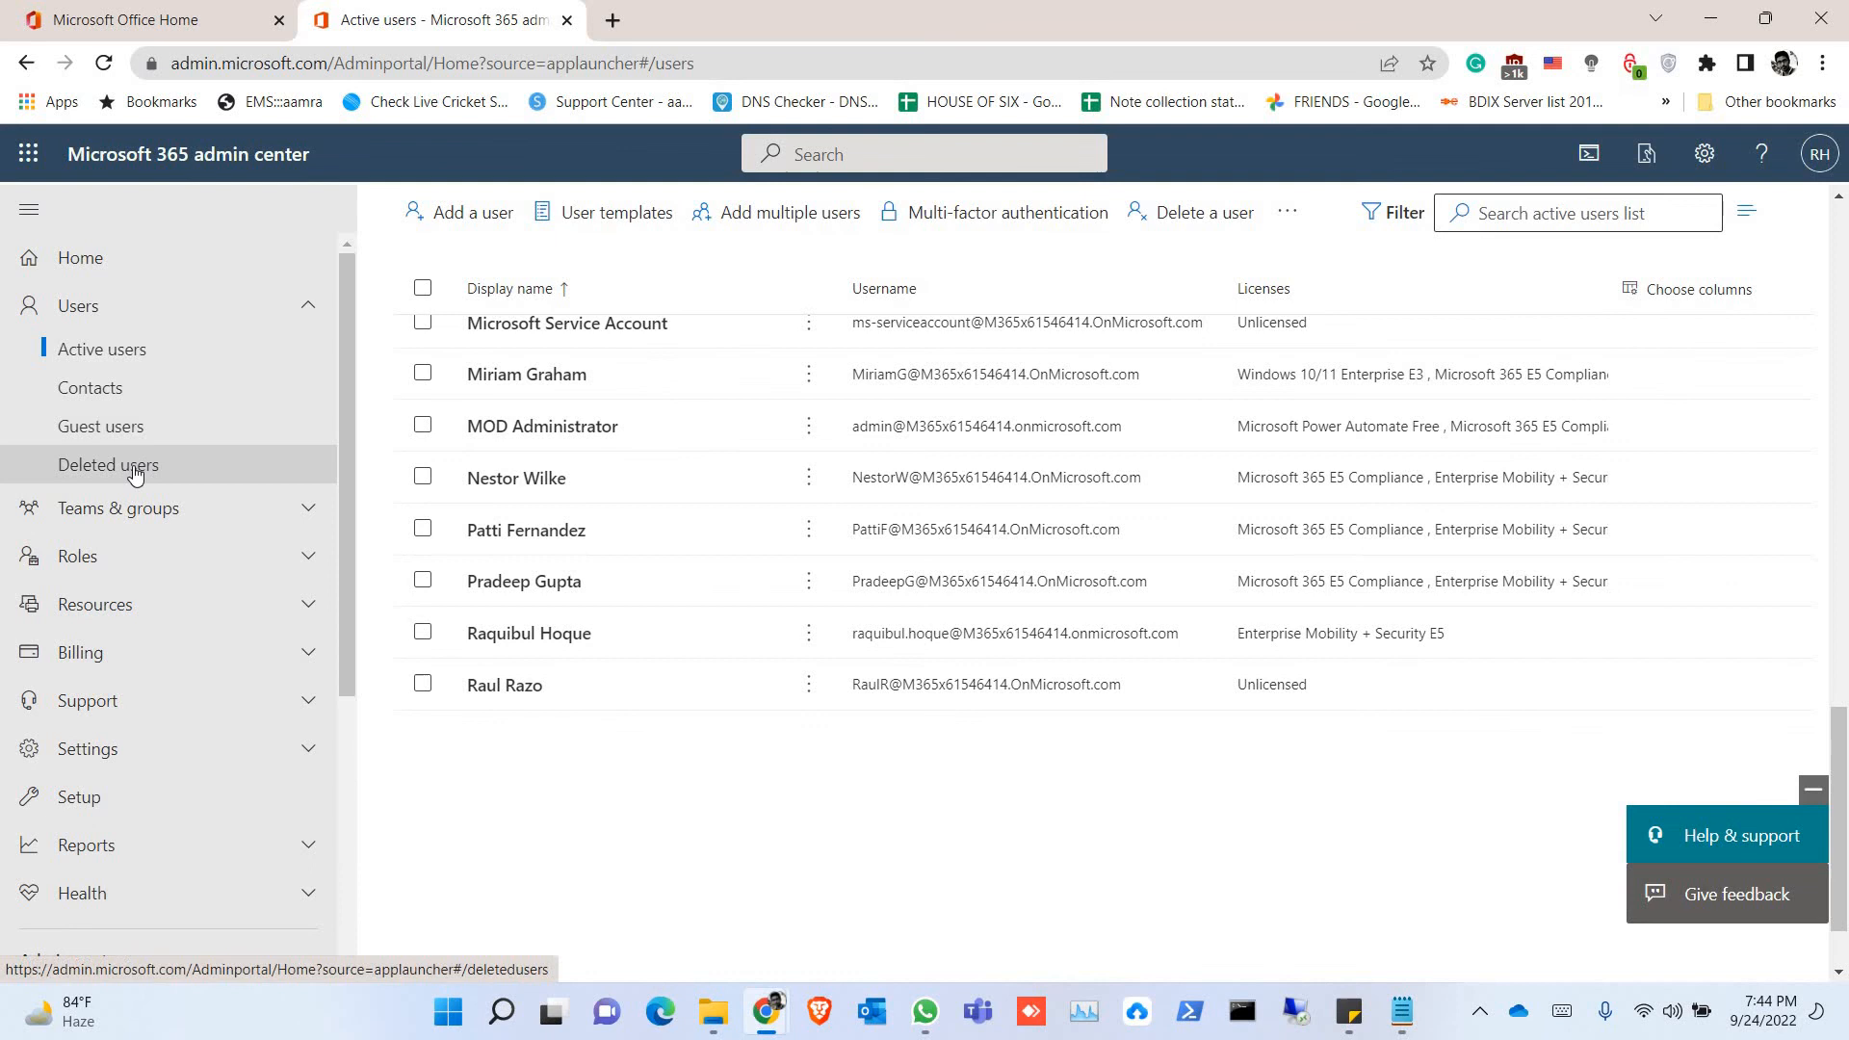
{"action": "left_click", "coordinate": [107, 464]}
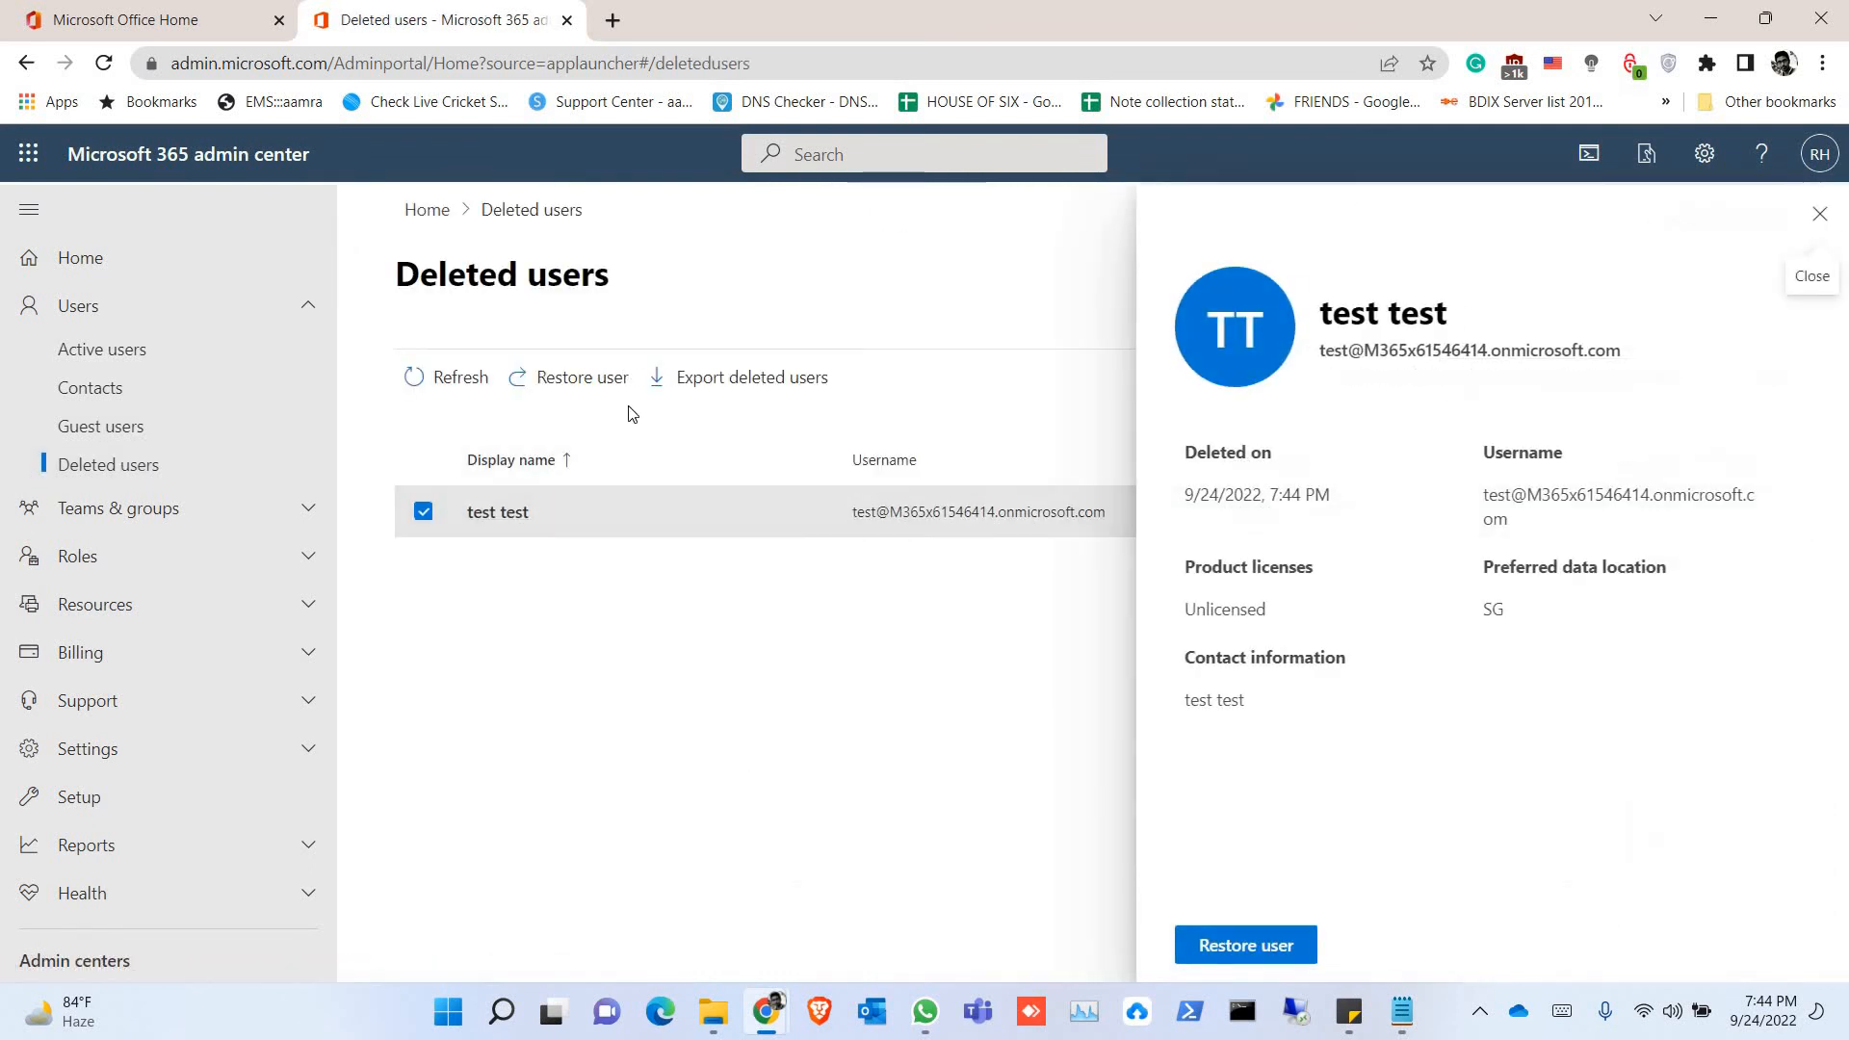
{"action": "mouse_move", "coordinate": [683, 455]}
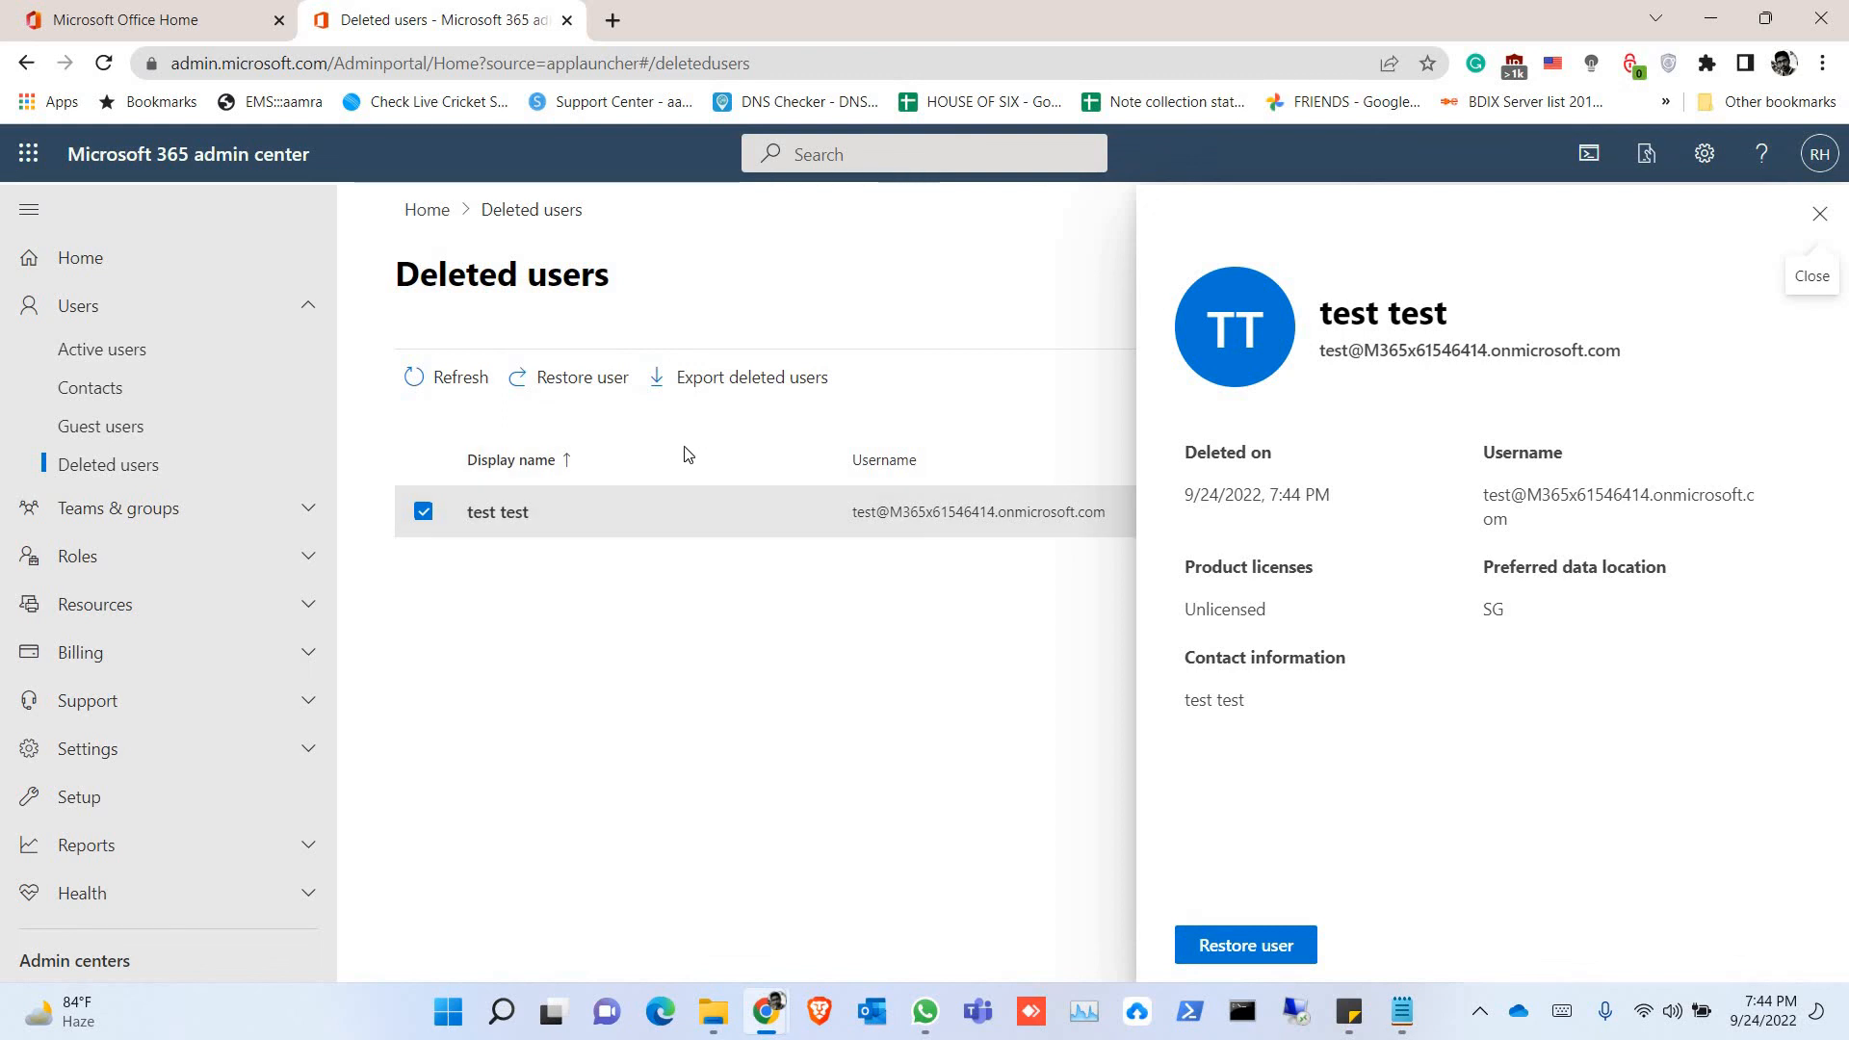
{"action": "mouse_move", "coordinate": [1819, 215]}
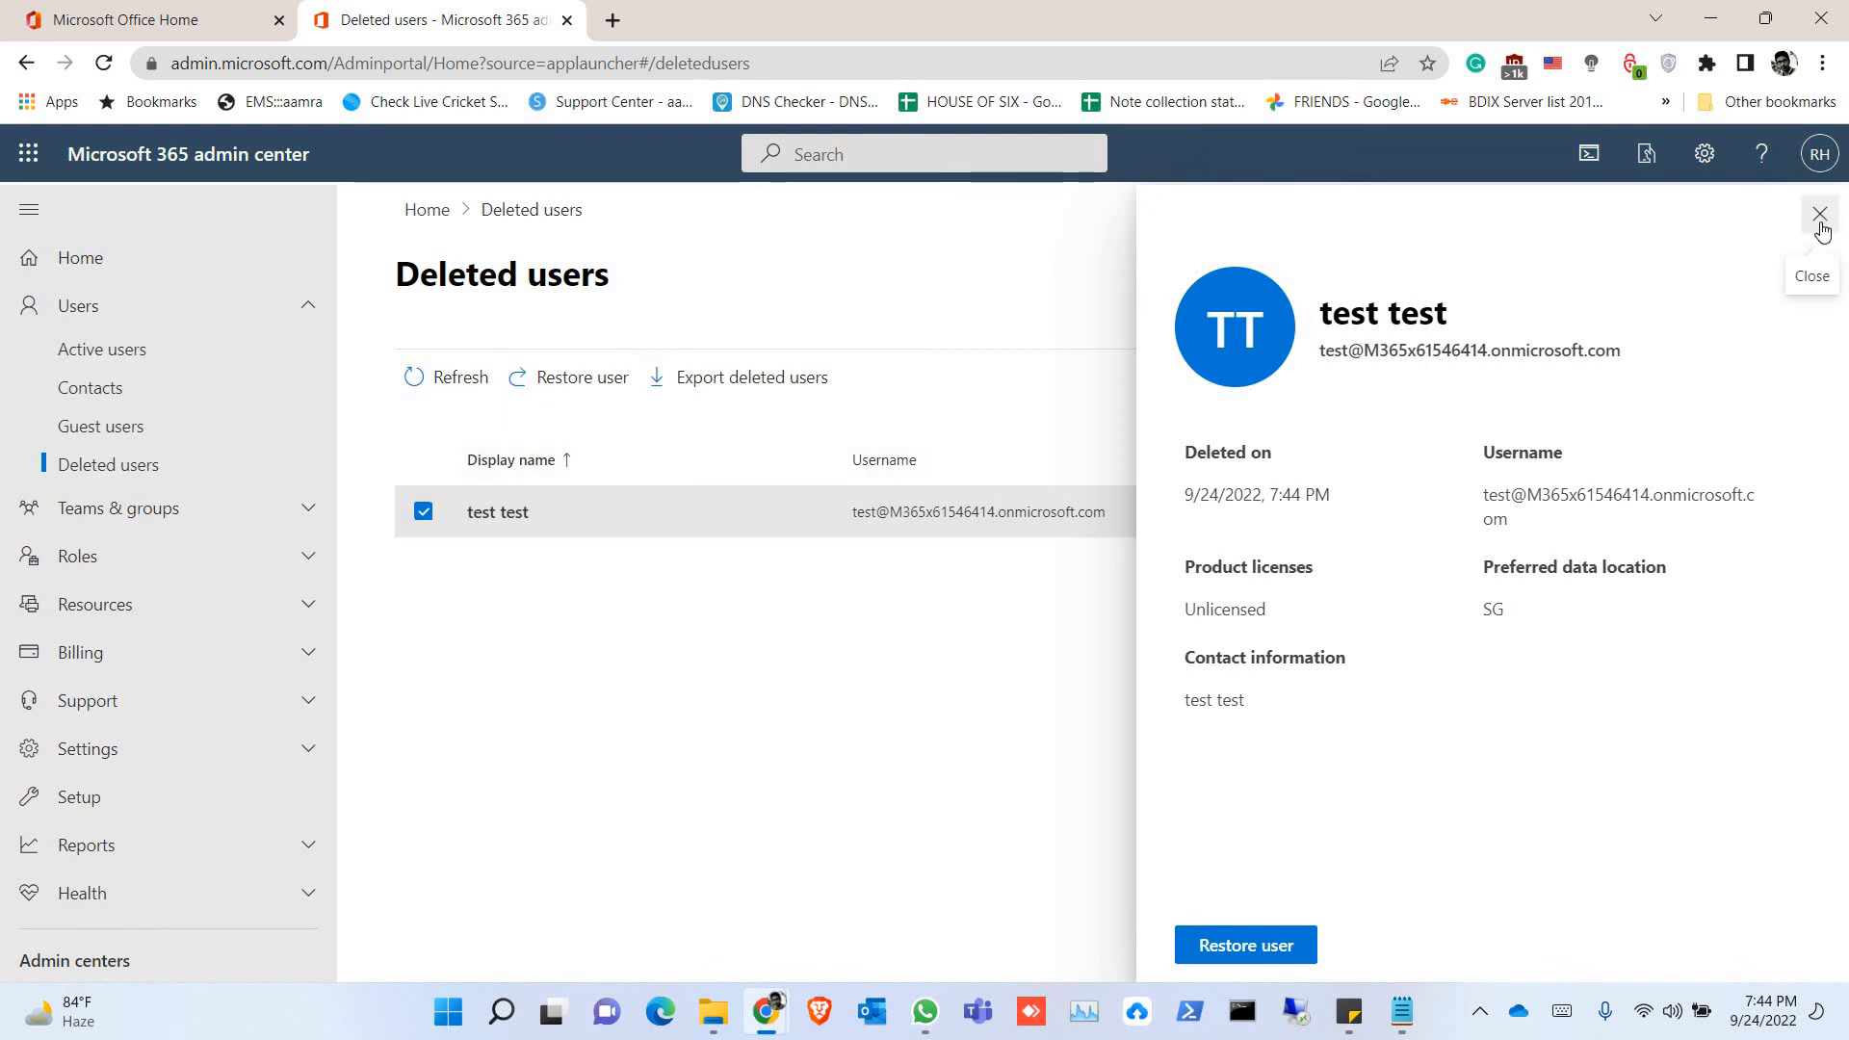
{"action": "left_click", "coordinate": [1818, 214]}
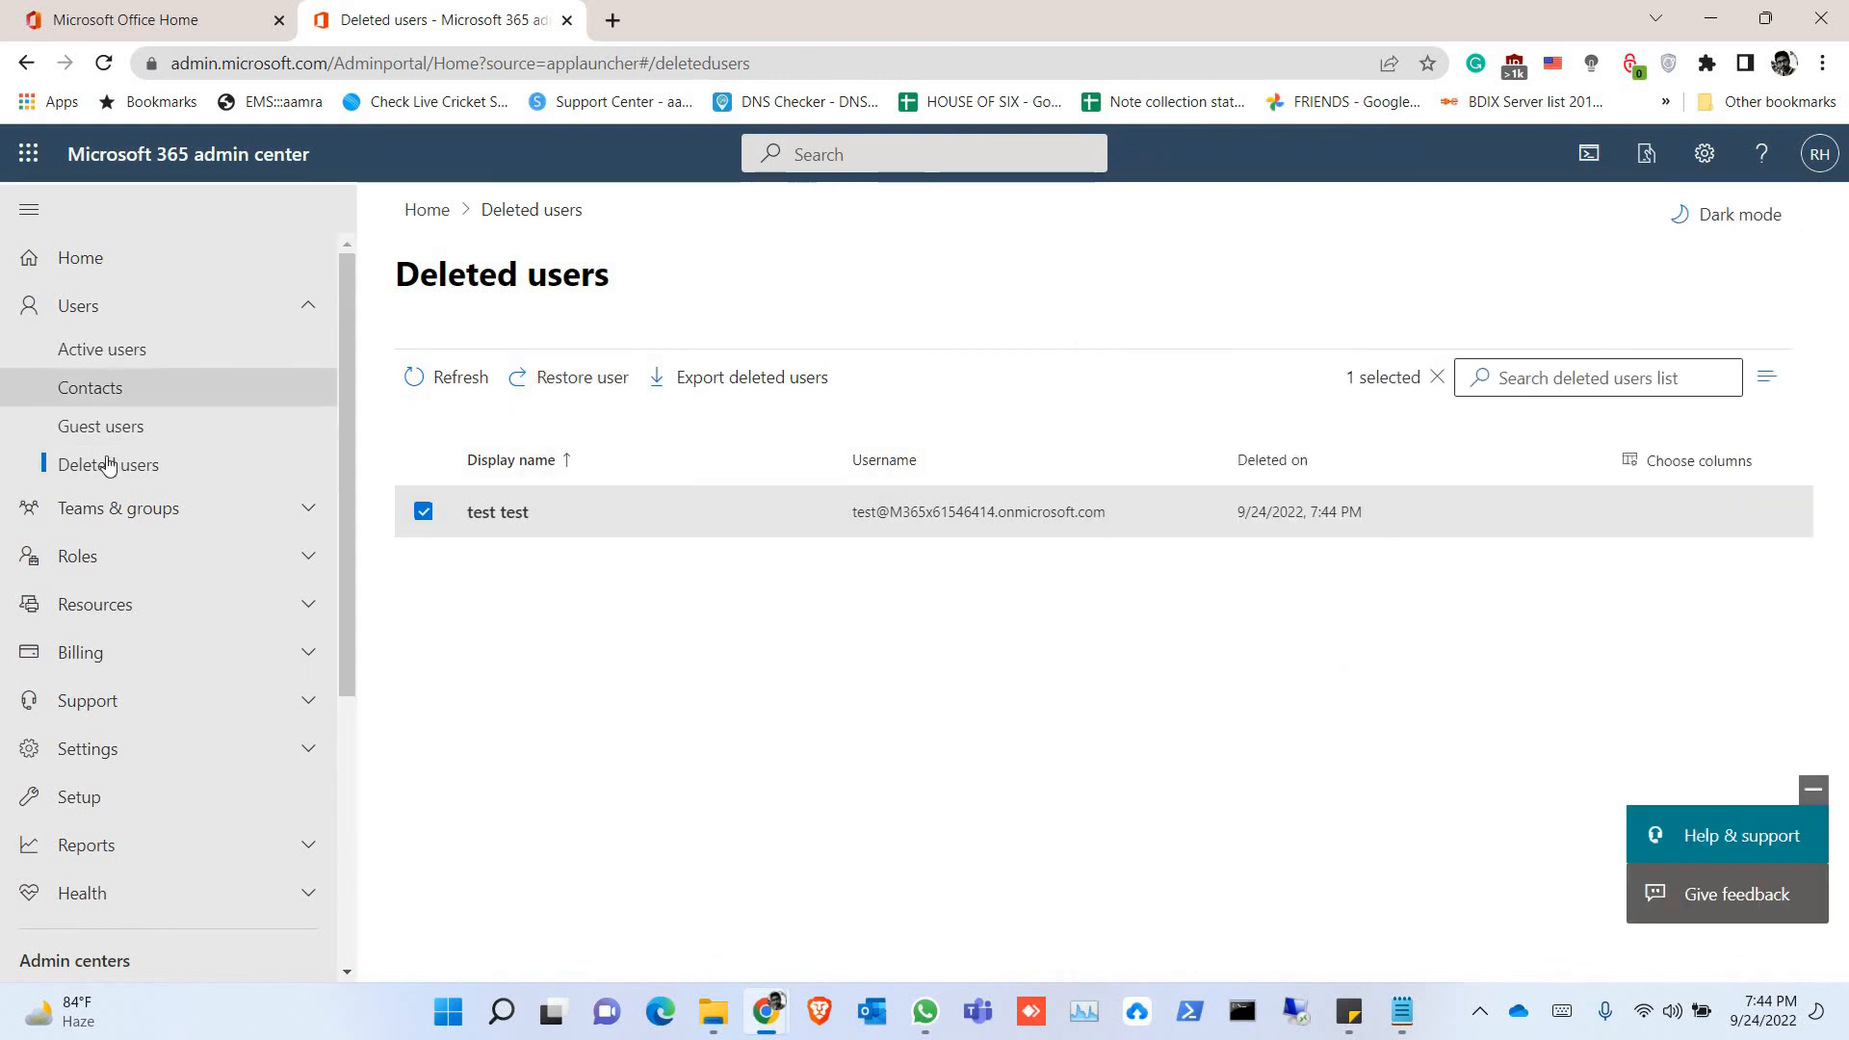